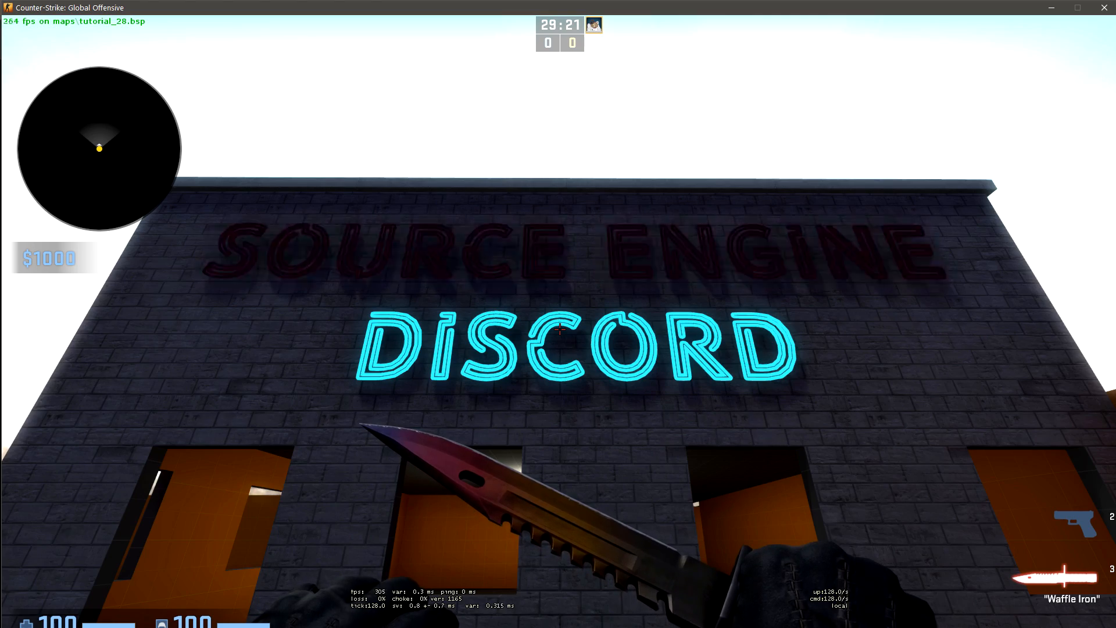
Close the sed.mdl prop_static properties and switch to the sed materials folder
left_click(349, 616)
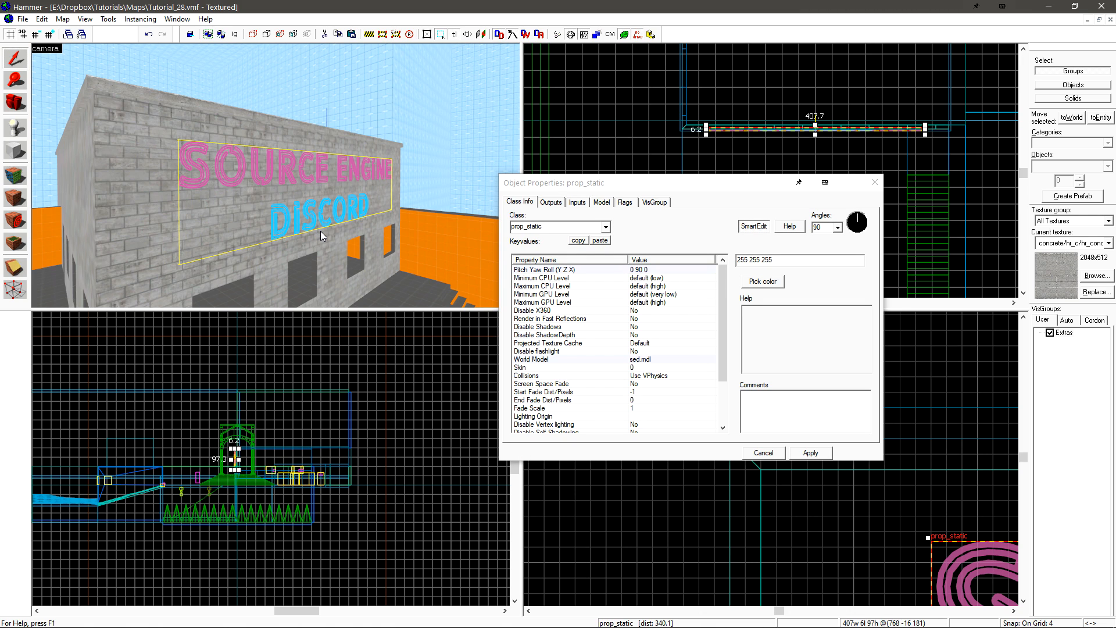
mouse_move(351, 239)
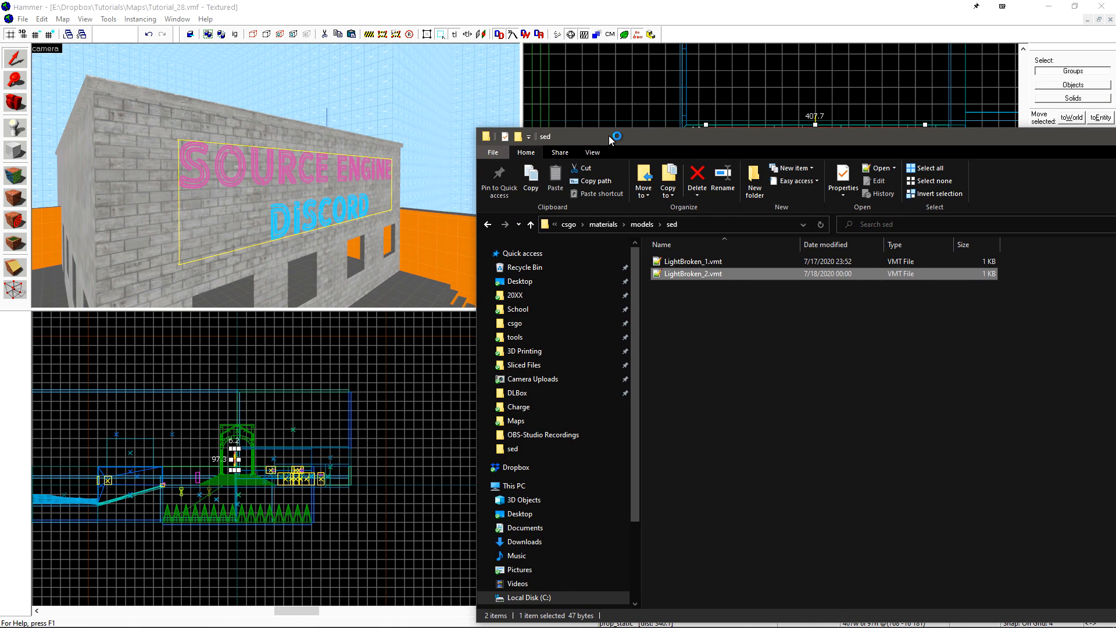
Bring the csgo\materials\models\sed folder window to the front
left_click(10, 615)
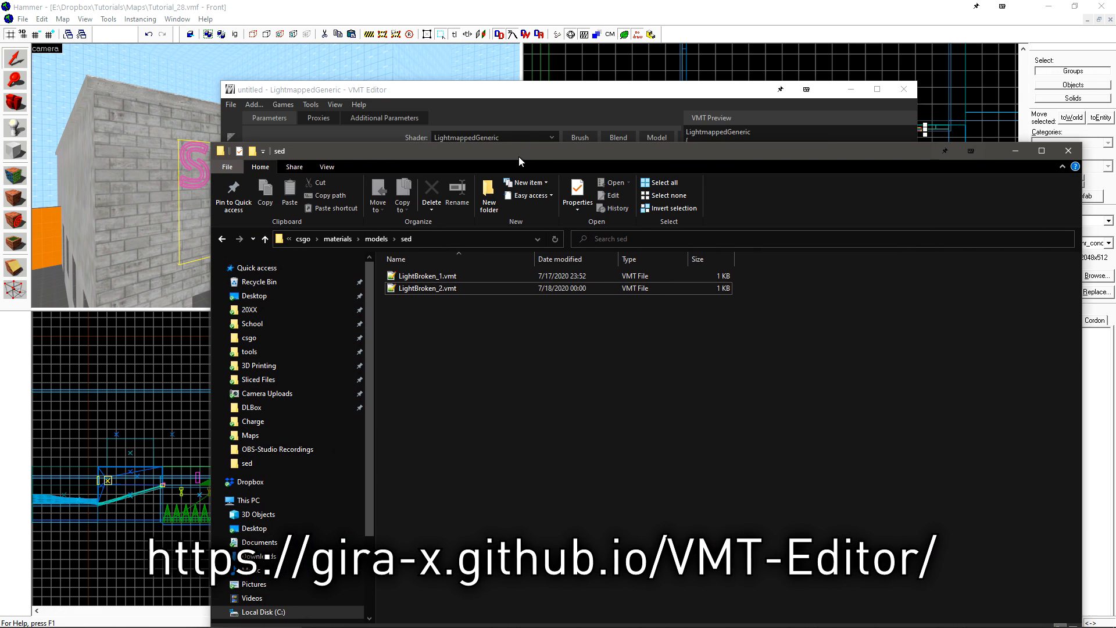
Open LightBroken_2.vmt and select its pink $color2 value 0.78 0.34 0.65 in the preview
double_click(429, 288)
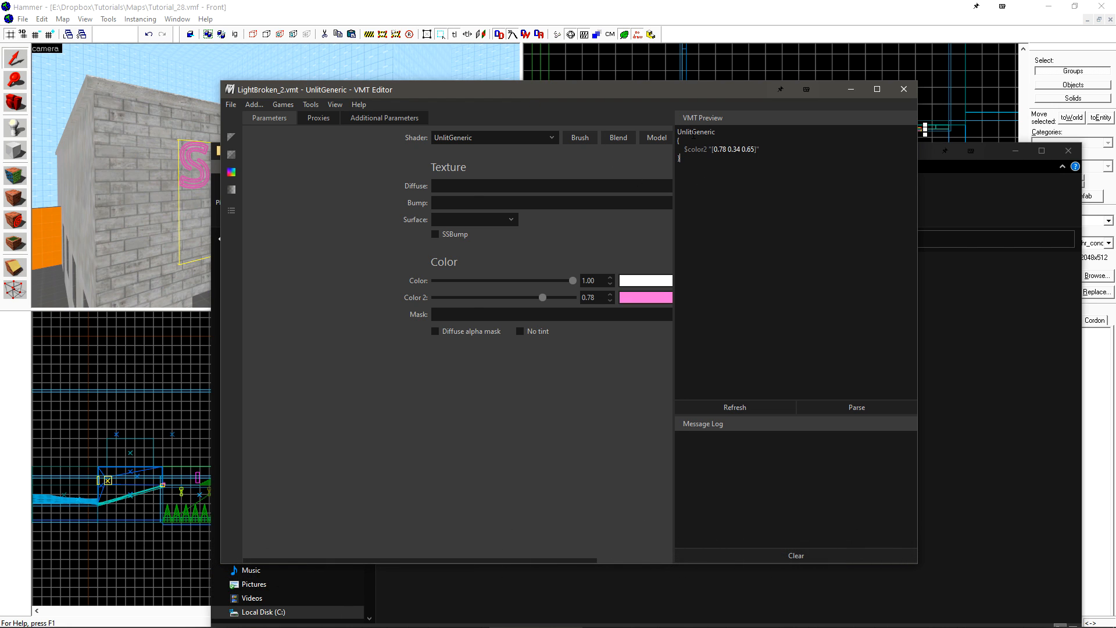
double_click(691, 149)
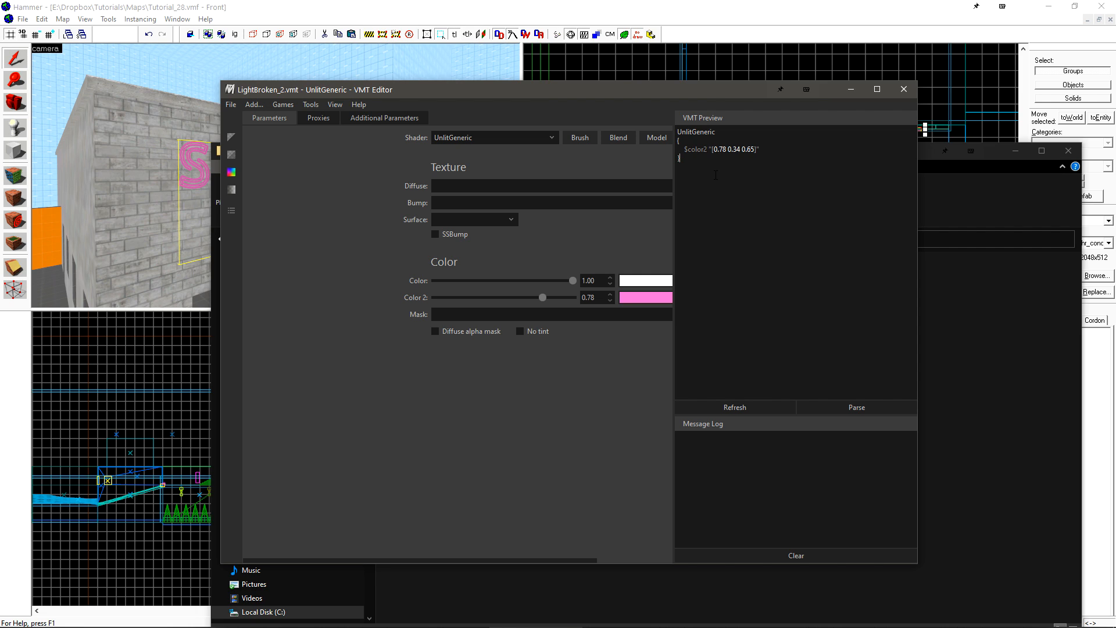
double_click(733, 149)
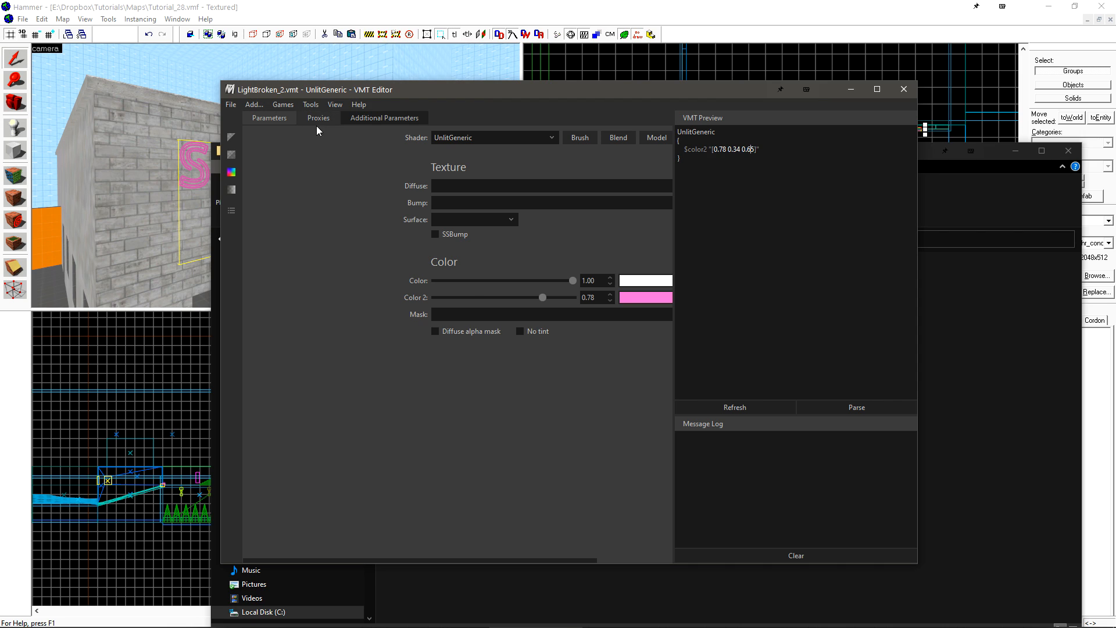
On the Proxies tab, add a Sine proxy from the autocomplete list
left_click(317, 118)
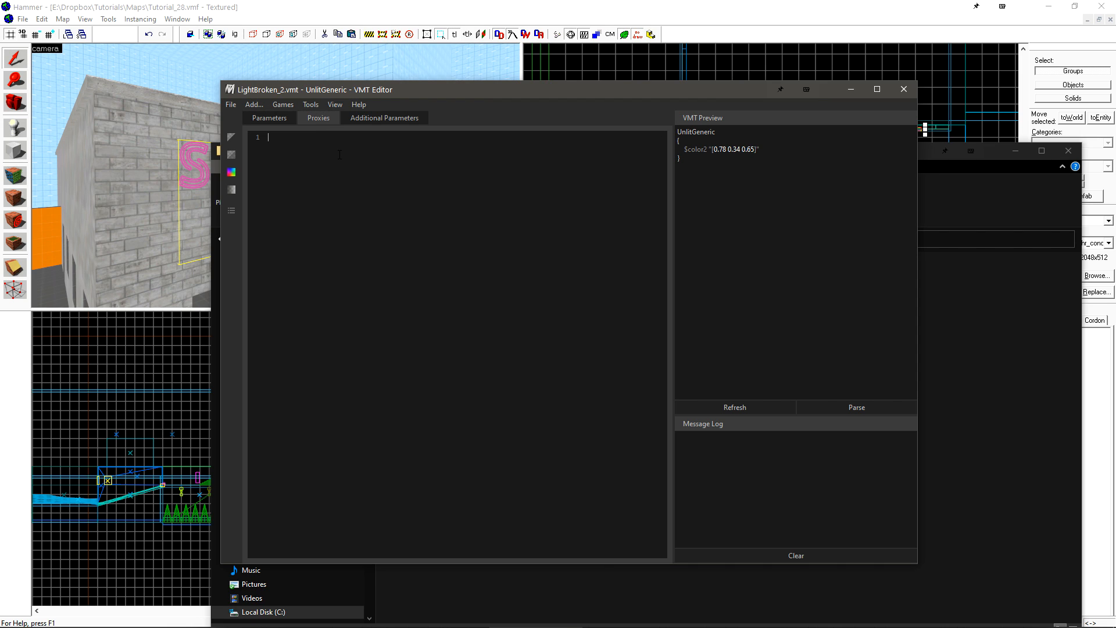
mouse_move(339, 159)
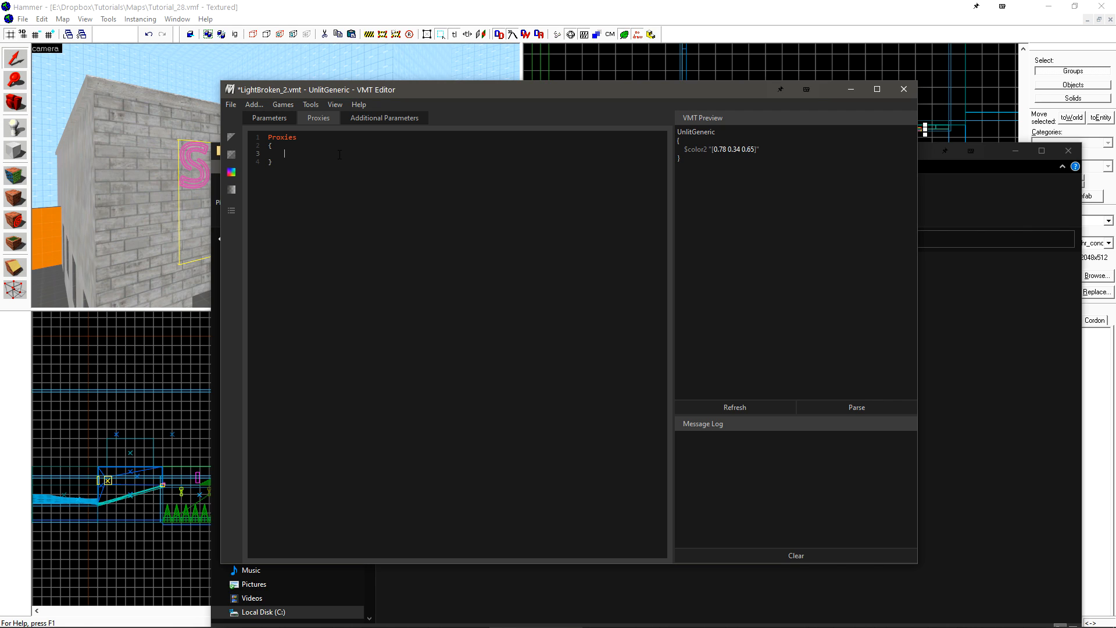
type("sine")
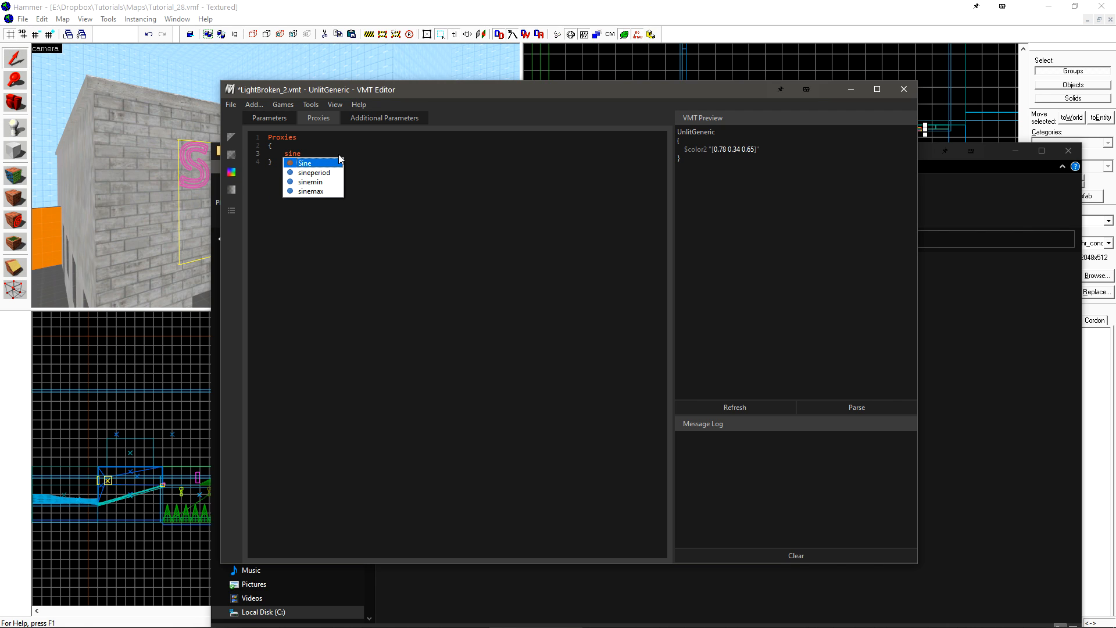
left_click(304, 162)
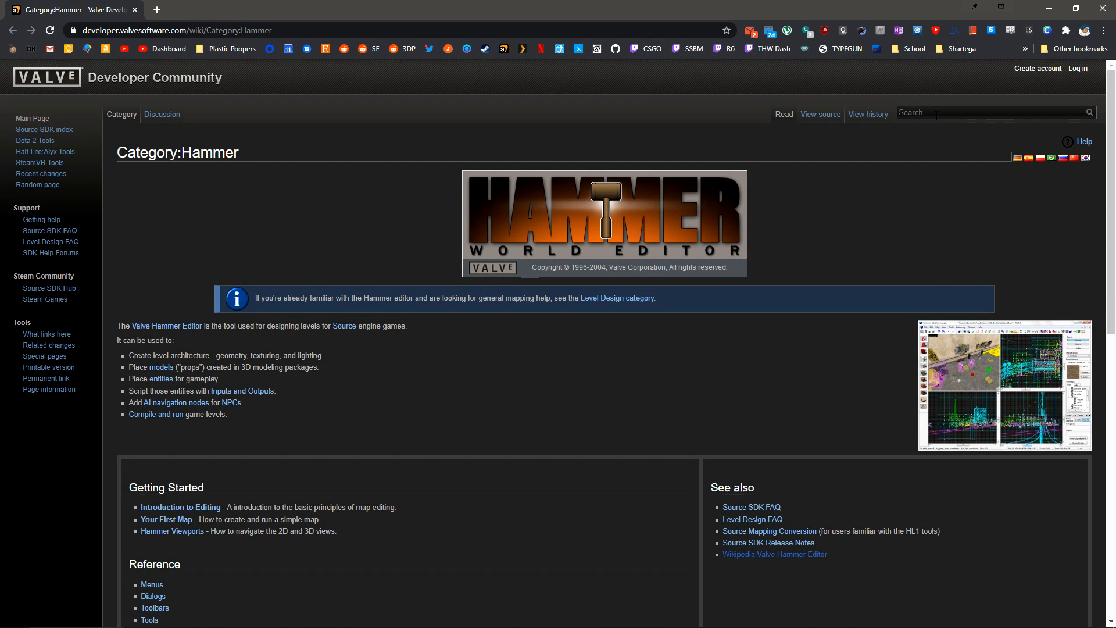
Search the wiki for 'list of materials' and jump to the Counter-Strike: Global Offensive section
type("list of materials")
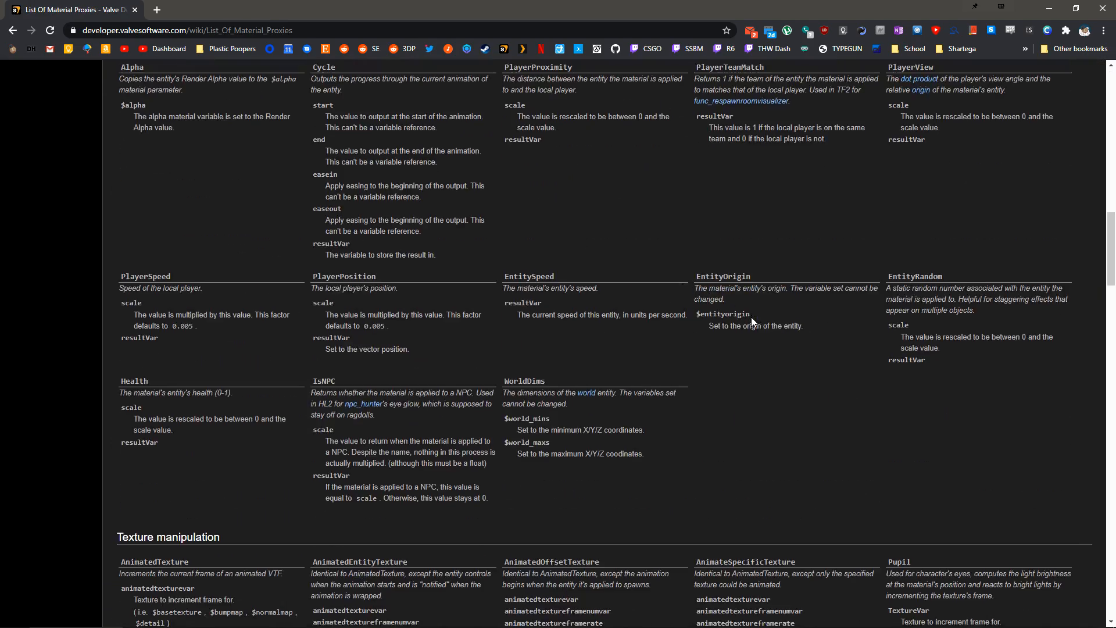
scroll("up", 3)
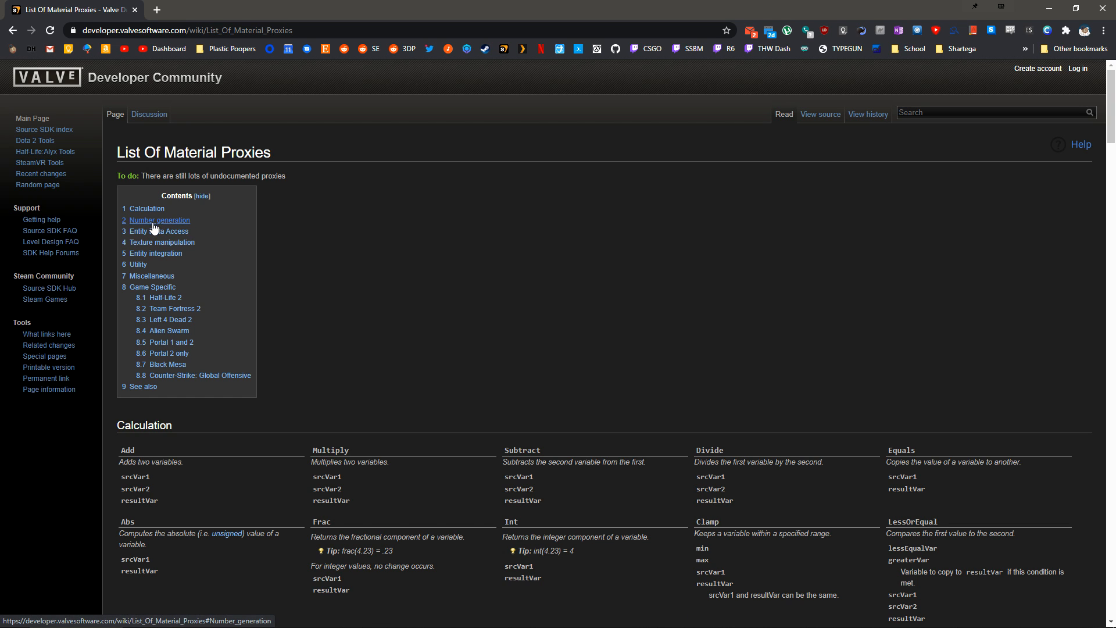
mouse_move(168, 363)
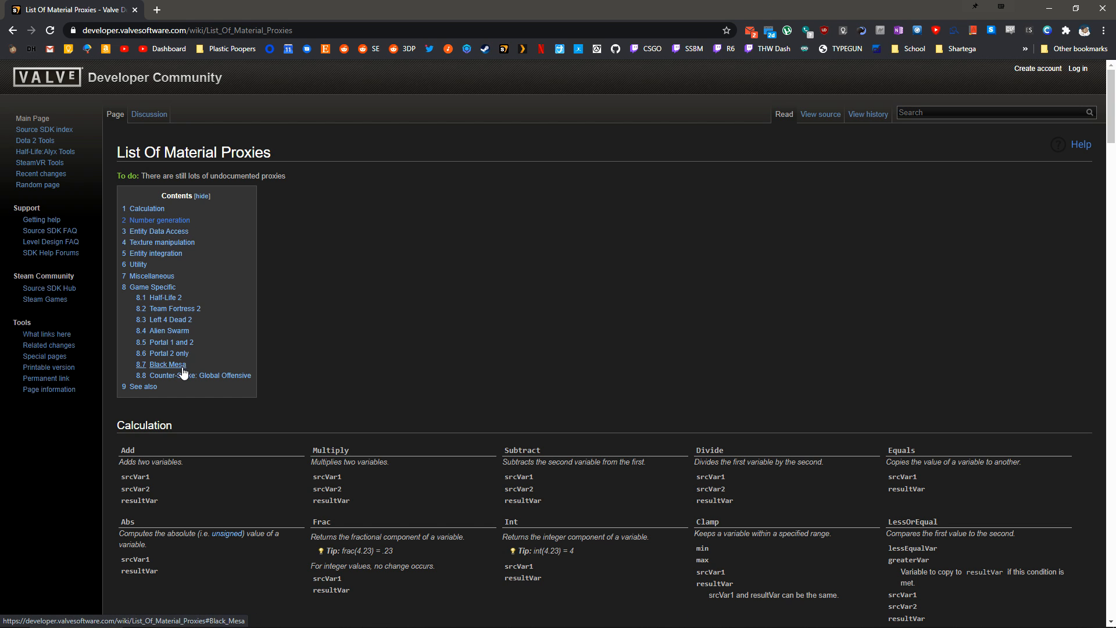
left_click(201, 376)
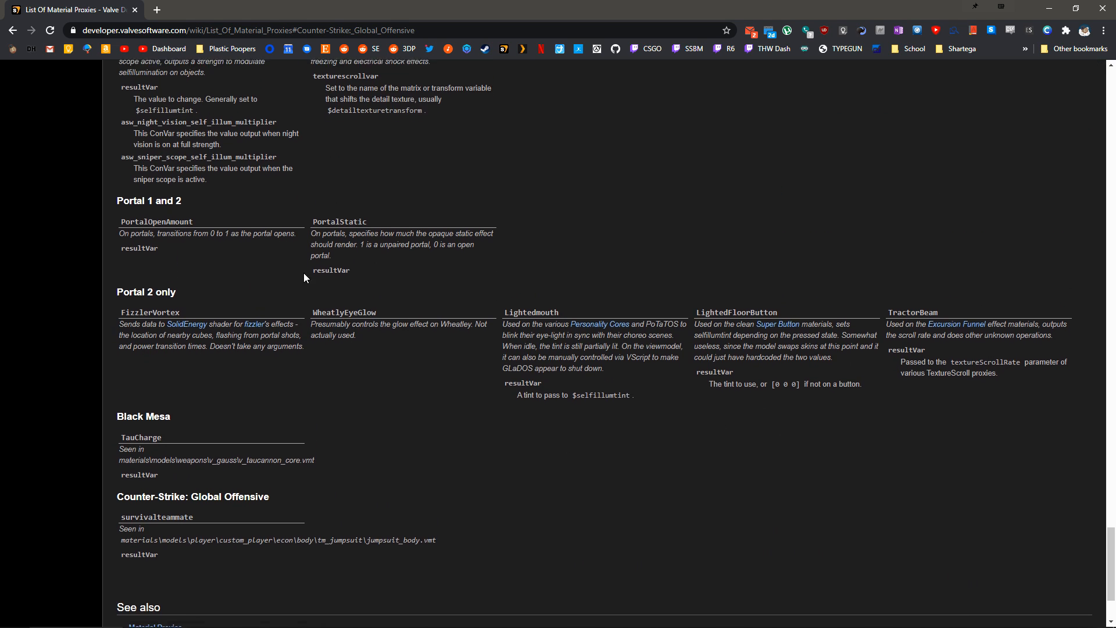
scroll("down", 3)
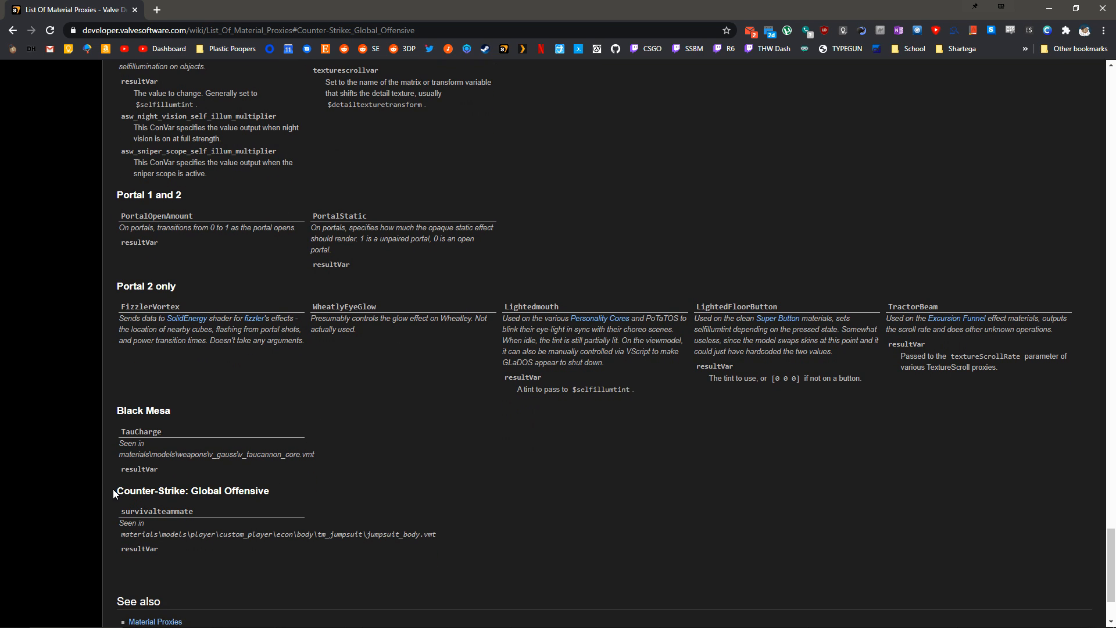
double_click(146, 285)
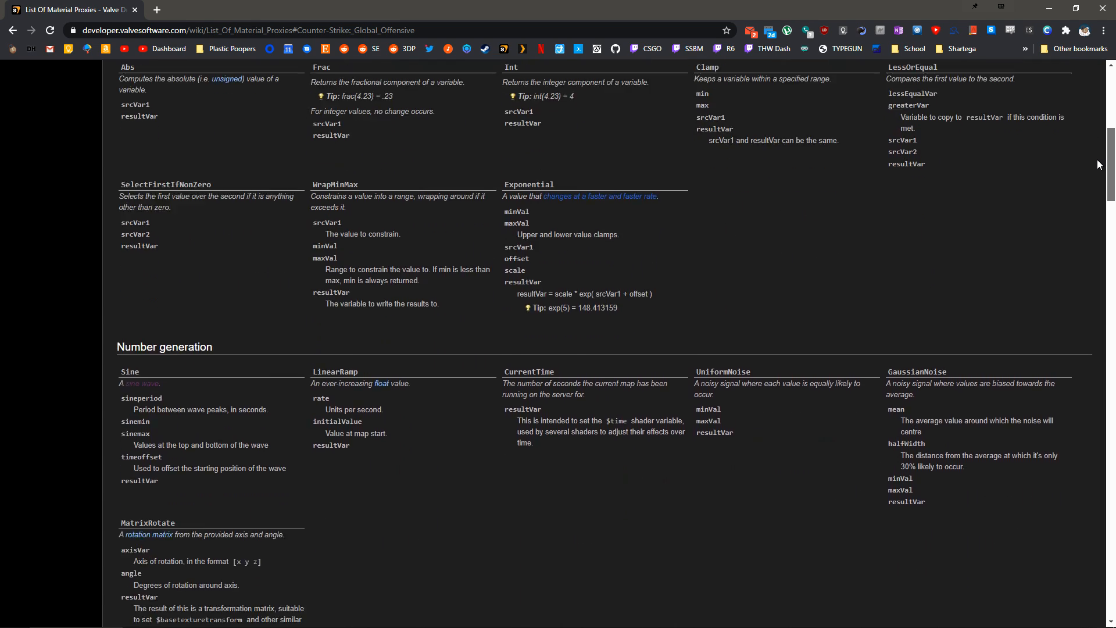
Read the Sine proxy's sineperiod, sinemin and sinemax entries under Number generation
scroll("down", 3)
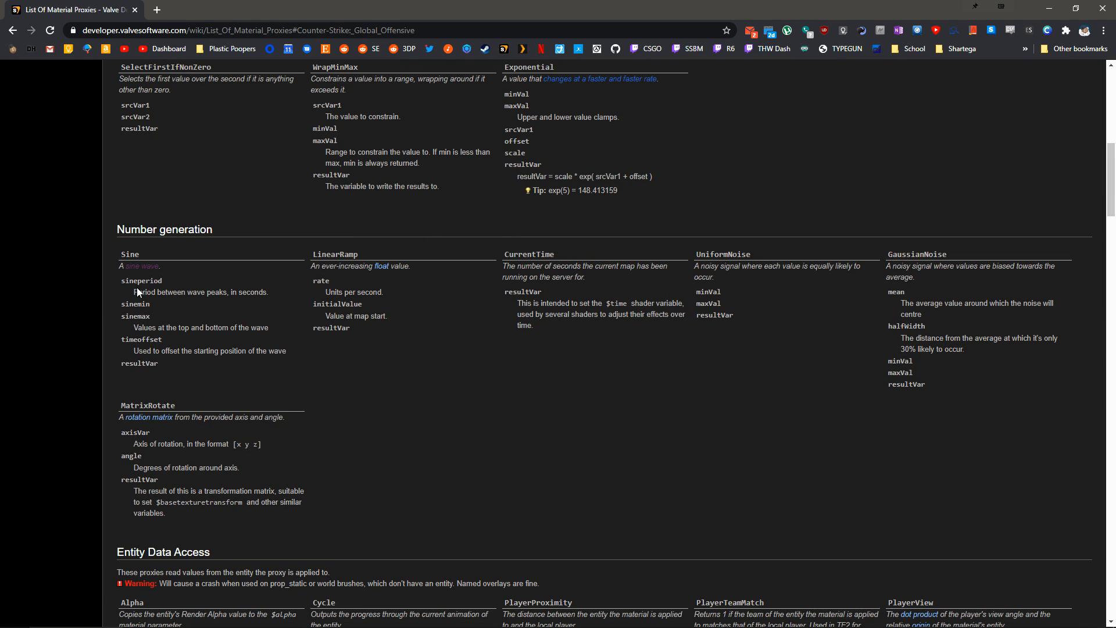
left_click(139, 266)
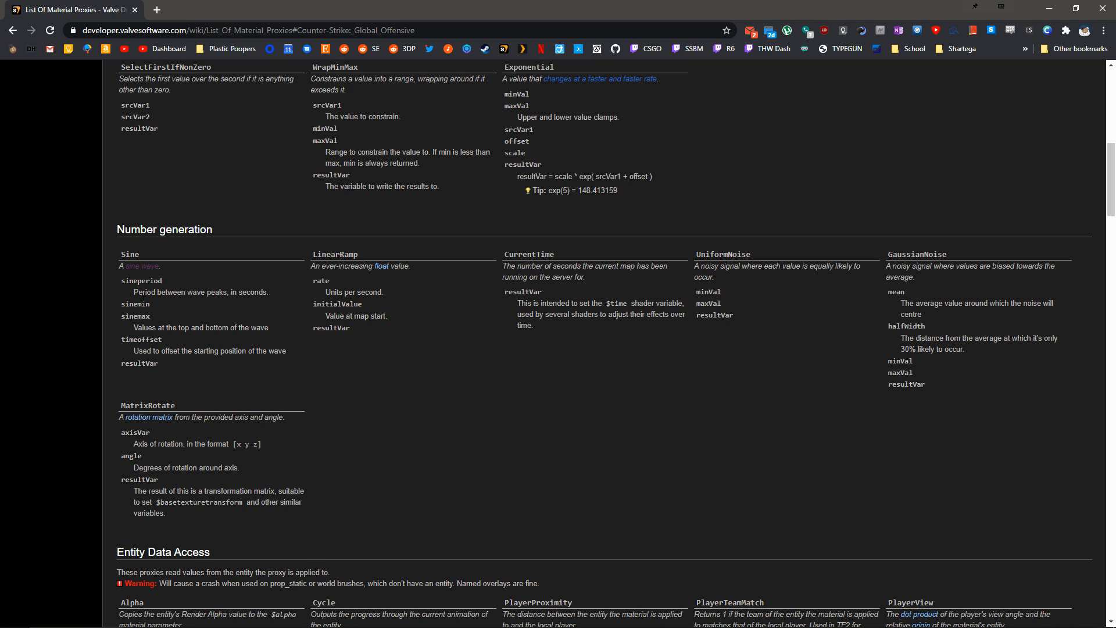
double_click(135, 315)
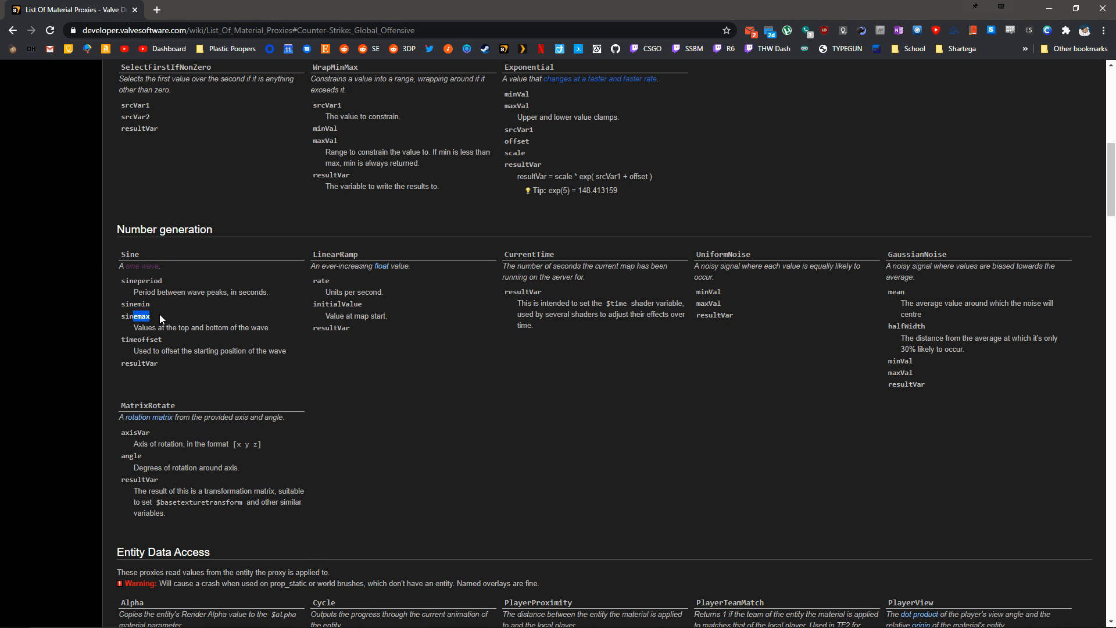
left_click(600, 616)
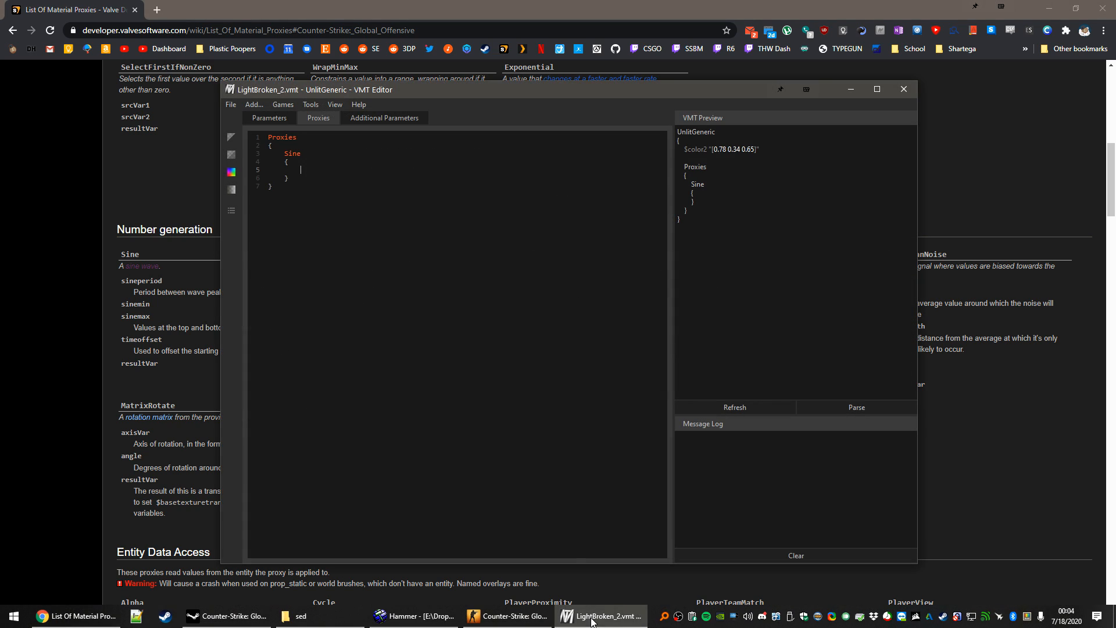
Write the Sine block with sinemin 0, sinemax 1, sineperiod 3 and resultVar $color
type("sinemax")
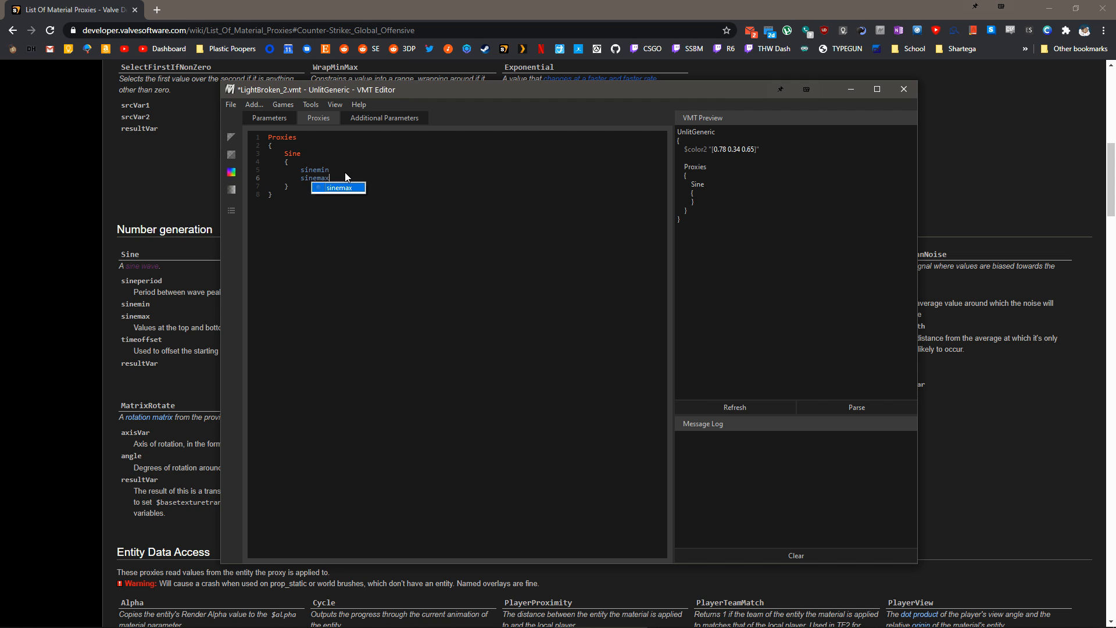
type("sineperiod")
type("resultVar")
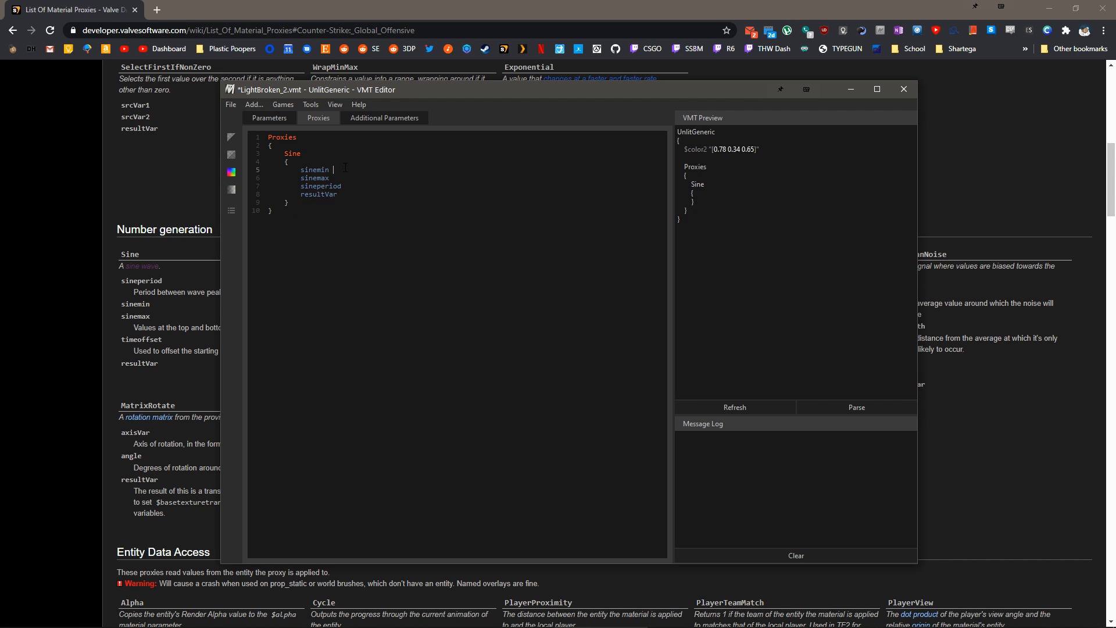
type("0")
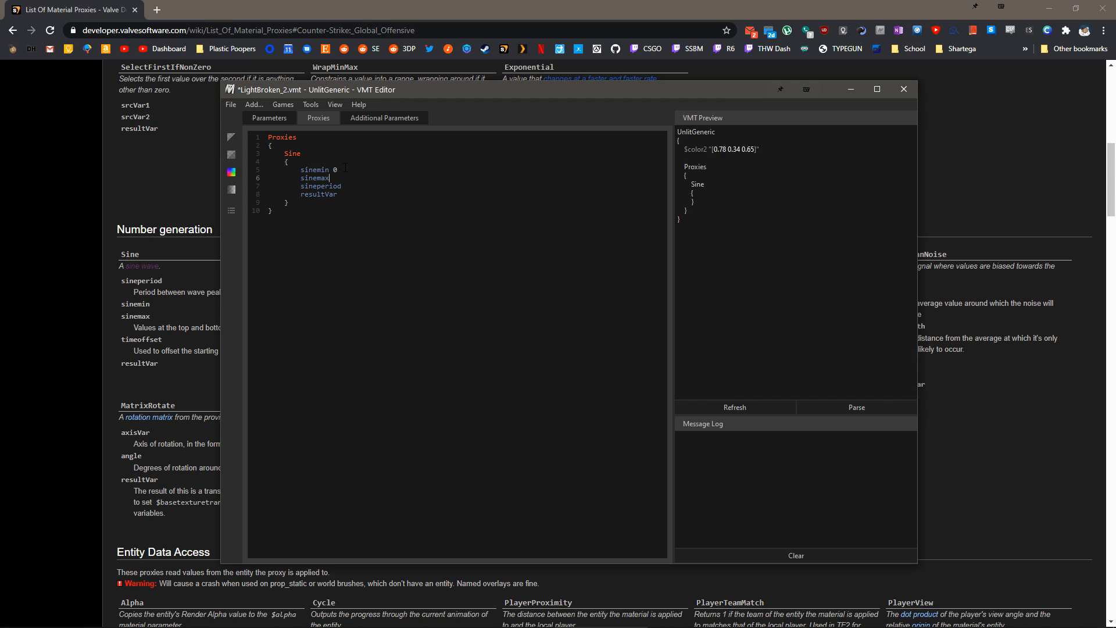
type("1")
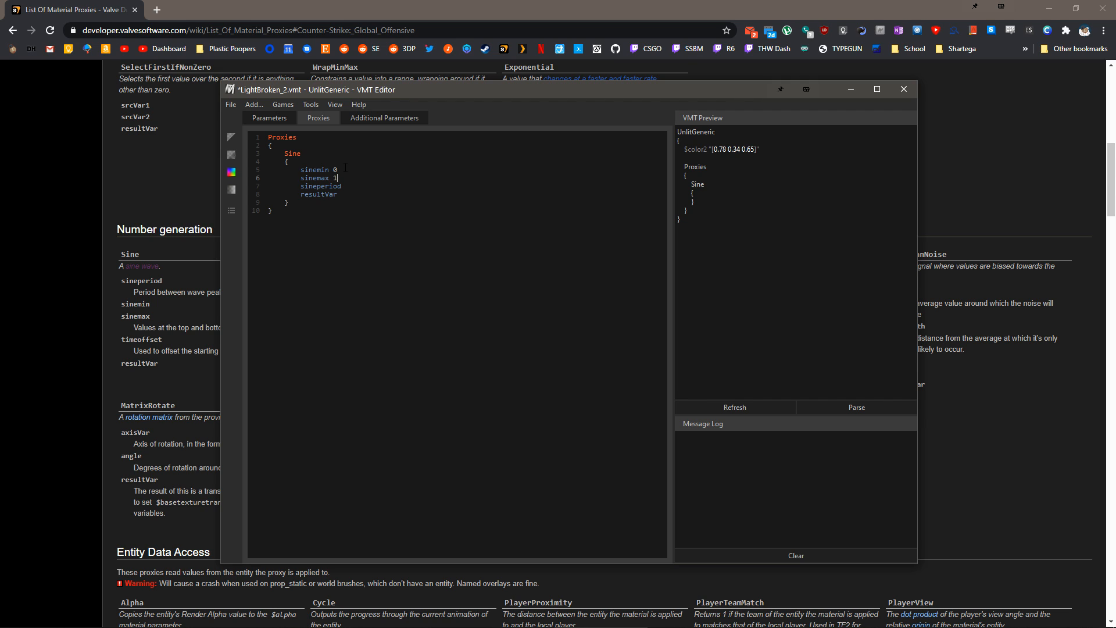
mouse_move(399, 297)
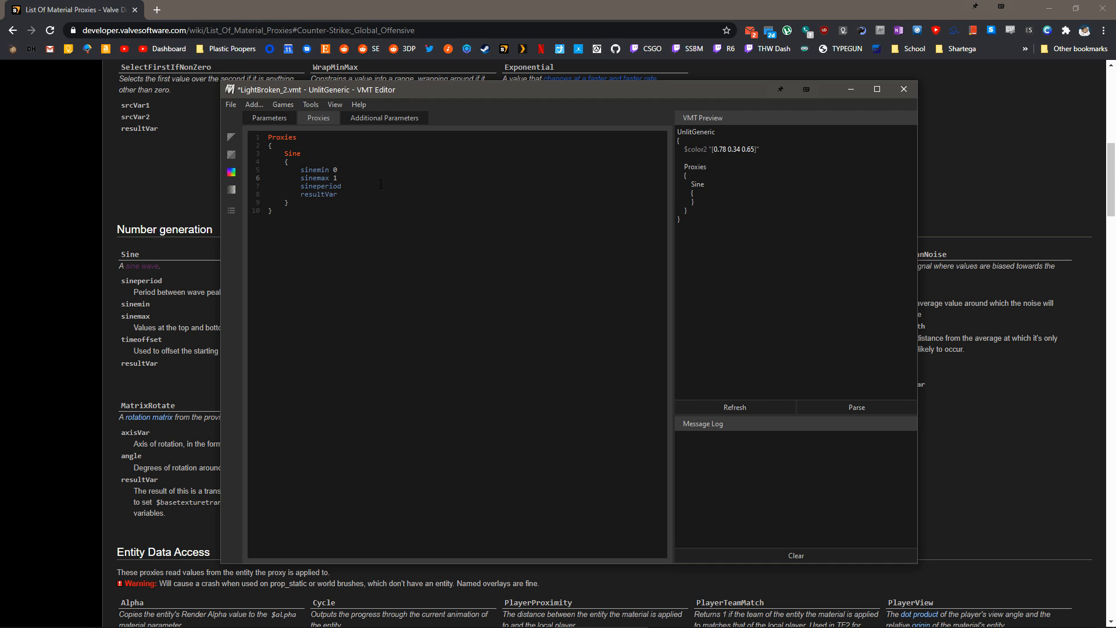
type("3")
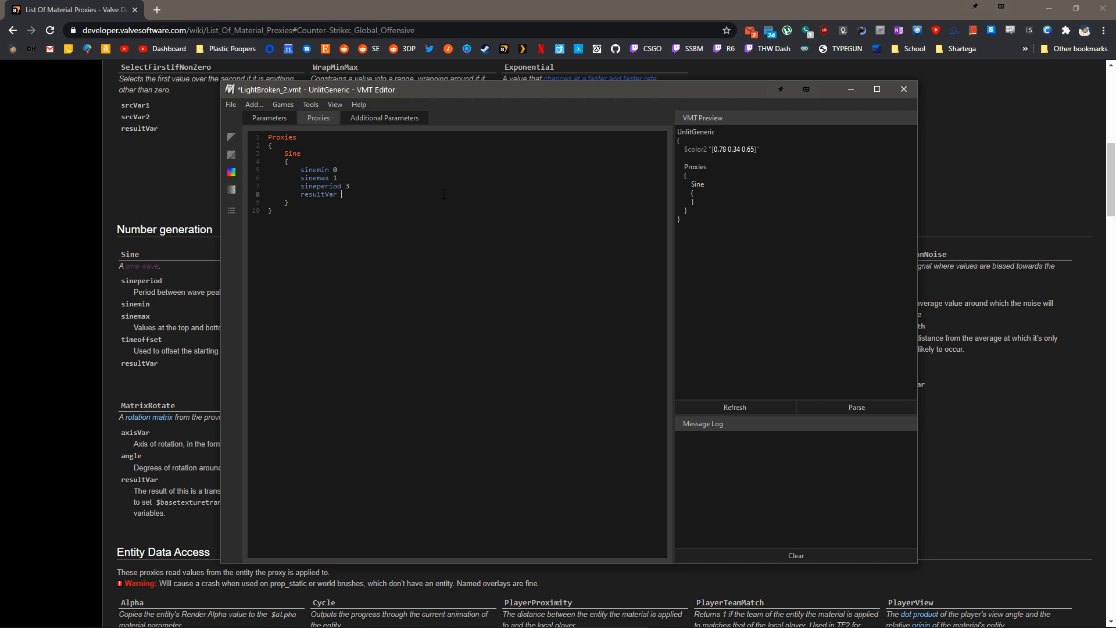
type("$color")
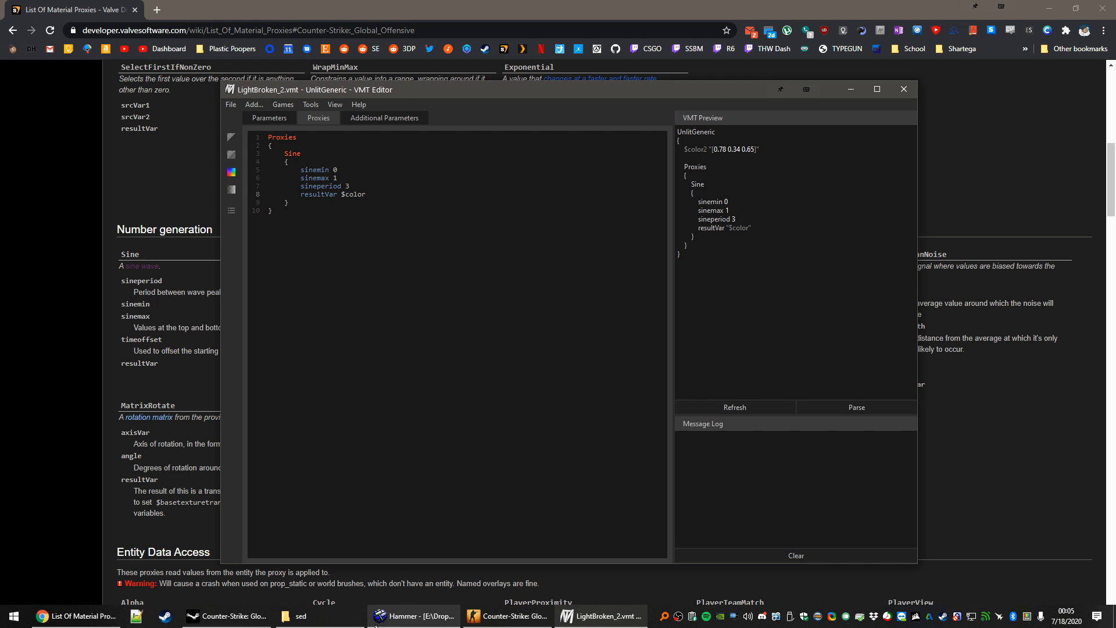
Set the neon sign prop_static's Color (R G B) to 127 127 127
left_click(412, 615)
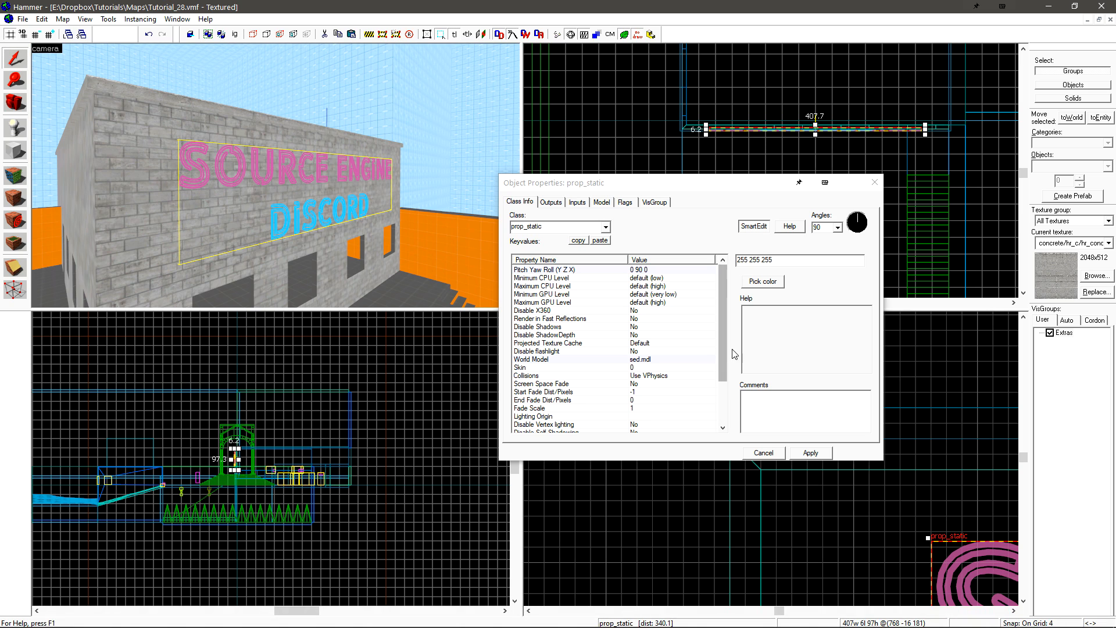
scroll("down", 3)
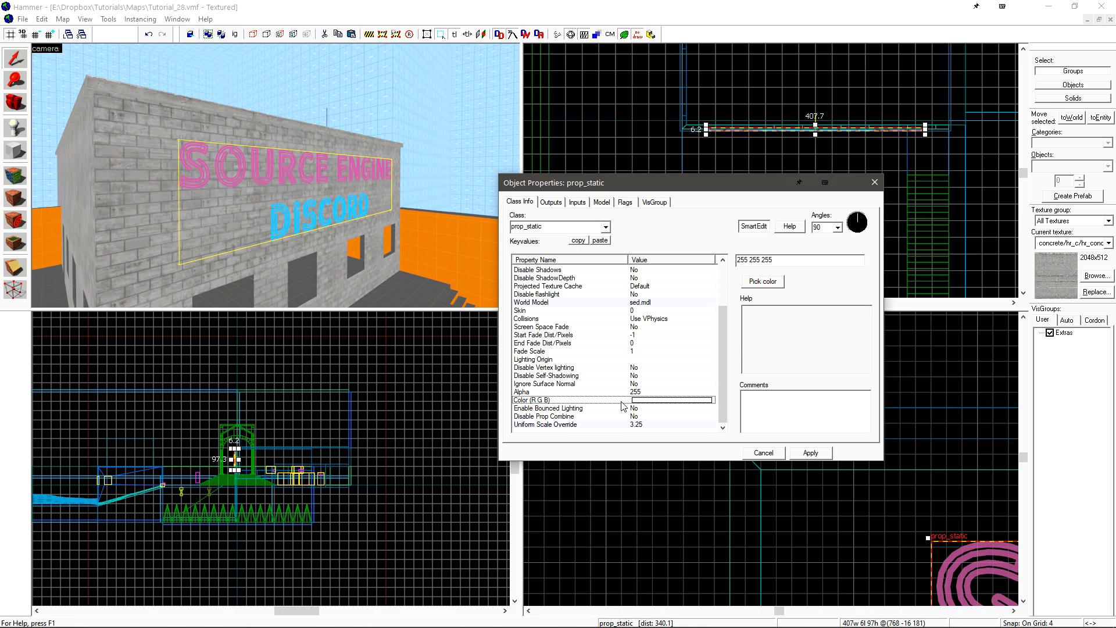
left_click(760, 282)
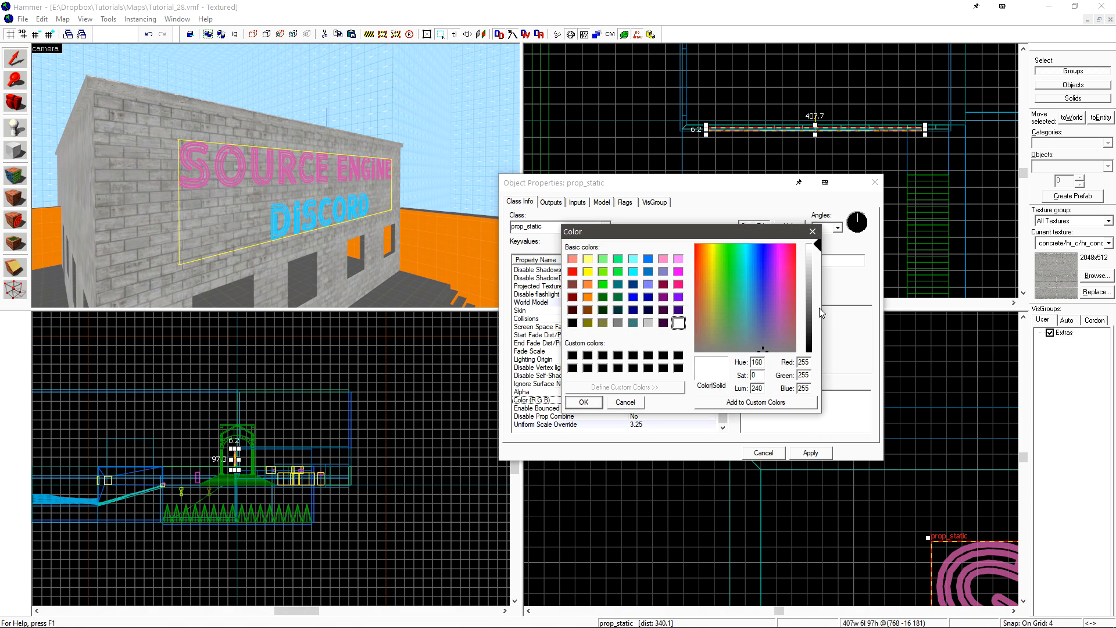
left_click(815, 298)
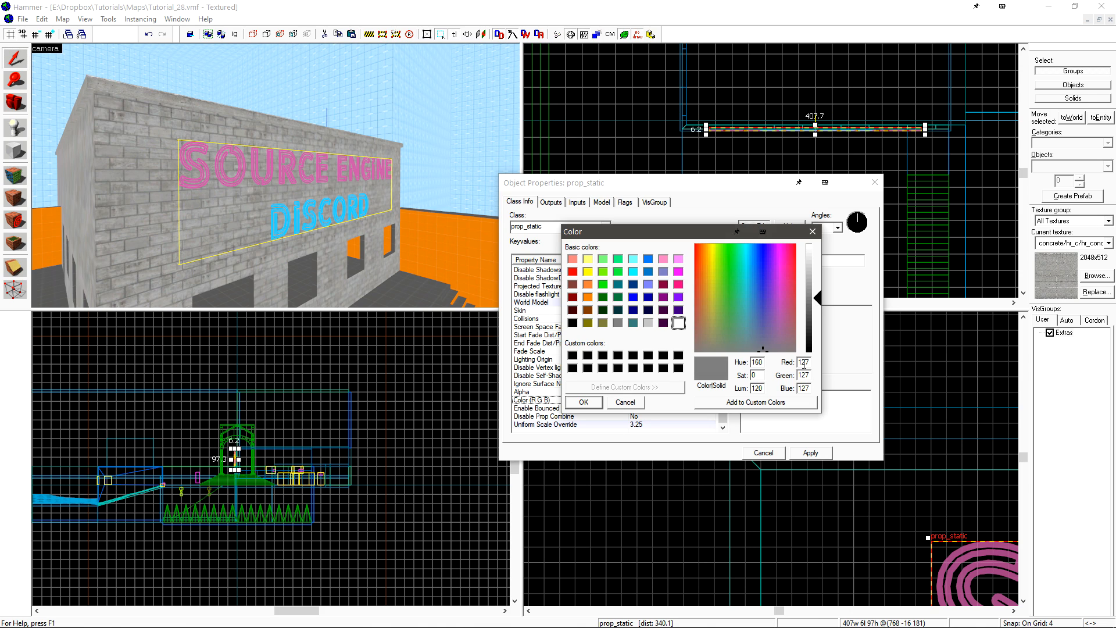
left_click(582, 402)
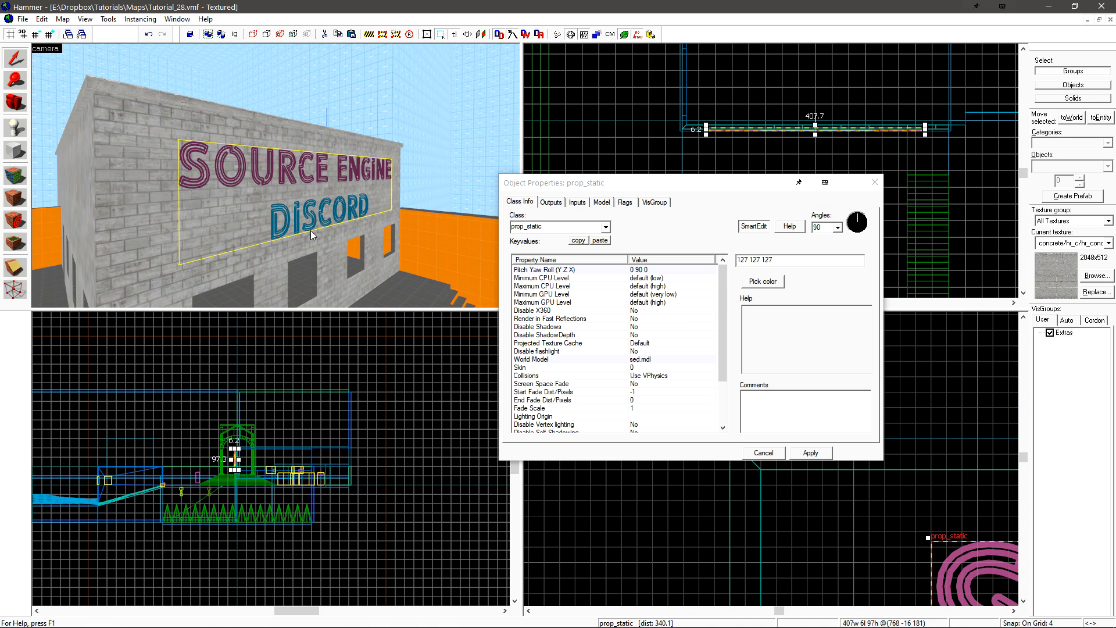
mouse_move(390, 242)
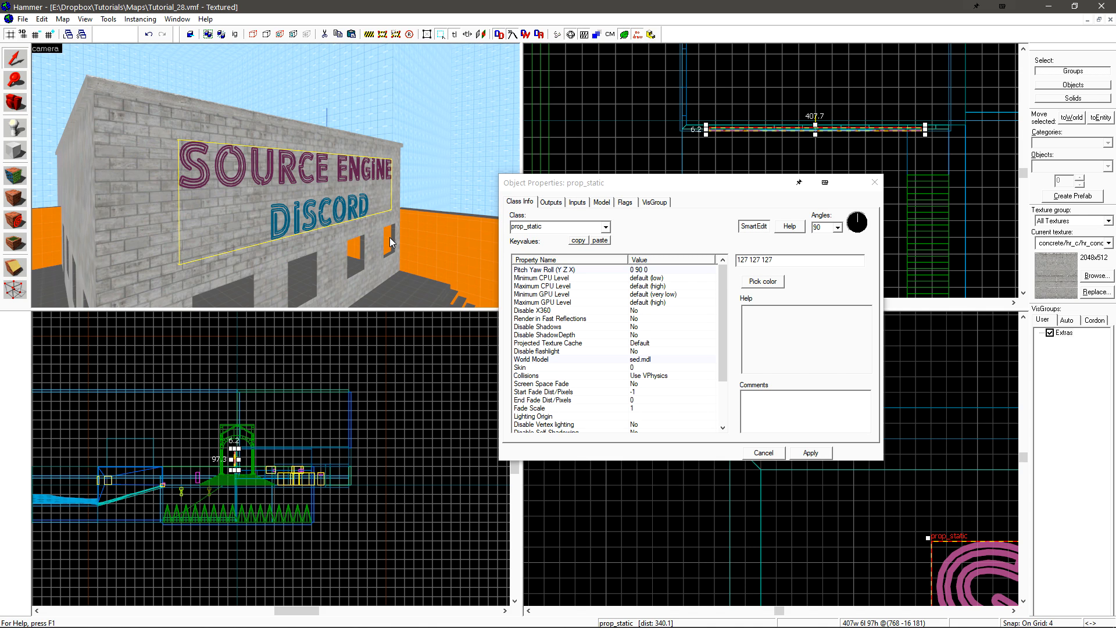
mouse_move(607, 201)
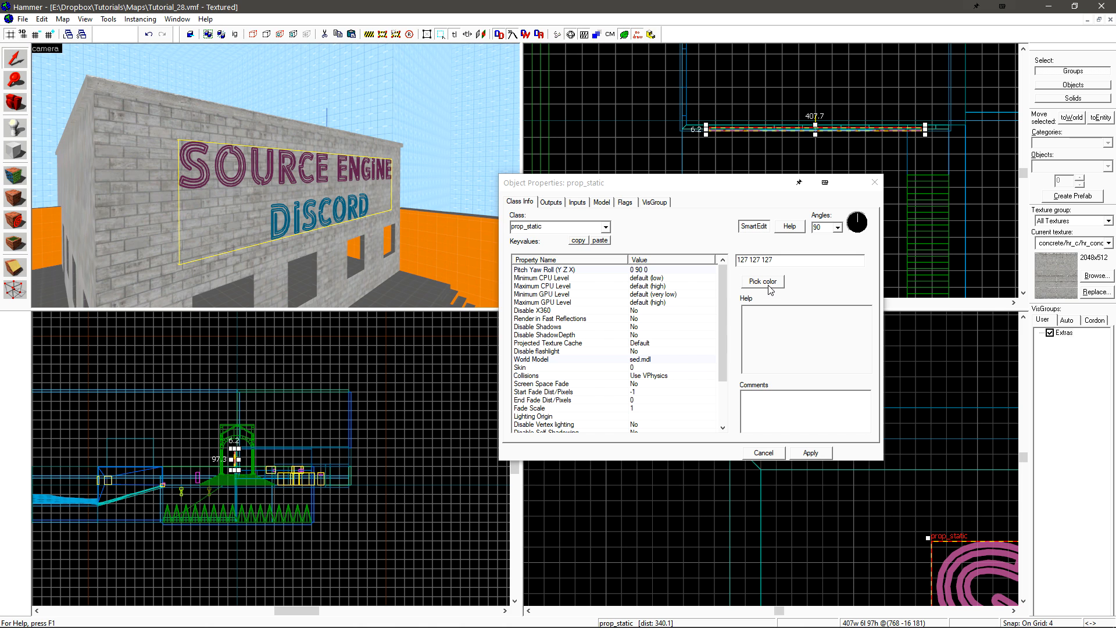
left_click(762, 281)
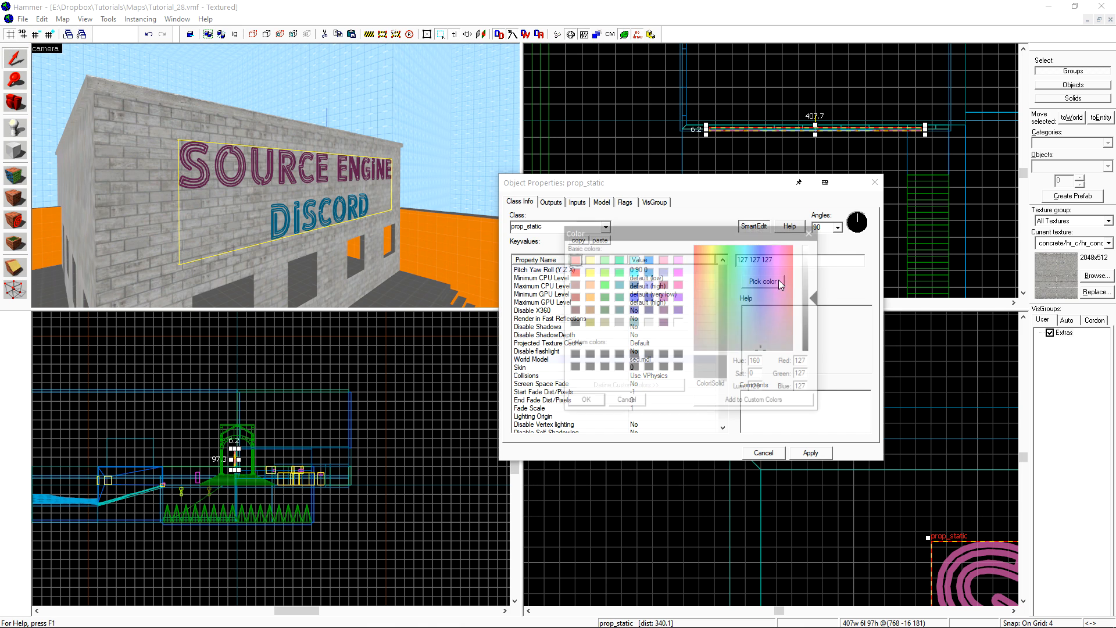
left_click(585, 398)
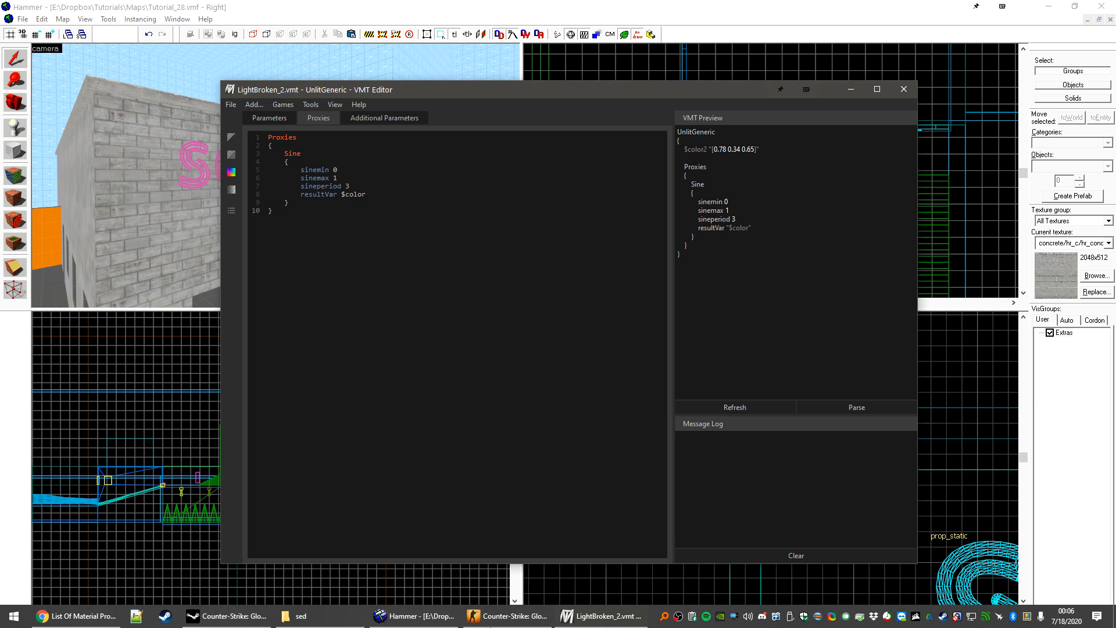
mouse_move(507, 615)
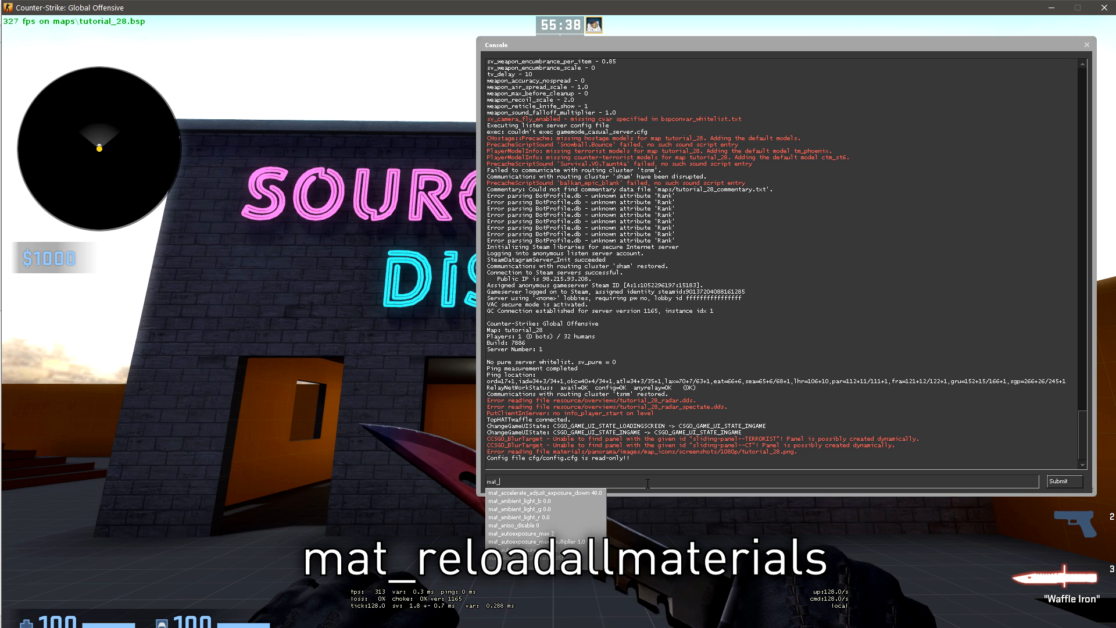
Run mat_reloadallmaterials in the CS:GO developer console
key("enter")
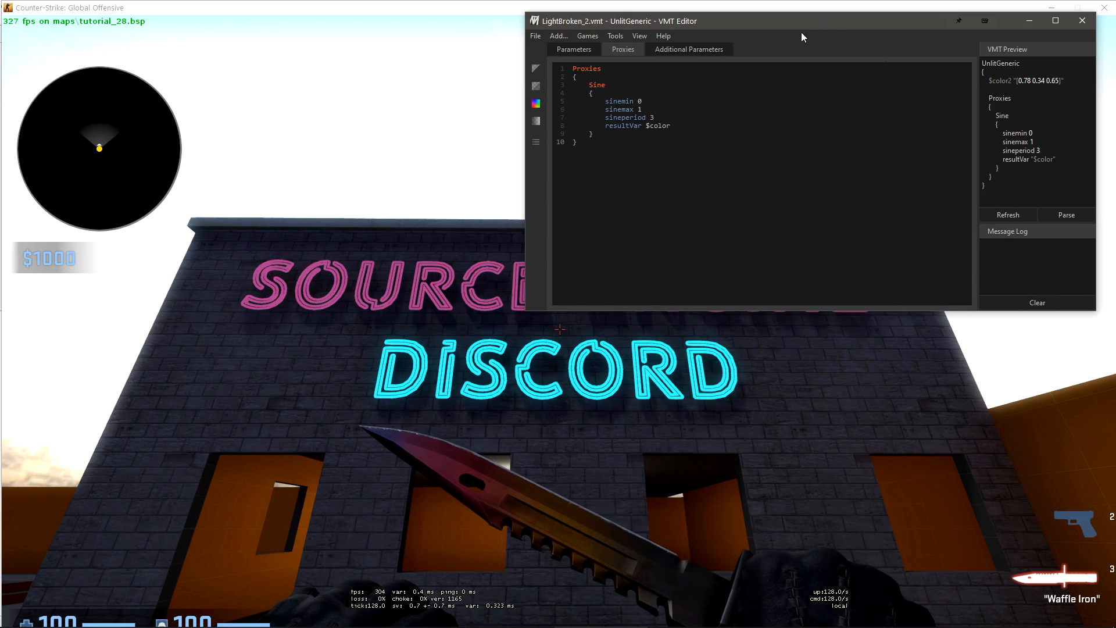
Change the Sine proxy's sinemin value to 5
type("5")
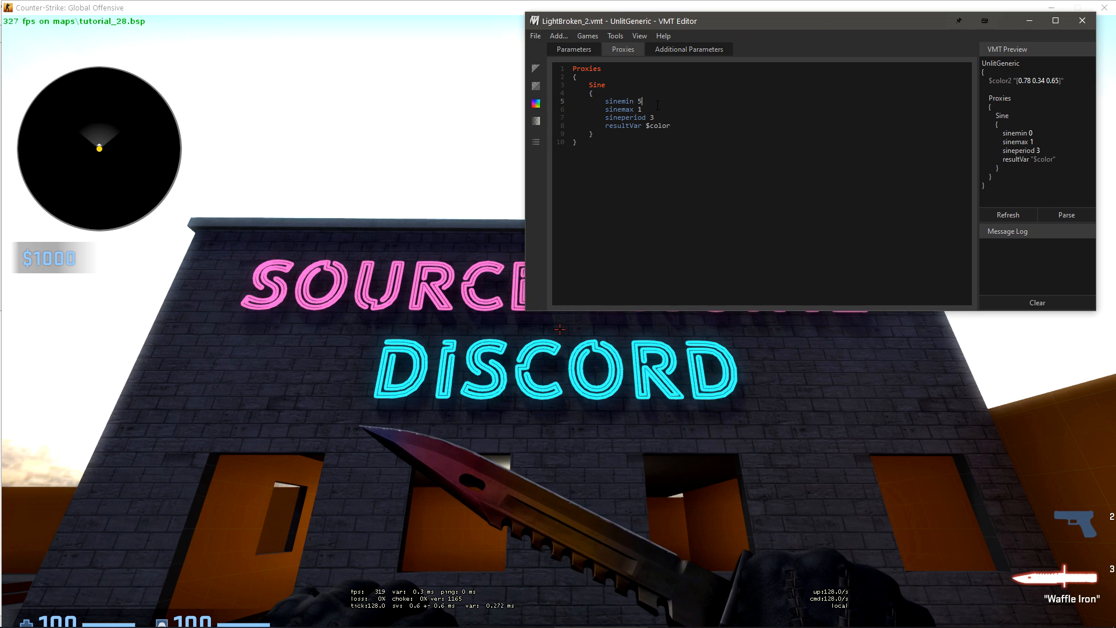
type(".")
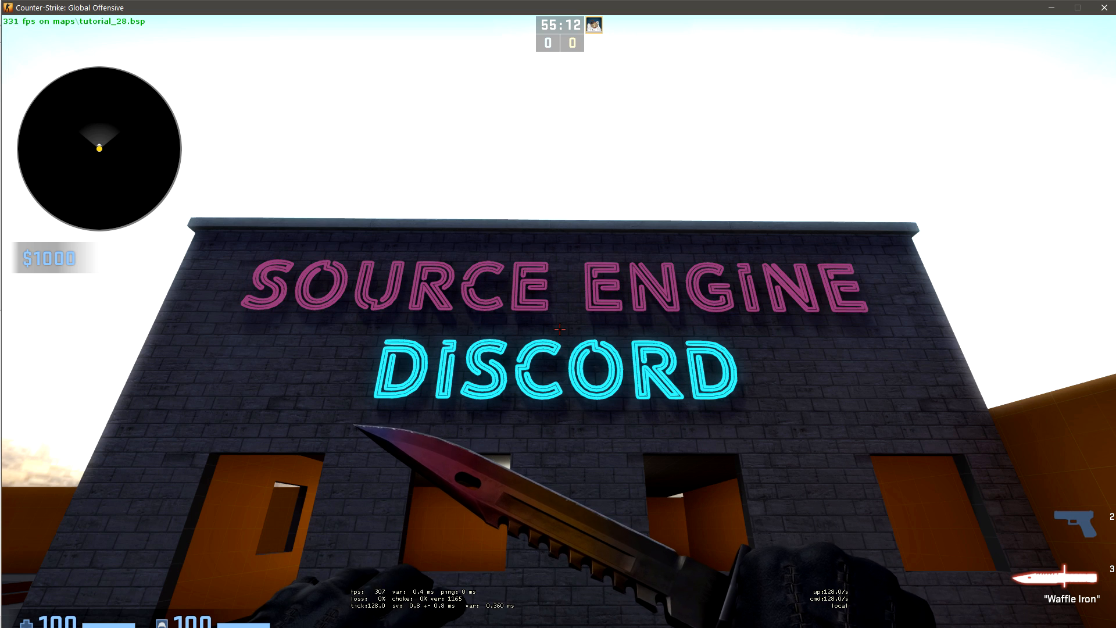
Set the Sine proxy to sinemin .5, sinemax 5, sineperiod 5, then reload all materials in game
key("alt+tab")
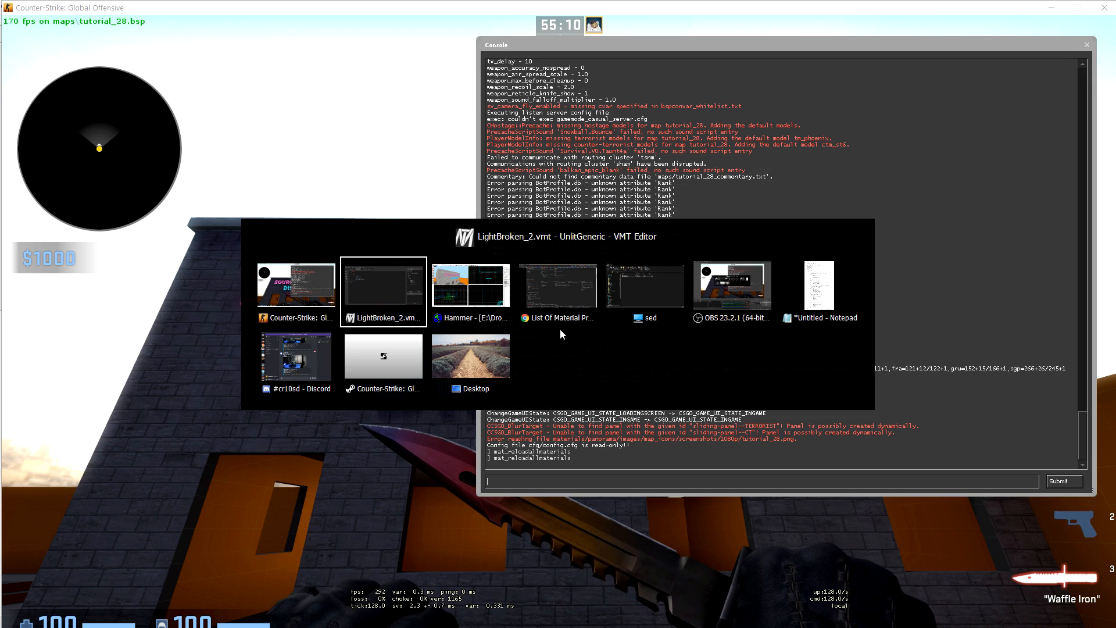
left_click(383, 292)
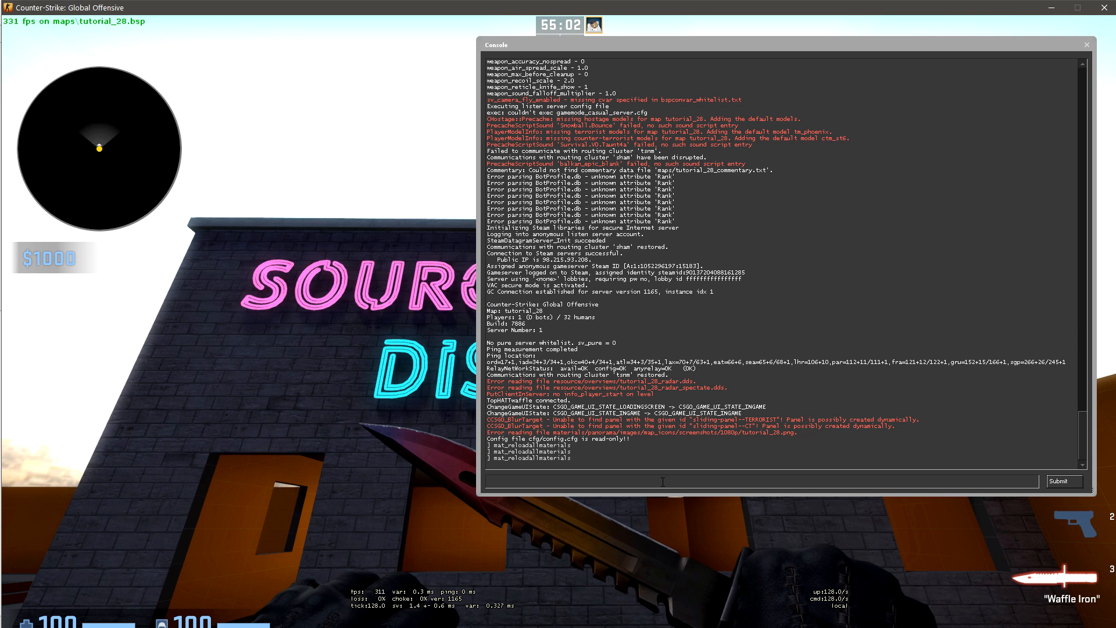
left_click(1086, 44)
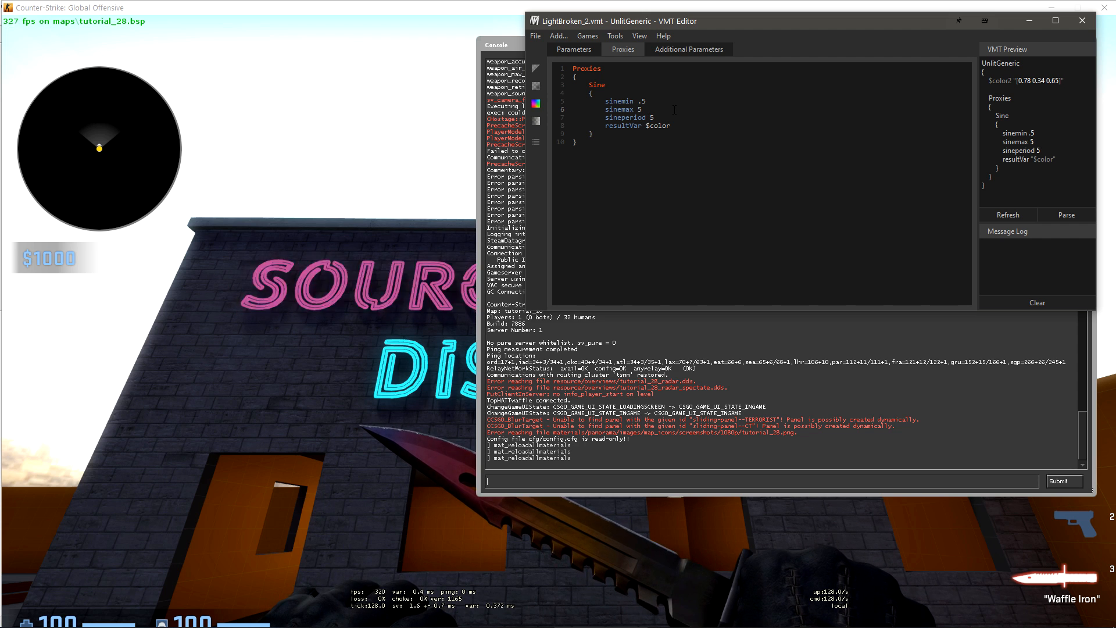
left_click(646, 100)
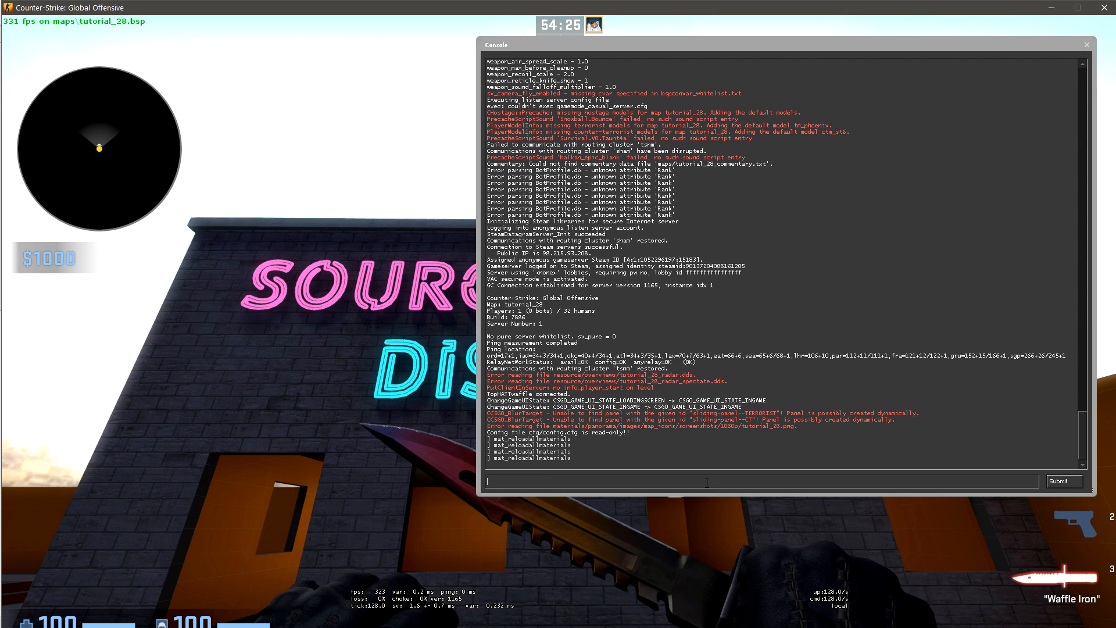
Change the Sine range to sinemin -5 and sinemax 1, reload materials, and close the console
key("`")
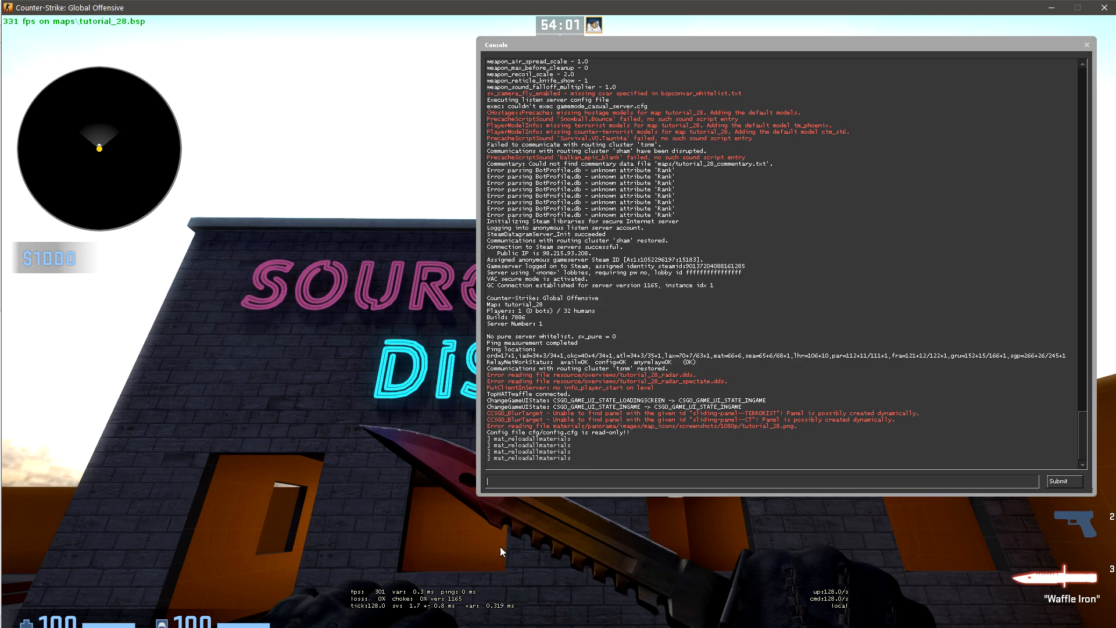
key("alt+tab")
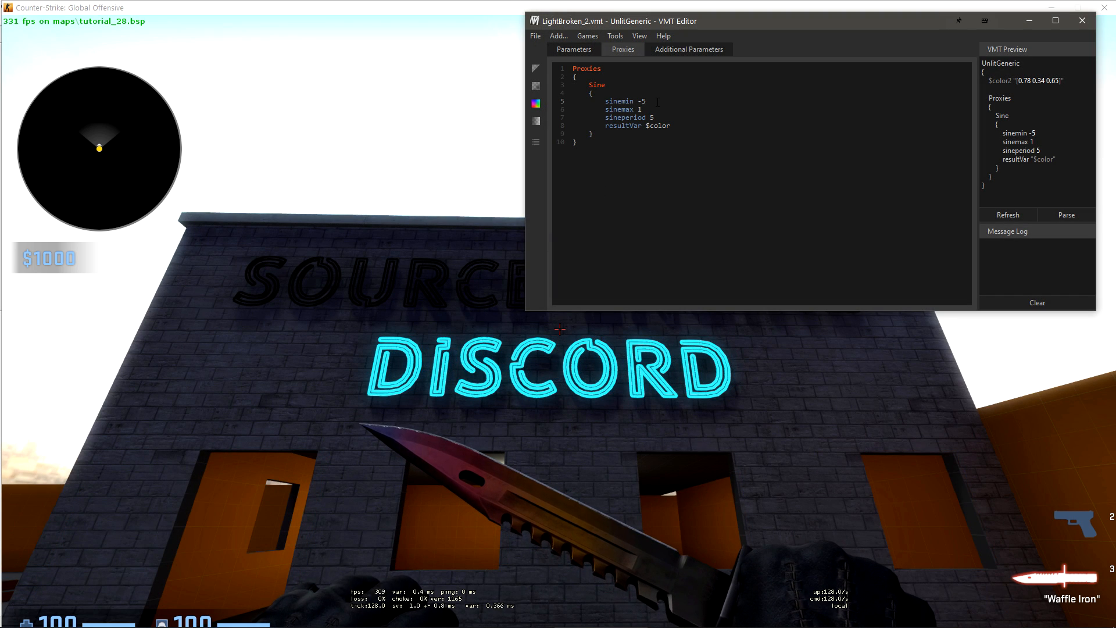
Reset sinemin to 0 and sinemax to 5, then bring up the material proxies wiki list
type("0")
left_click(640, 110)
type("5")
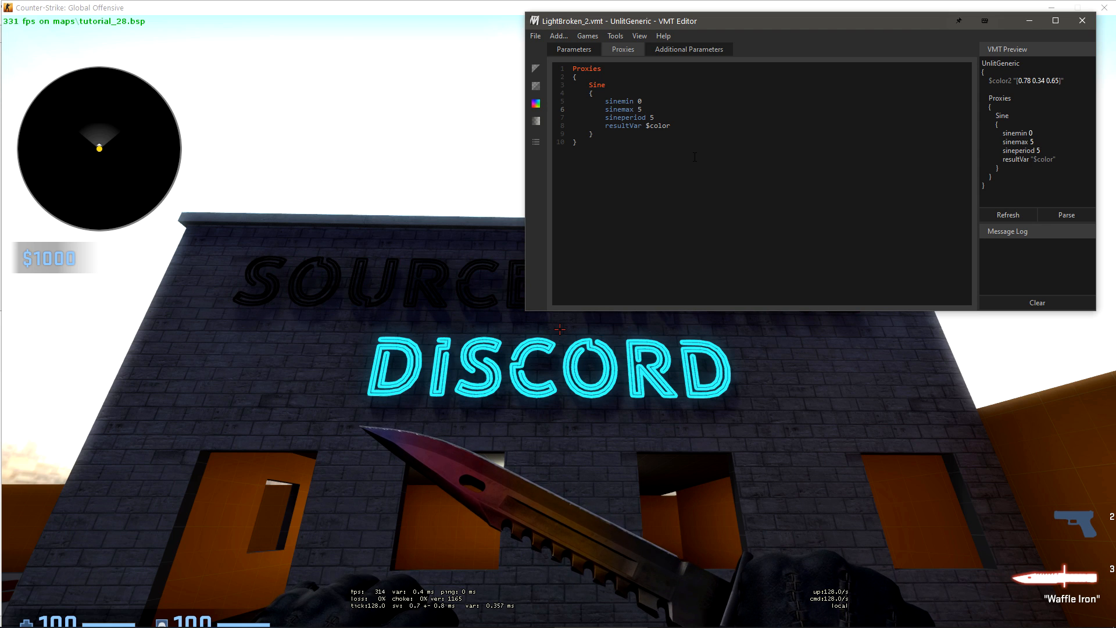
left_click(641, 108)
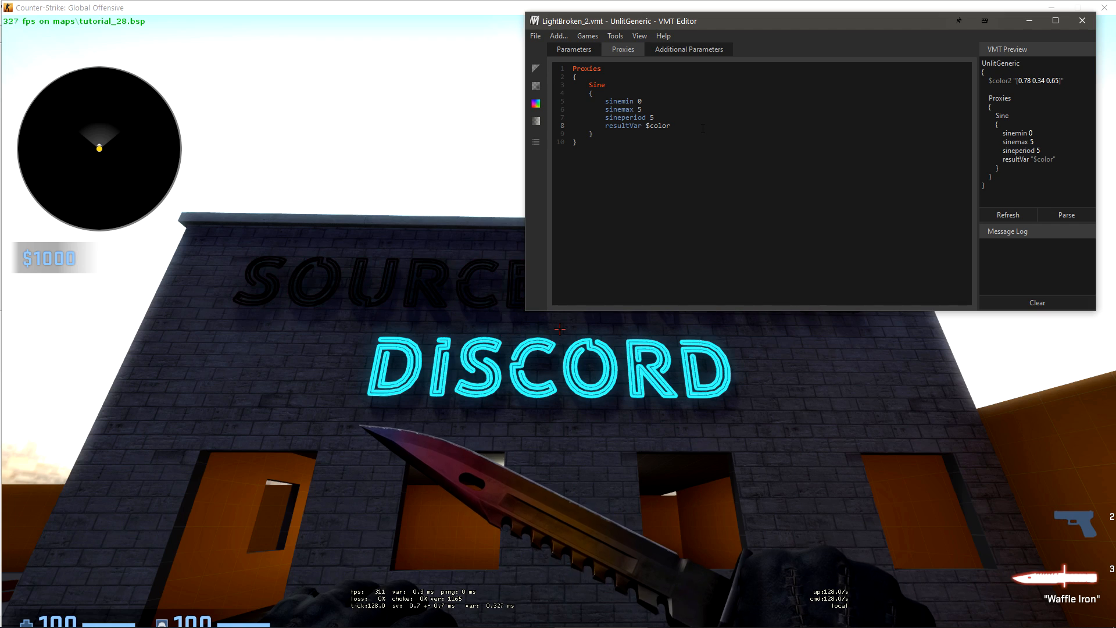
key("alt+tab")
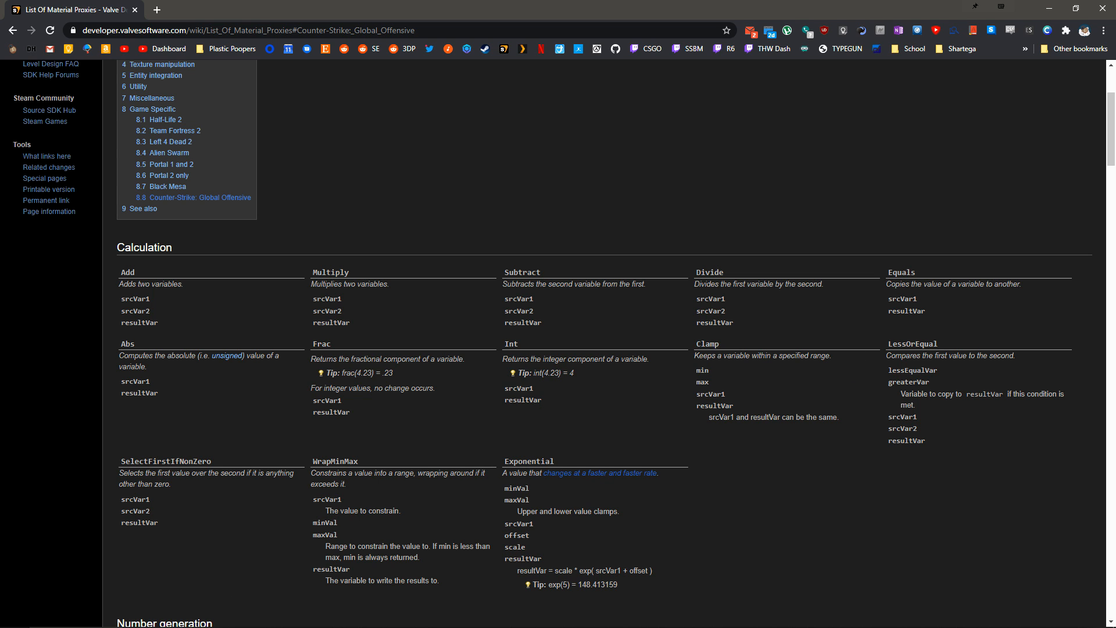
mouse_move(593, 213)
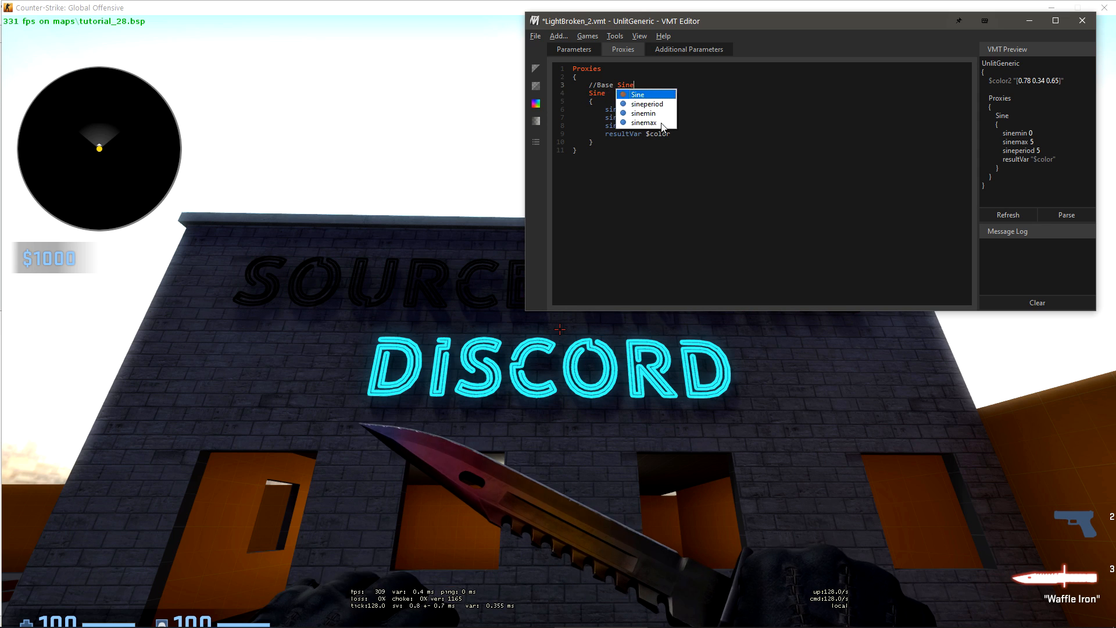
Add a '//Base Sine Wave' comment and an empty Clamp block above the Sine proxy
type("Wave")
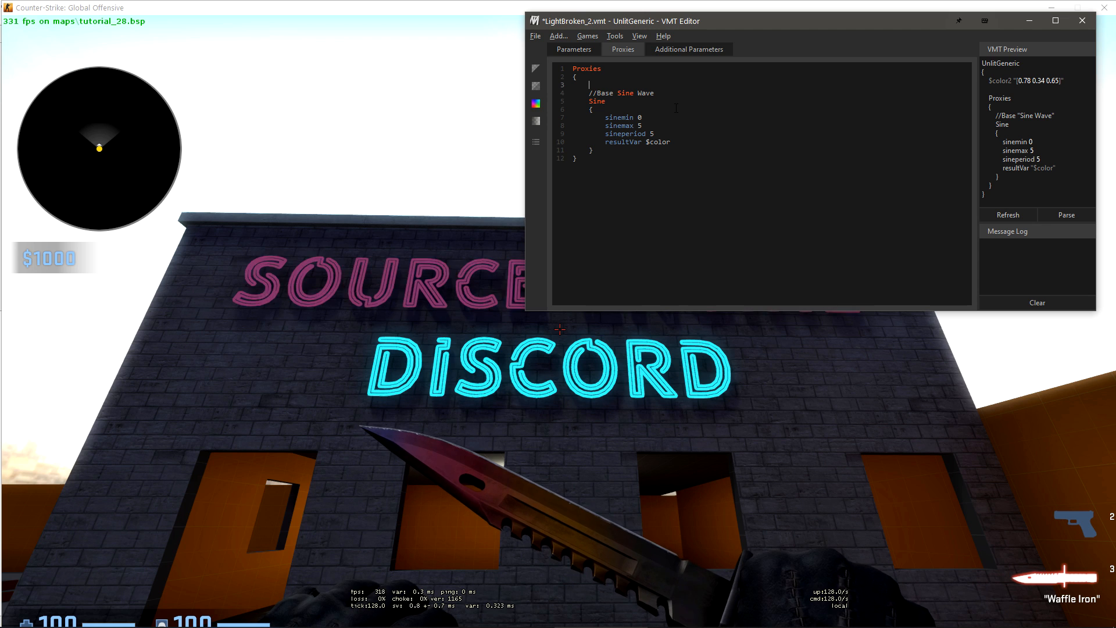
type("Clamp")
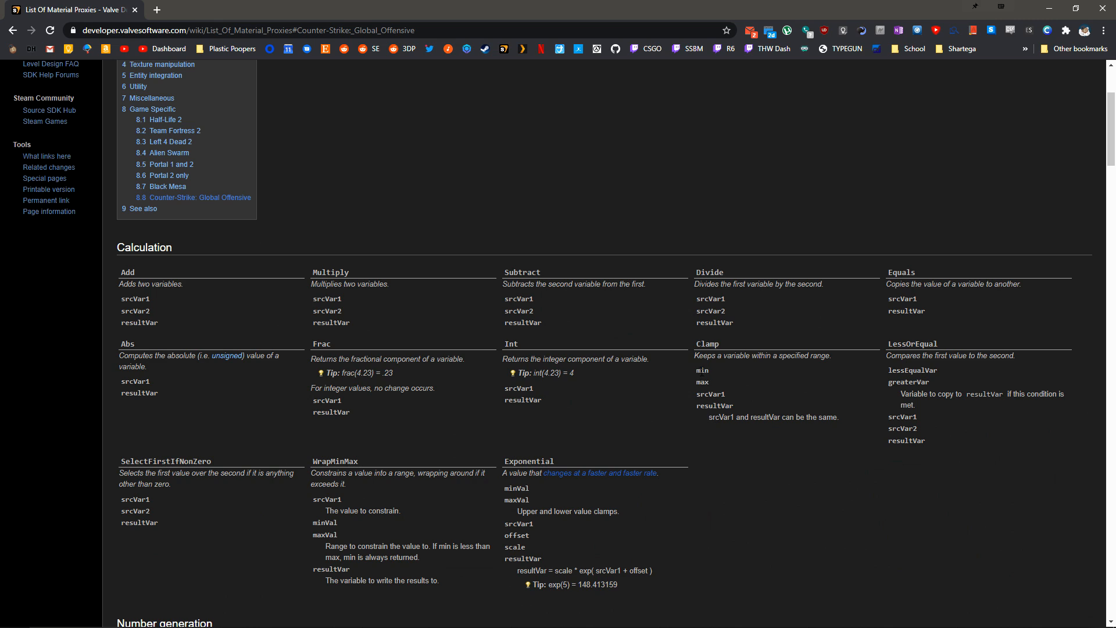
double_click(712, 393)
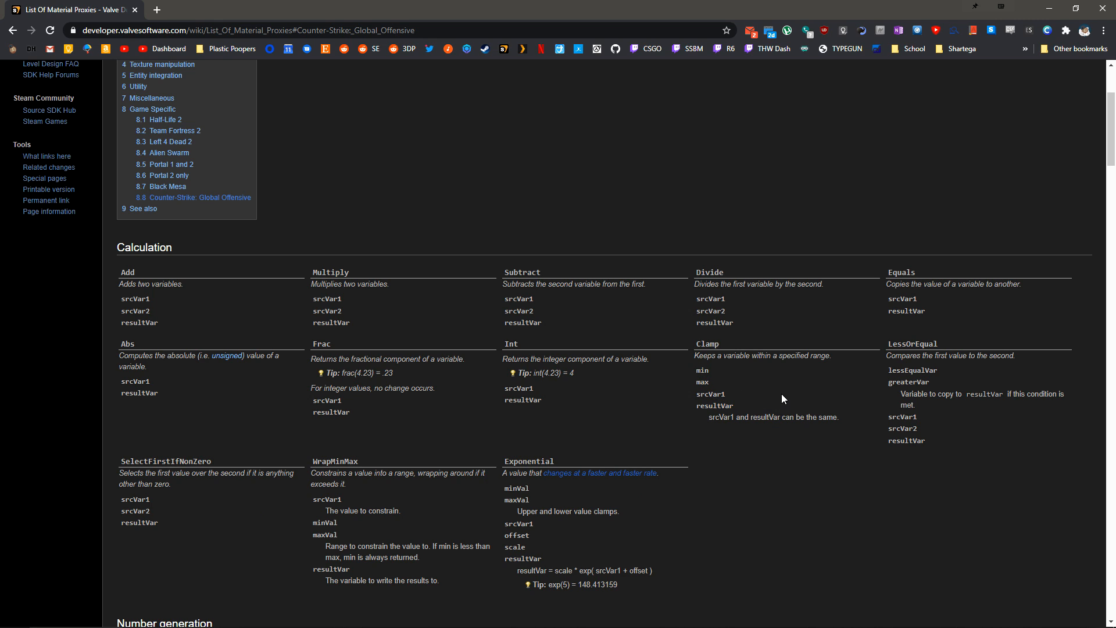
double_click(709, 394)
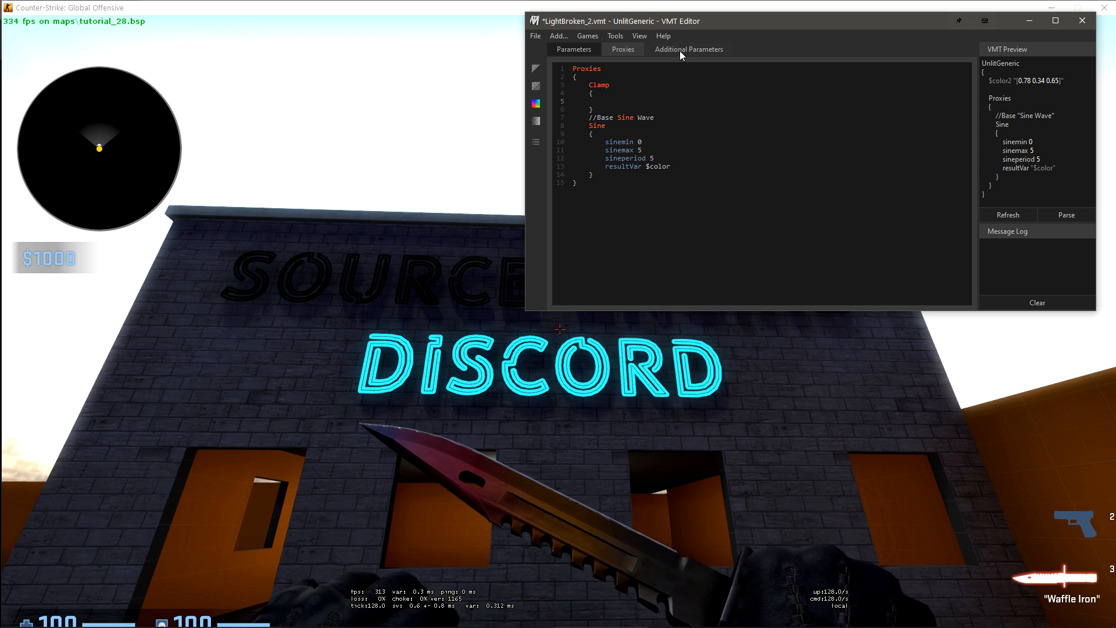
Add a $sinewaveOutput parameter with value 0 in the Parameters list
left_click(688, 49)
type("$")
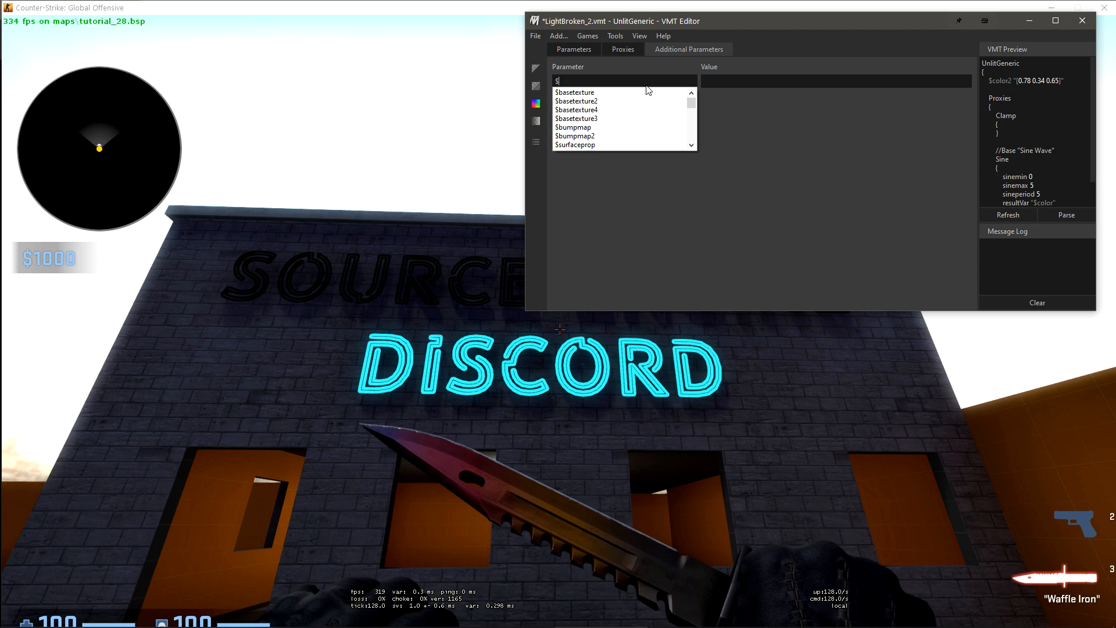
type("sinewaveOutput")
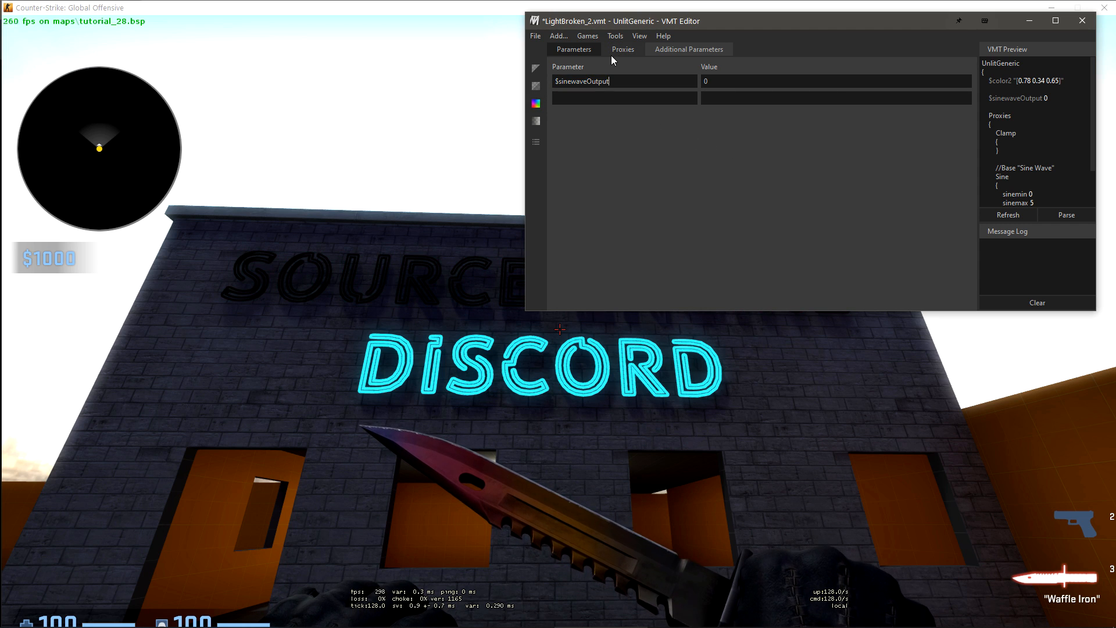
Change the Sine proxy's resultVar from $color to $sinewaveOutput
left_click(622, 49)
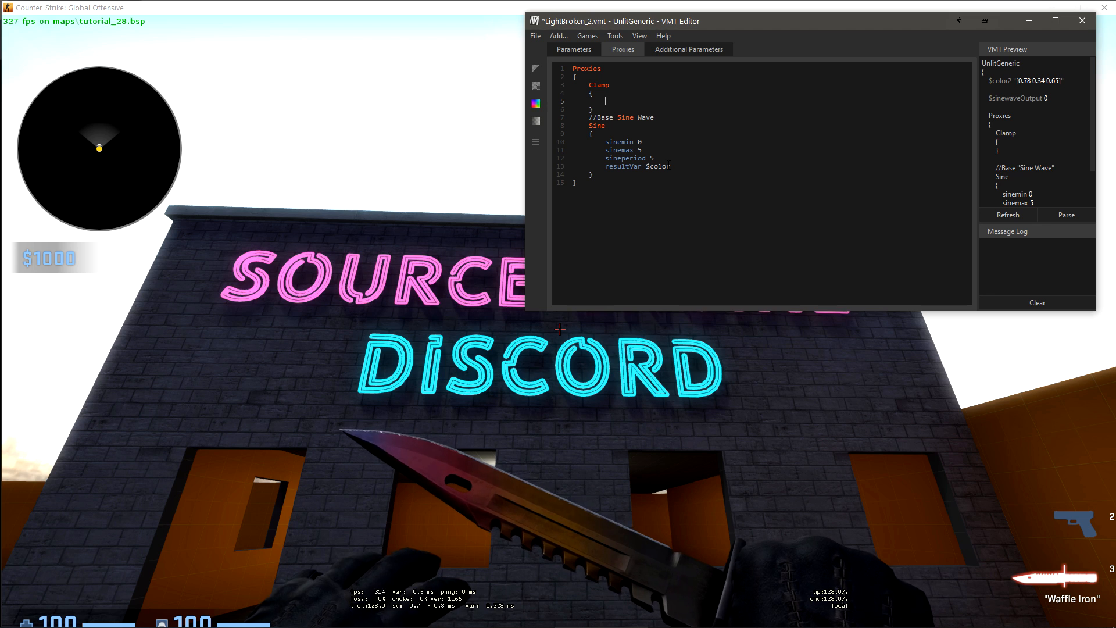
double_click(656, 166)
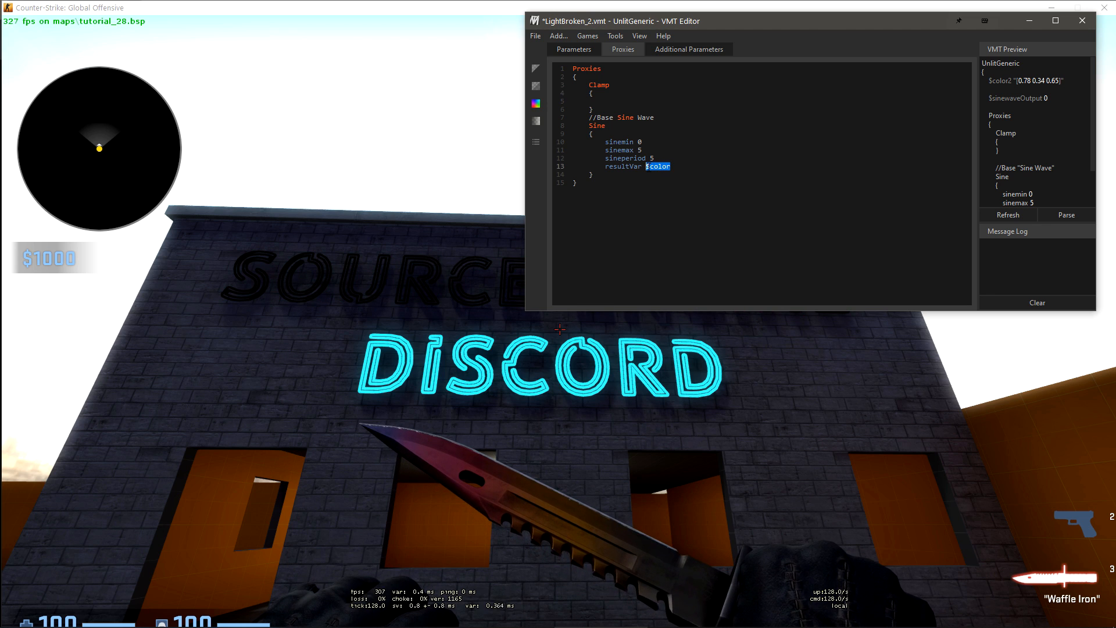
type("$sinewaveOutput")
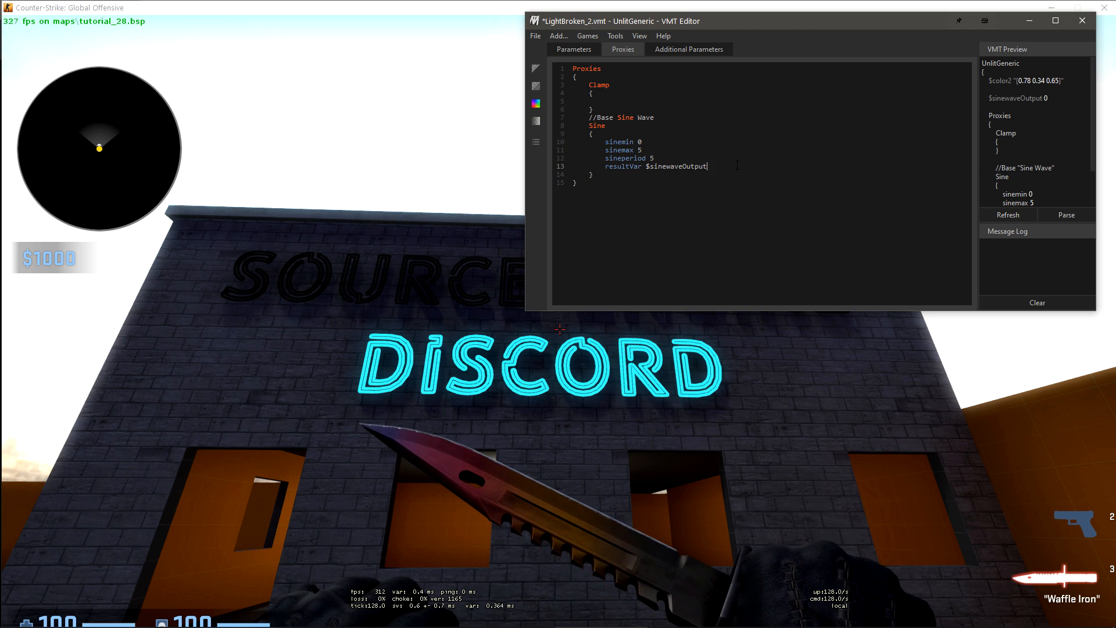
Fill the Clamp proxy with minVal 0, maxVal 1, srcVar1 $sinewaveOutput and resultVar $color
double_click(665, 166)
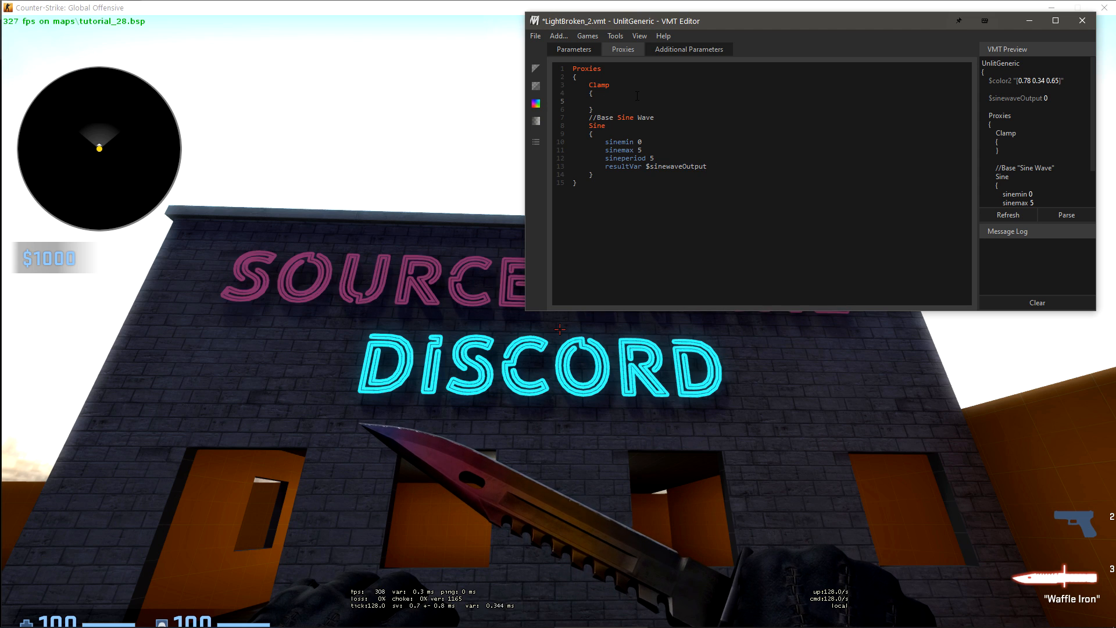
type("minVal 0")
type("maxVal 1")
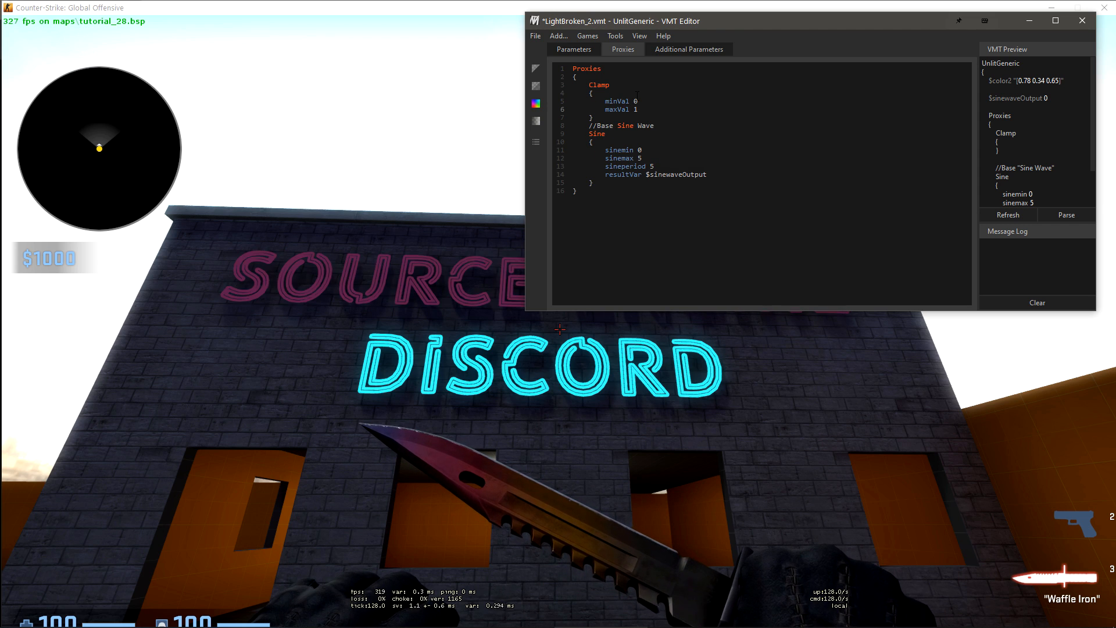
type("srcVar1 $sinewaveOutput")
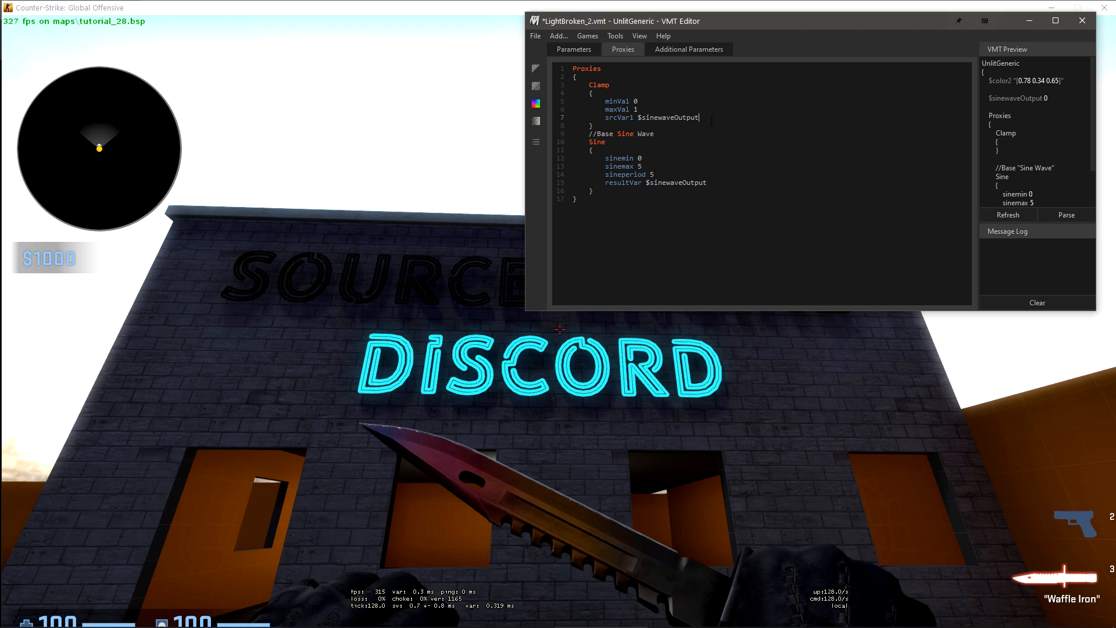
type("resultVar")
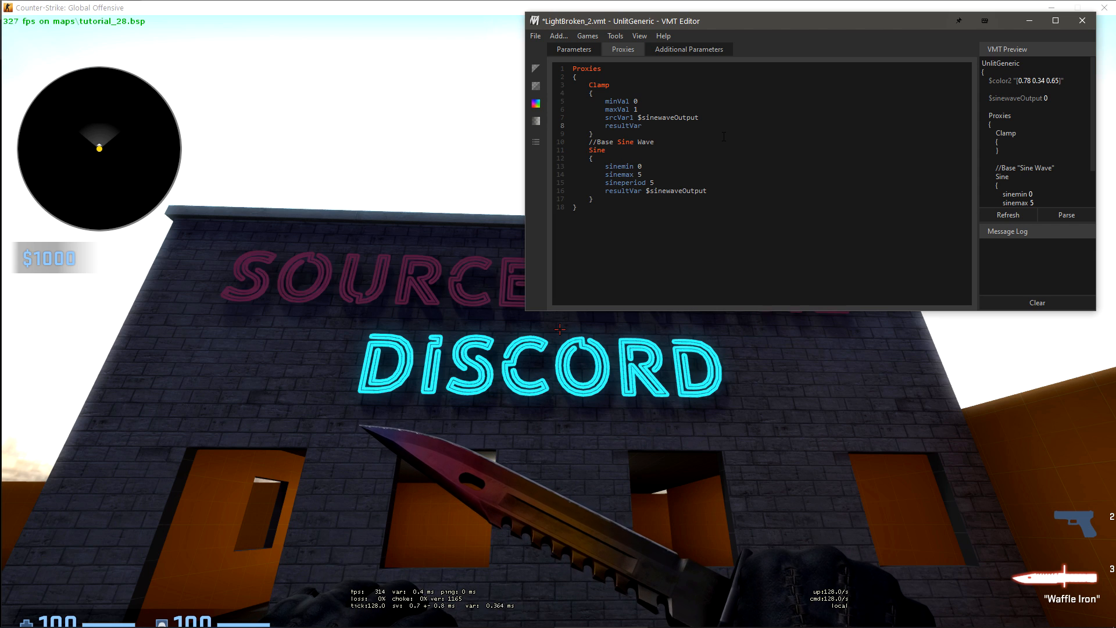
type("$color")
type("//Clamp output to max of 1, min of 0")
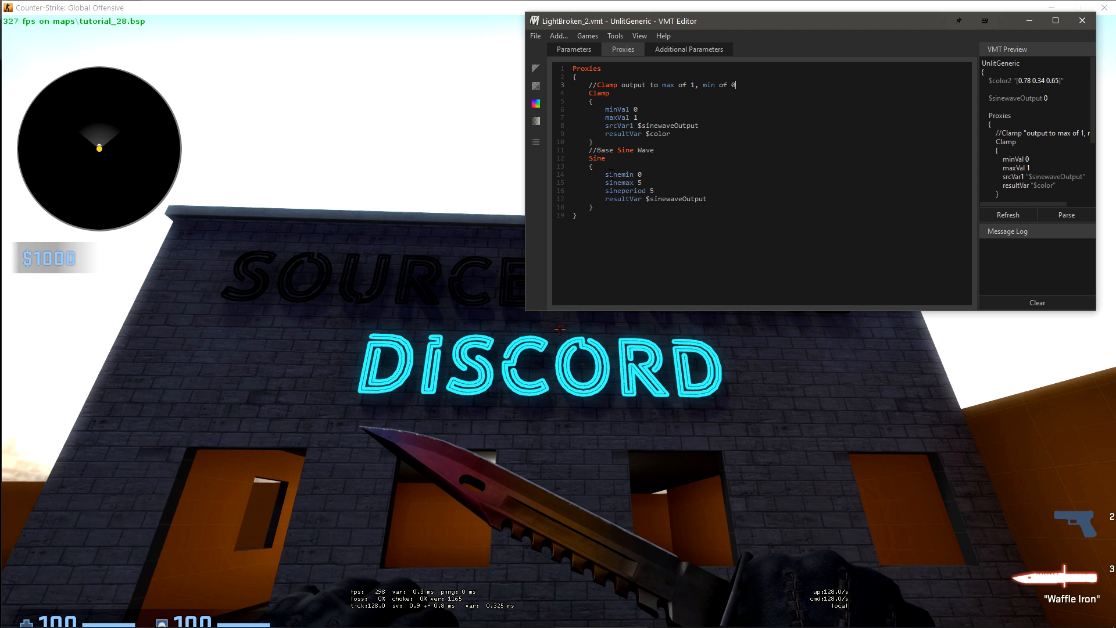
Load LightBroken_1.vmt, the cyan UnlitGeneric material, into VMT Editor
double_click(654, 199)
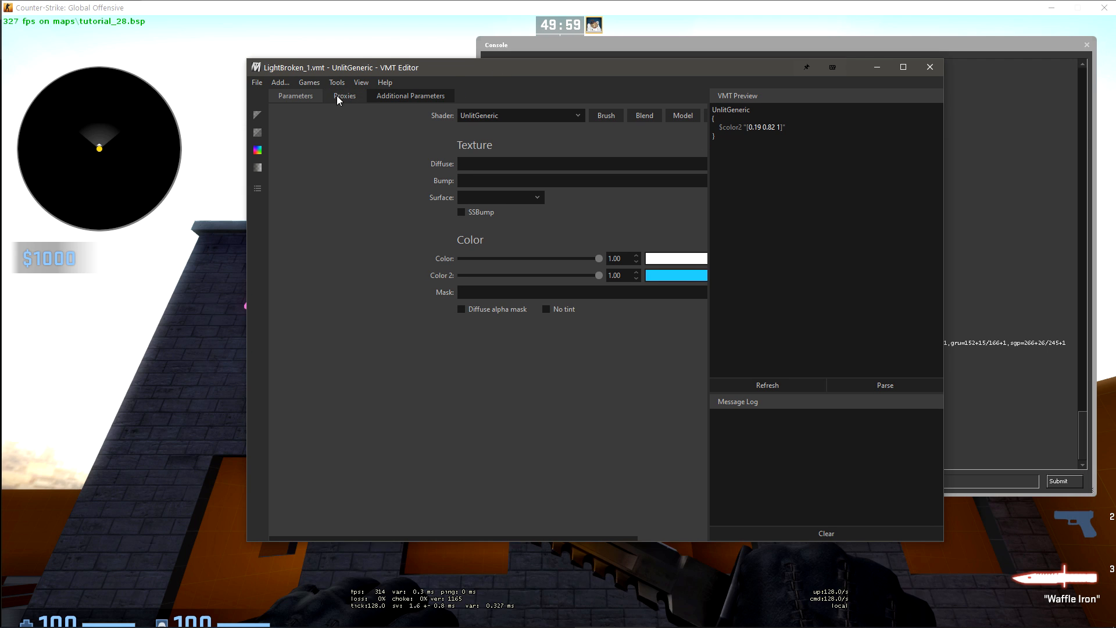
Read the GaussianNoise proxy's parameters on the wiki, then return to LightBroken_1's empty Proxies block
left_click(343, 95)
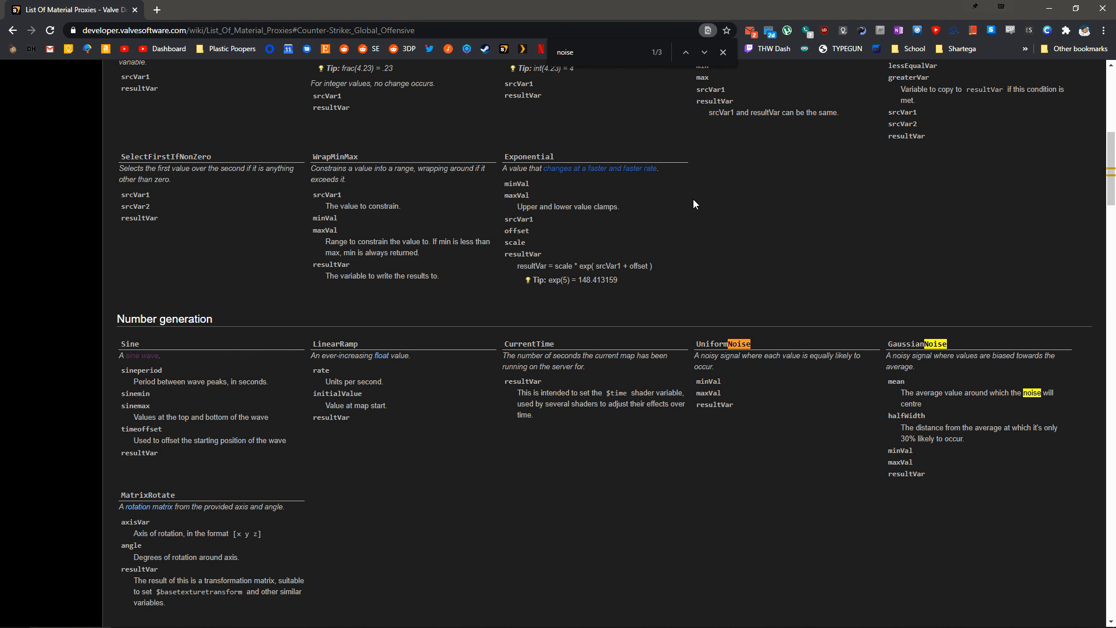
scroll("down", 3)
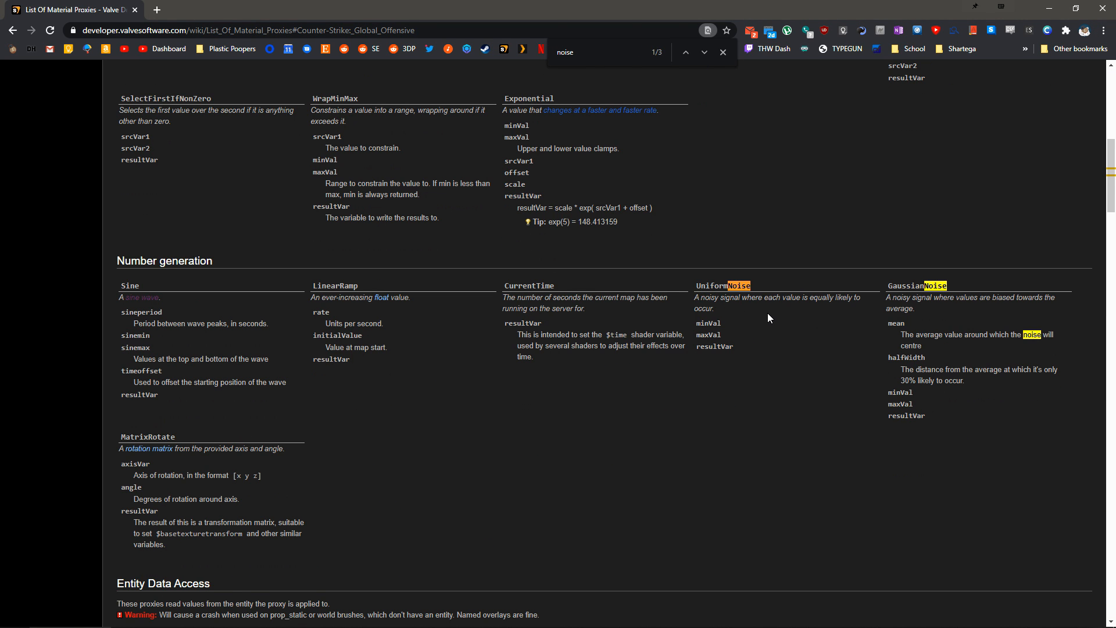
mouse_move(929, 313)
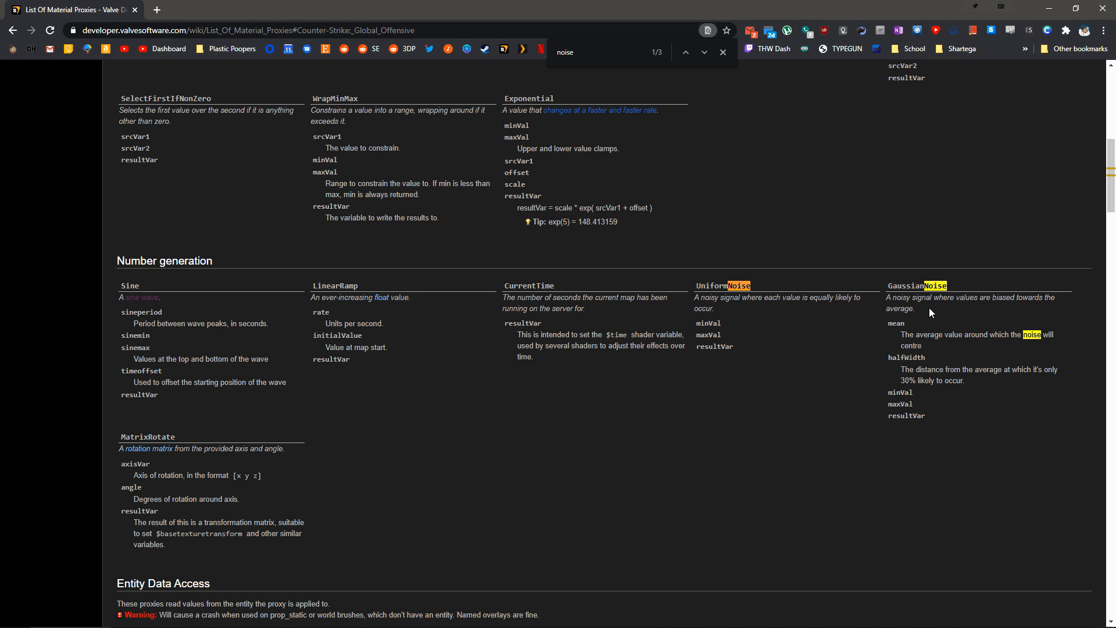
mouse_move(717, 47)
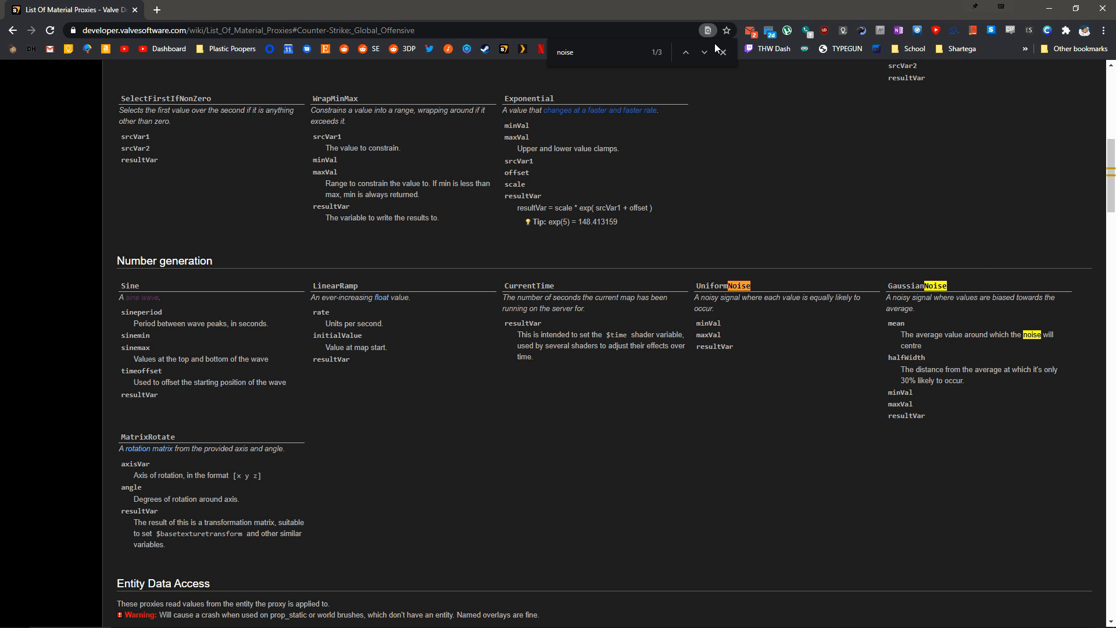
left_click(722, 52)
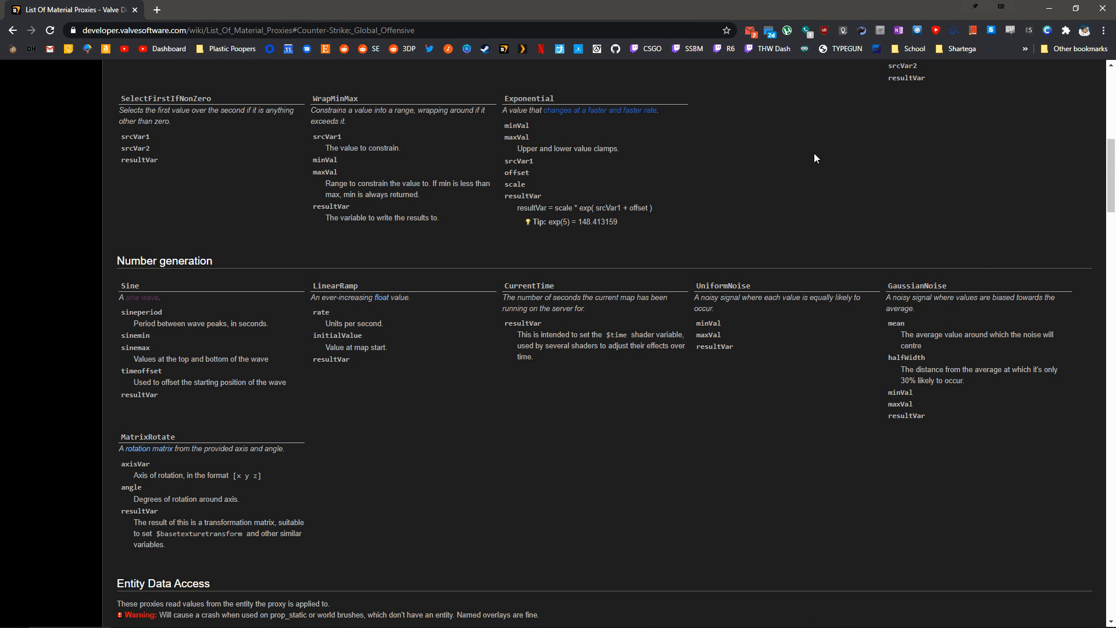
mouse_move(958, 212)
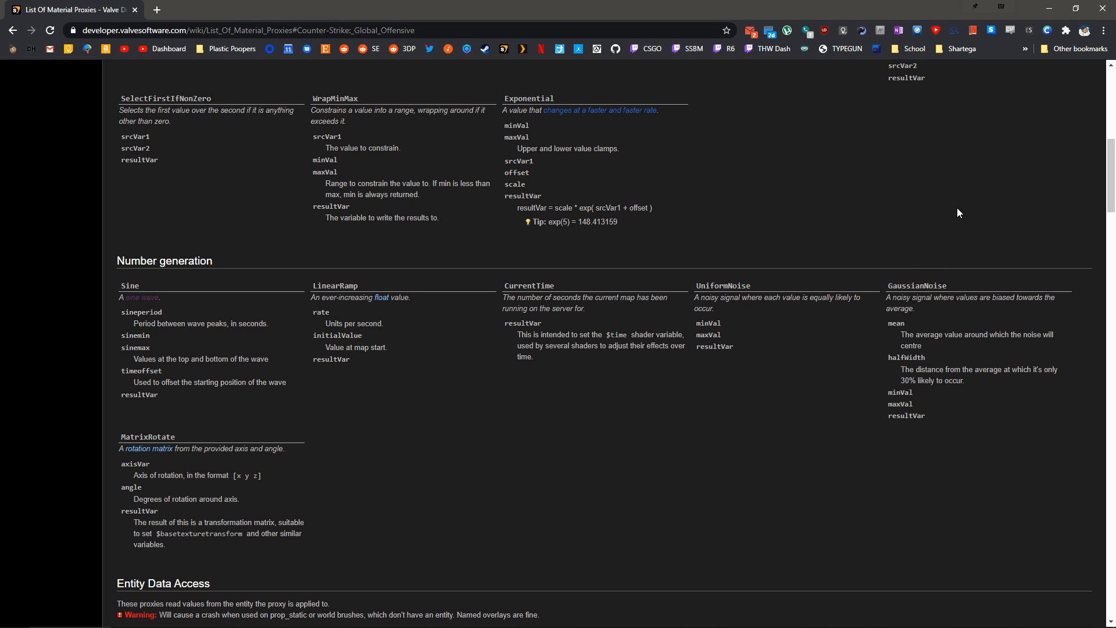
mouse_move(956, 257)
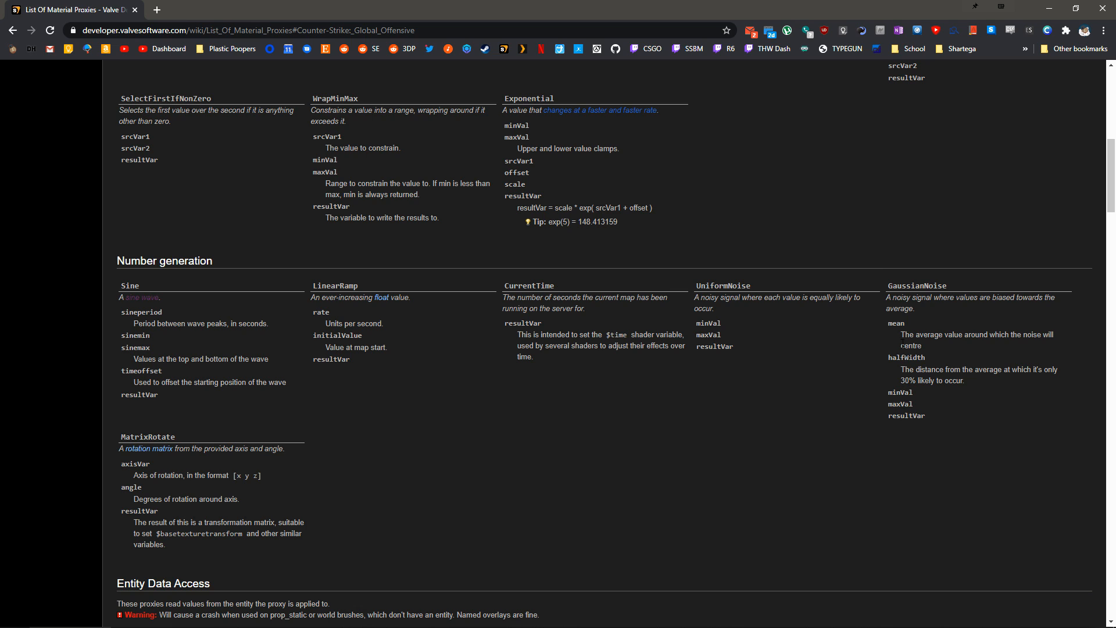
double_click(907, 416)
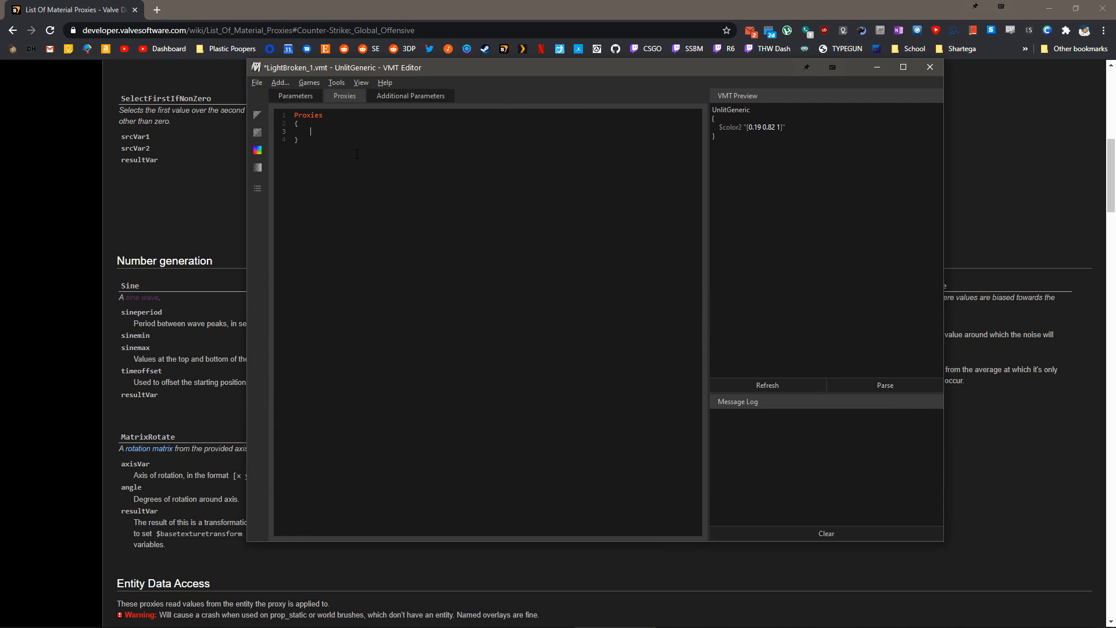
Write a GaussianNoise proxy block with minVal .1 and maxVal 1
type("GaussianNoise")
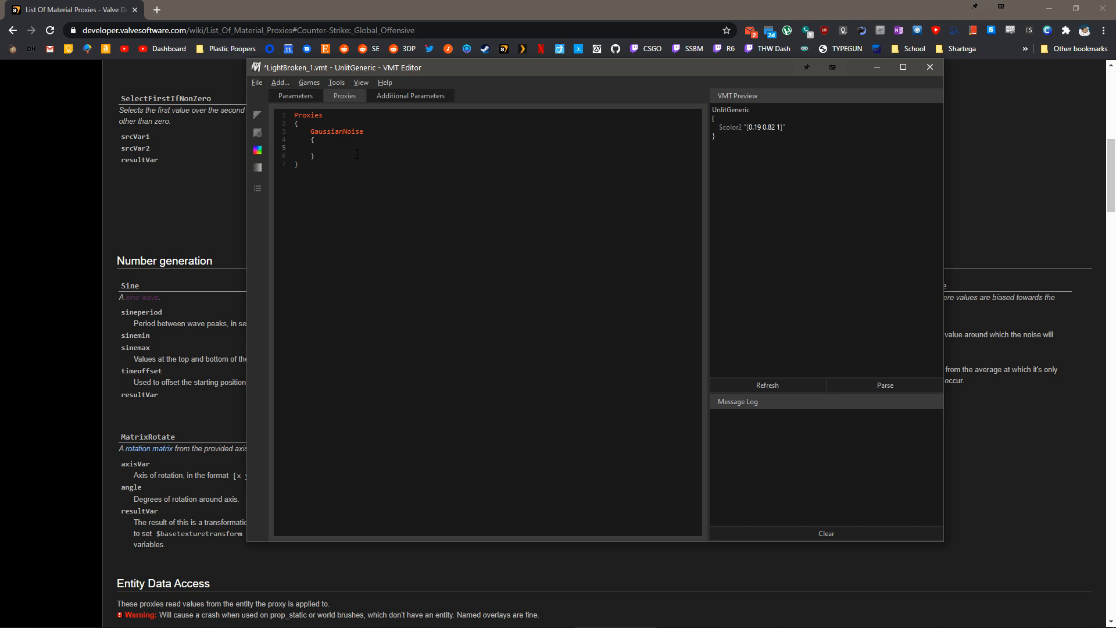
type("minVal")
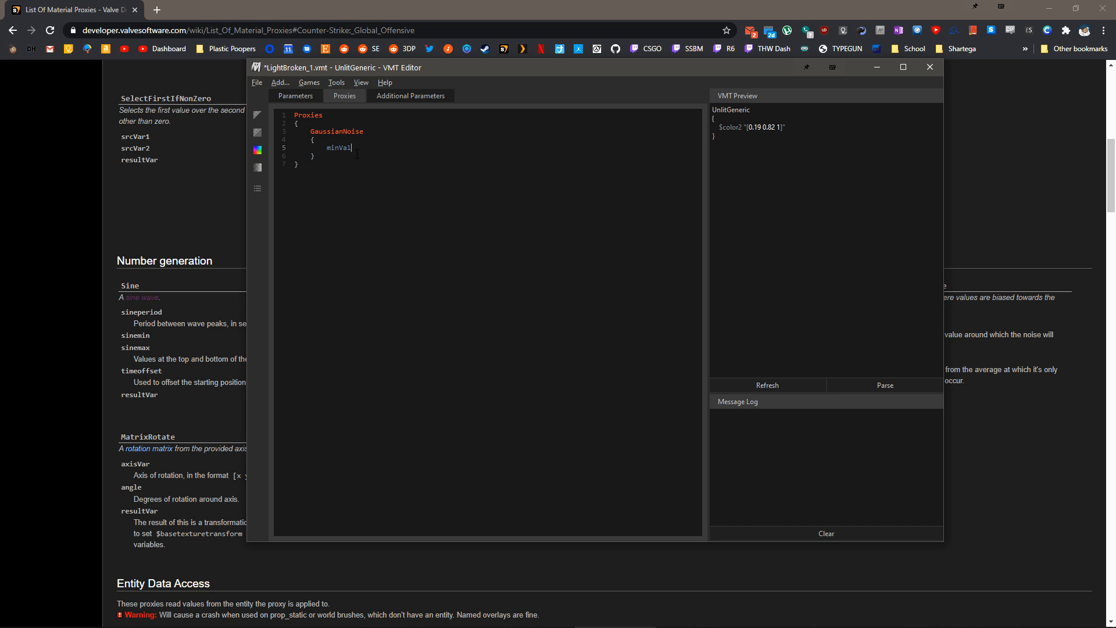
type("maxVal")
type("halfWidth")
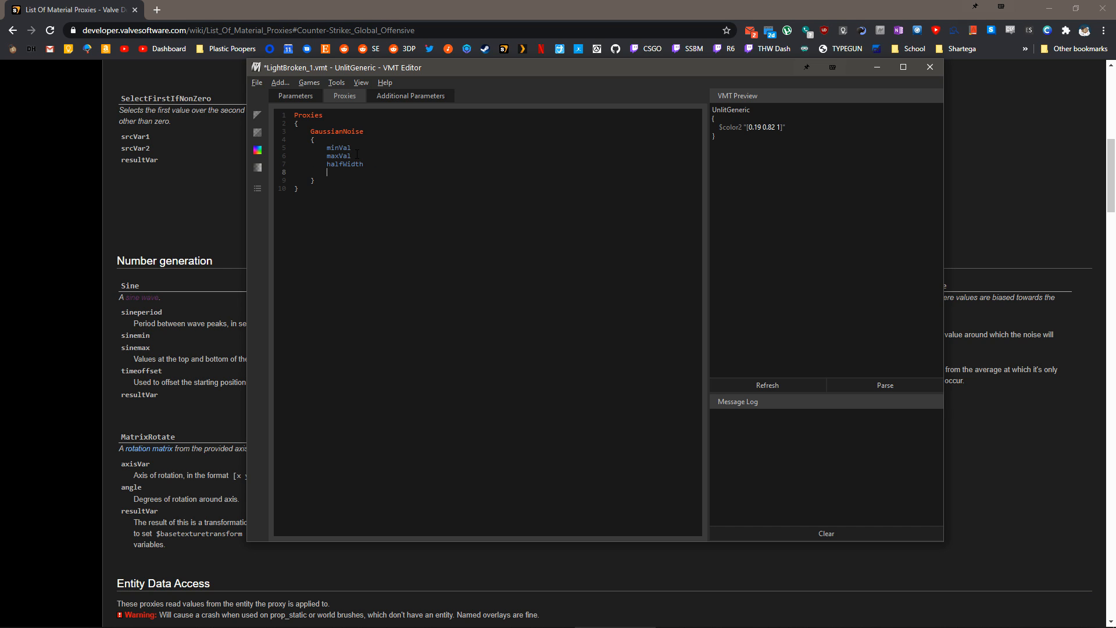
type("mean")
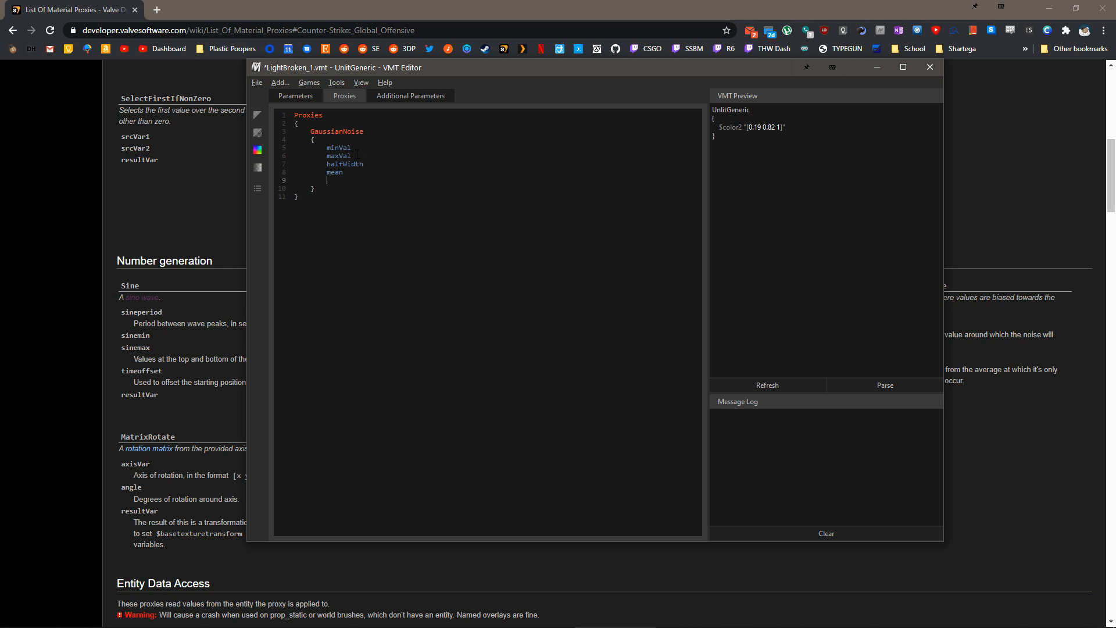
type("resultVar")
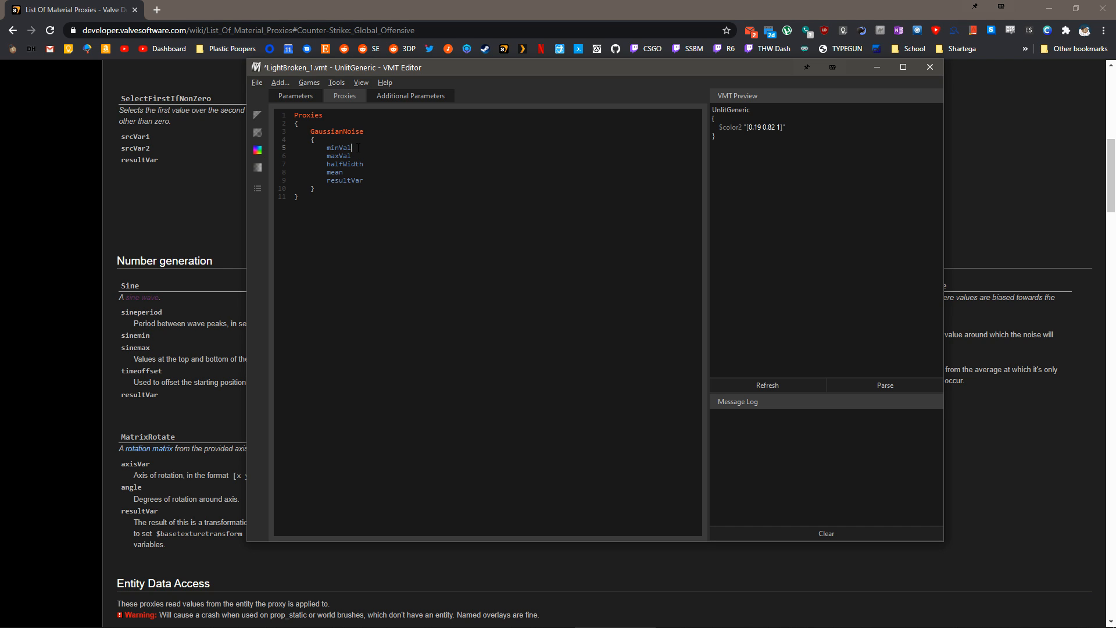
type(".1")
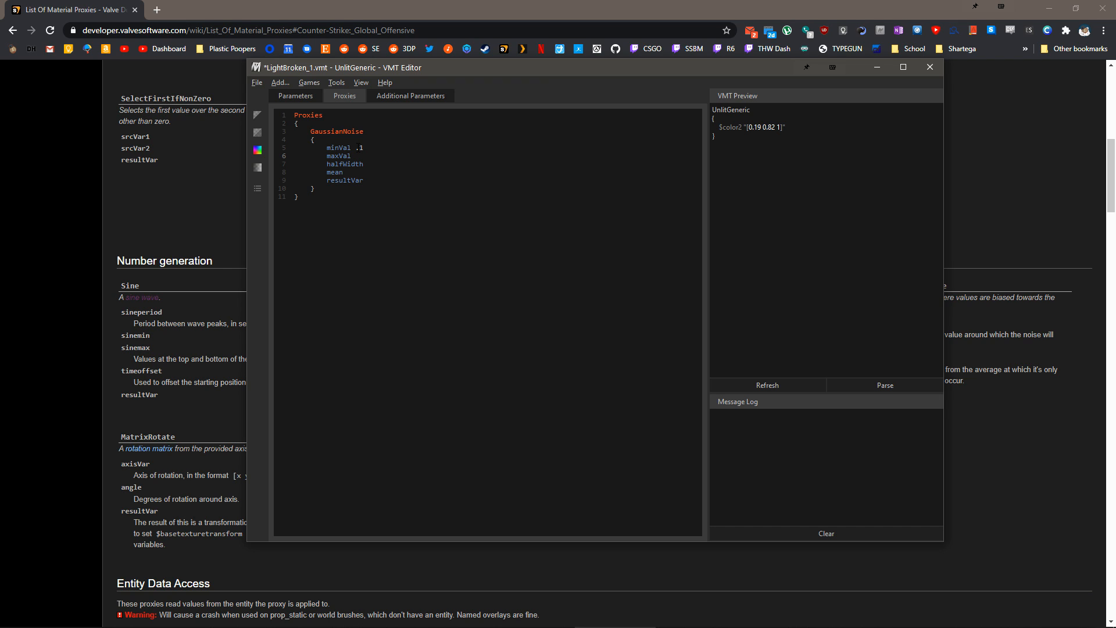
type("1")
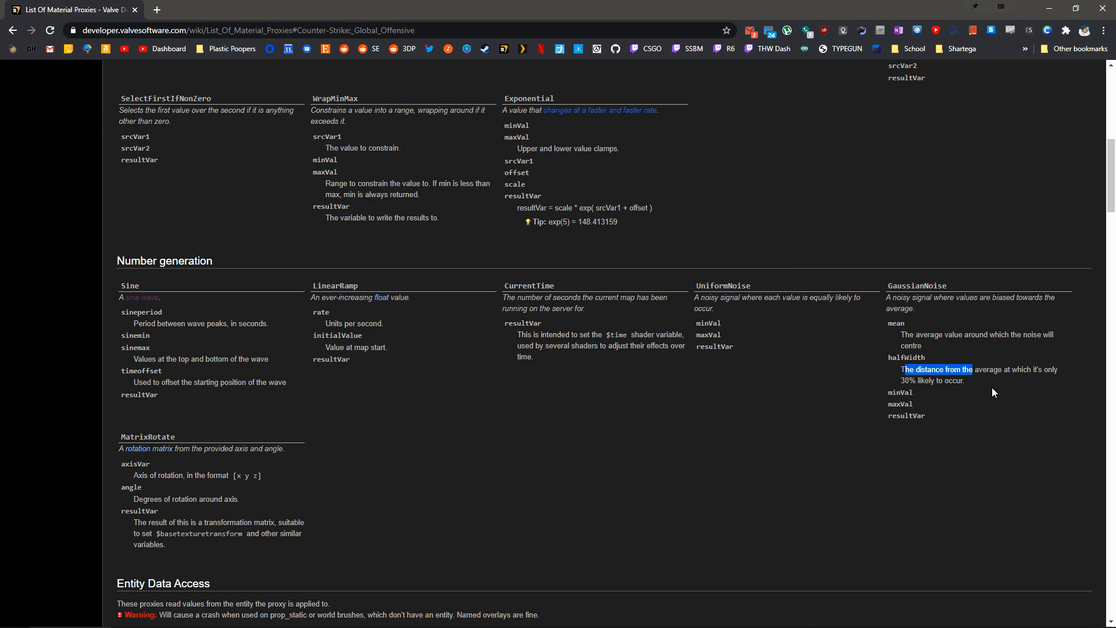
Set the GaussianNoise halfWidth to .5, mean to 1 and resultVar to $color
left_click(994, 394)
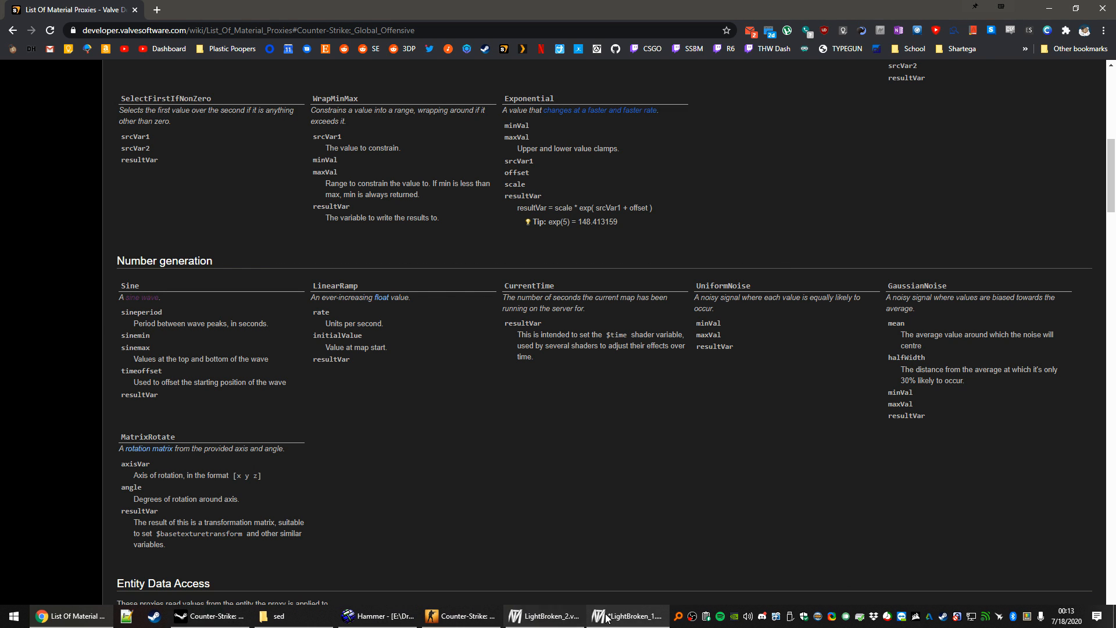
left_click(629, 615)
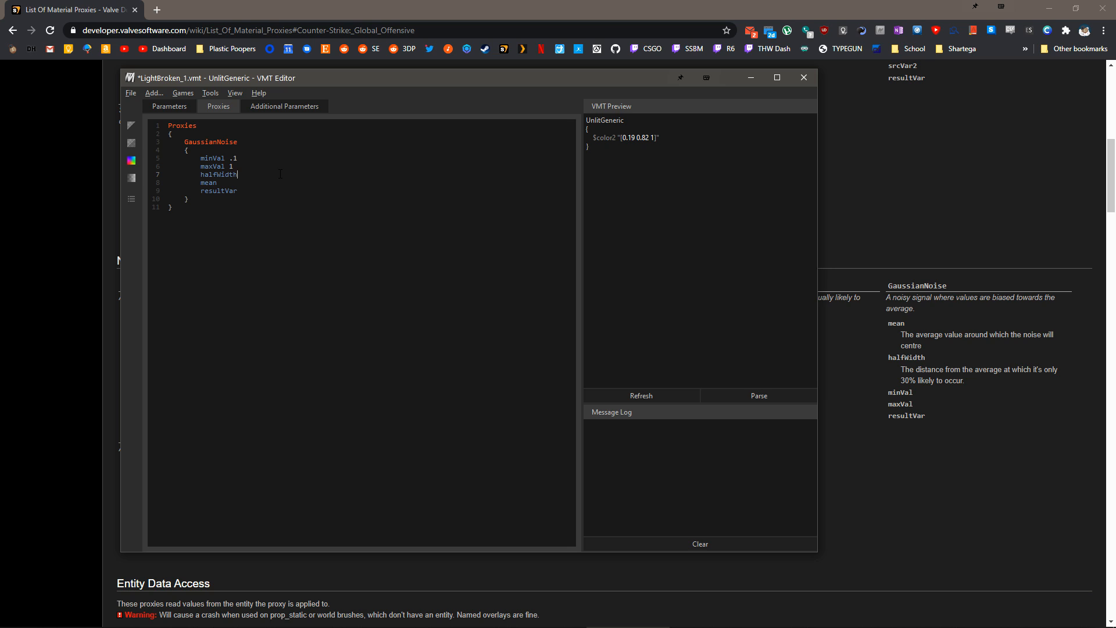
type(".5")
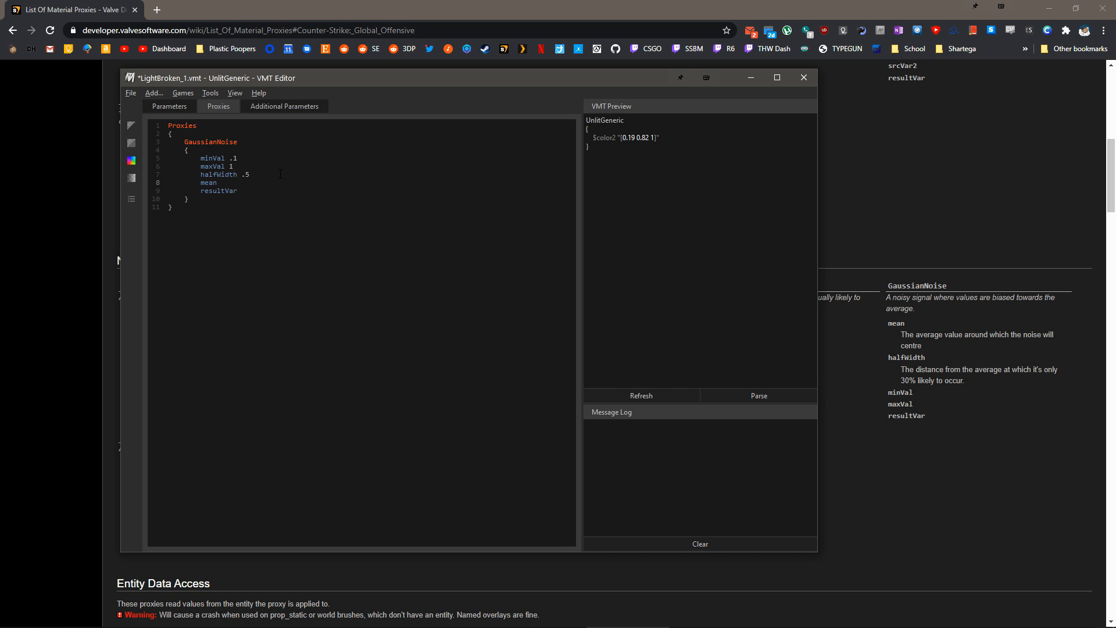
type("1")
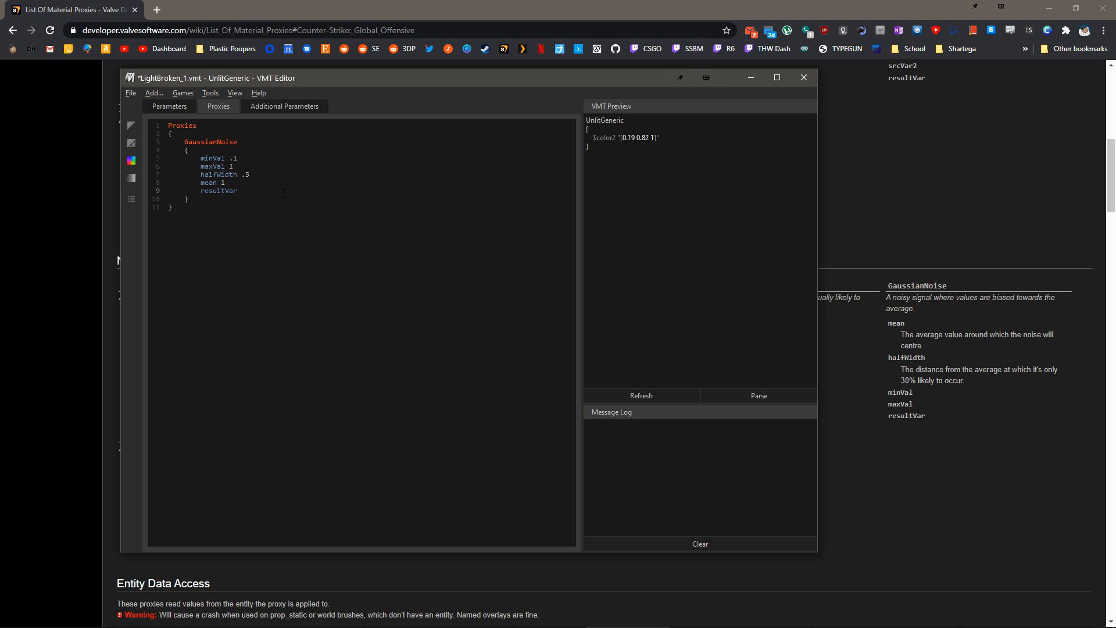
type("$color")
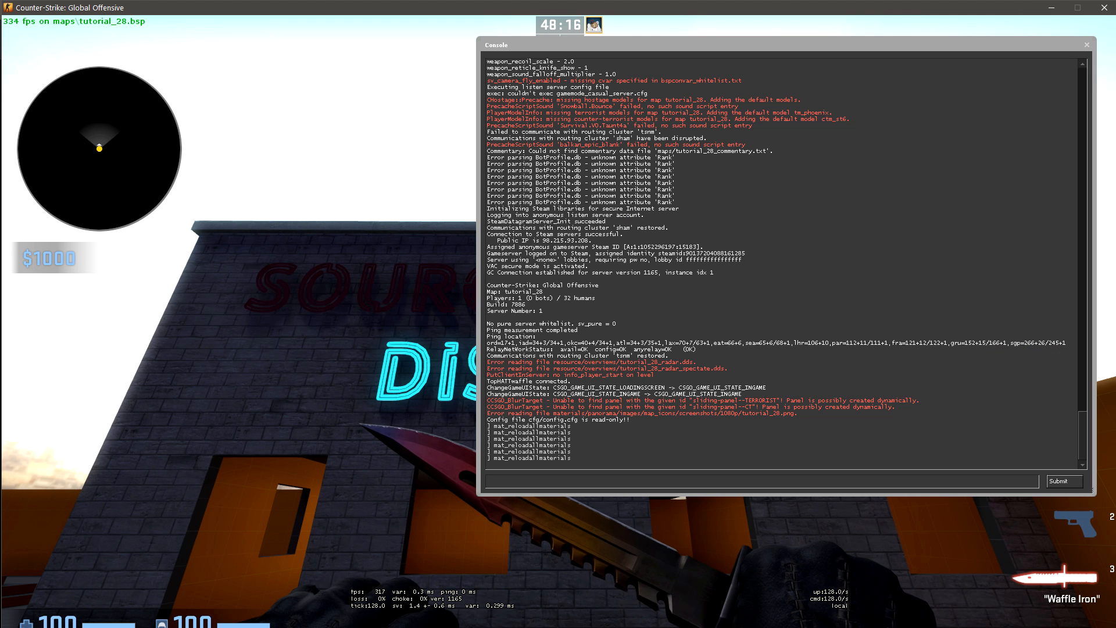
Run mat_reloadallmaterials, save LightBroken_1 in VMT Editor, and reload materials again in game
type("mat_reloadallmaterials")
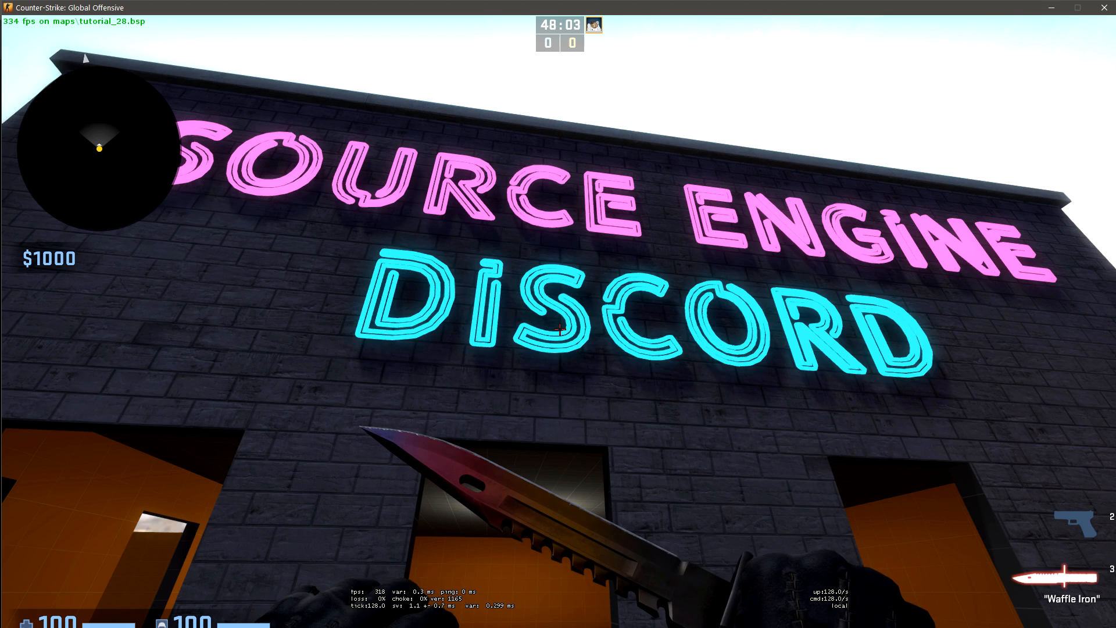
key("alt+tab")
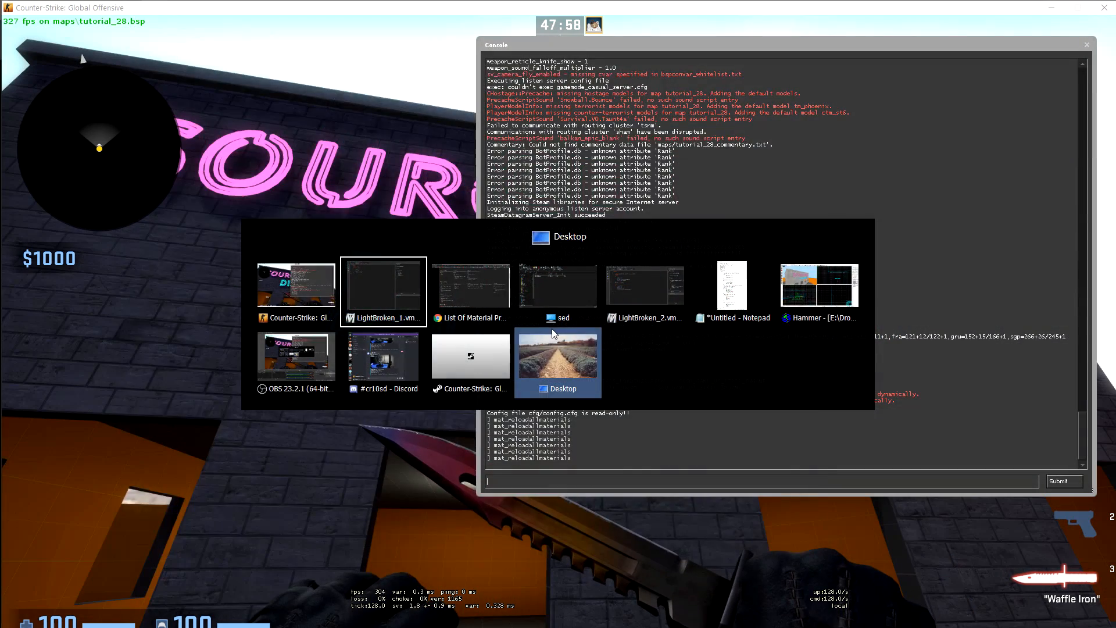
left_click(383, 292)
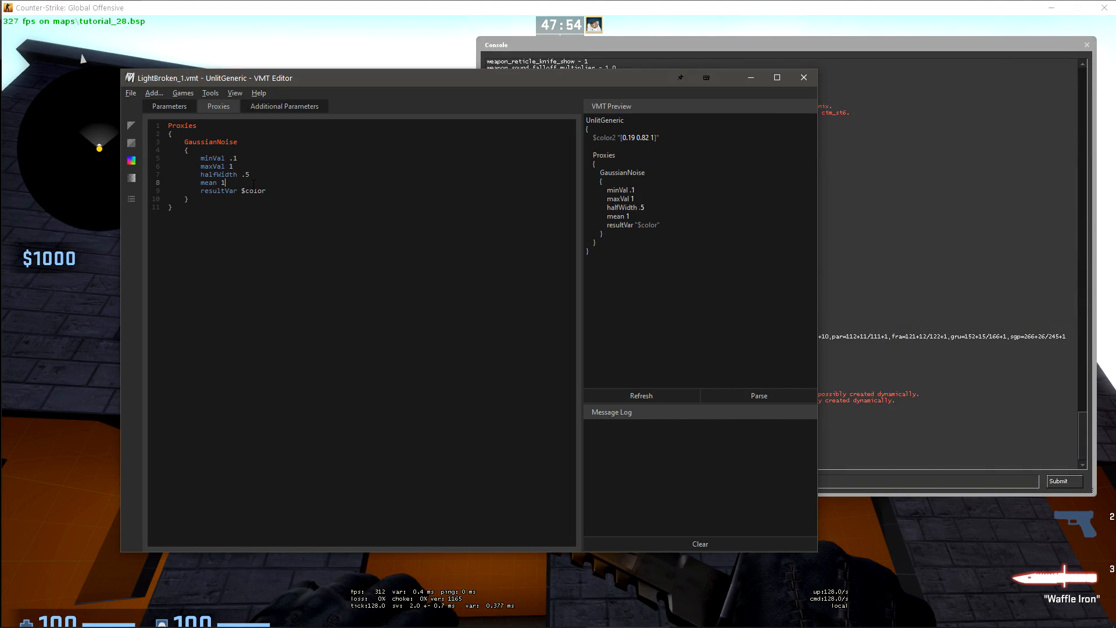
key("backspace")
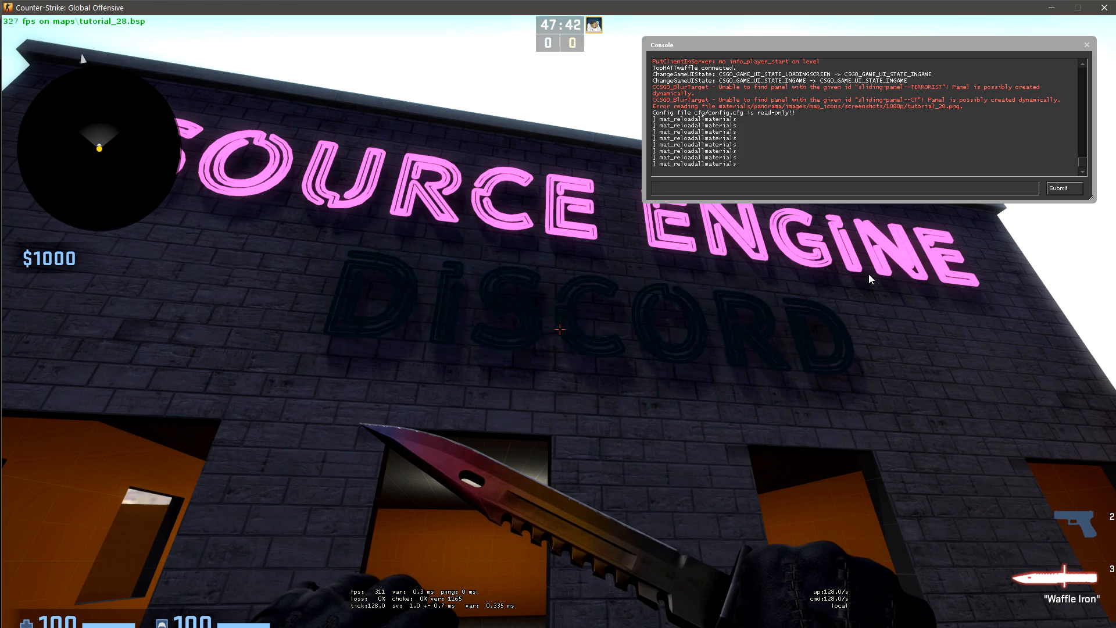
key("alt+tab")
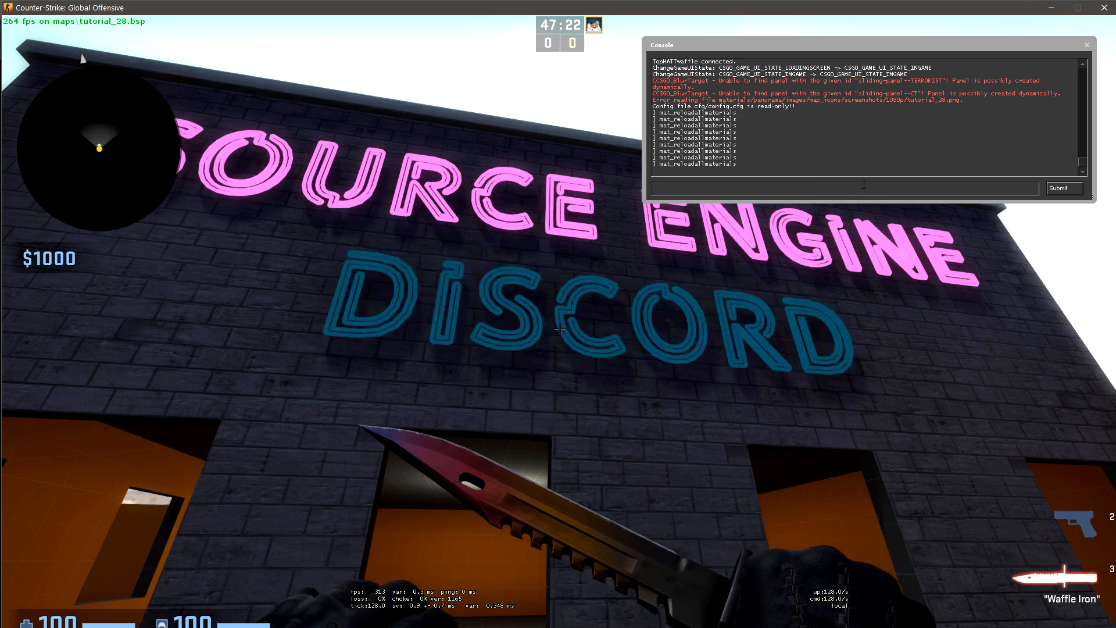
key("alt+tab")
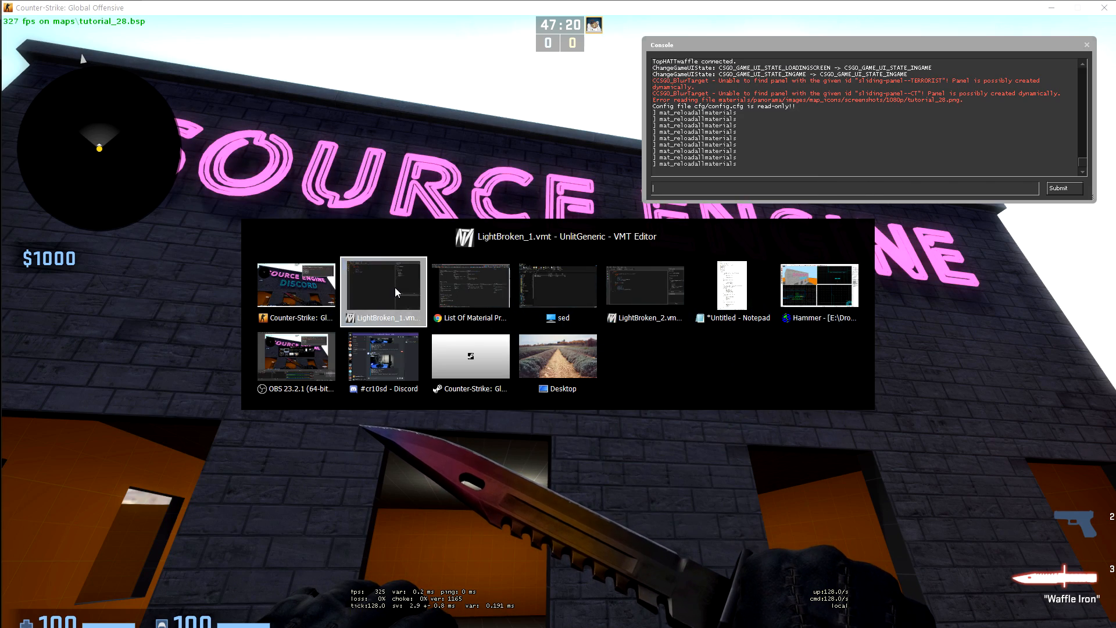
left_click(382, 291)
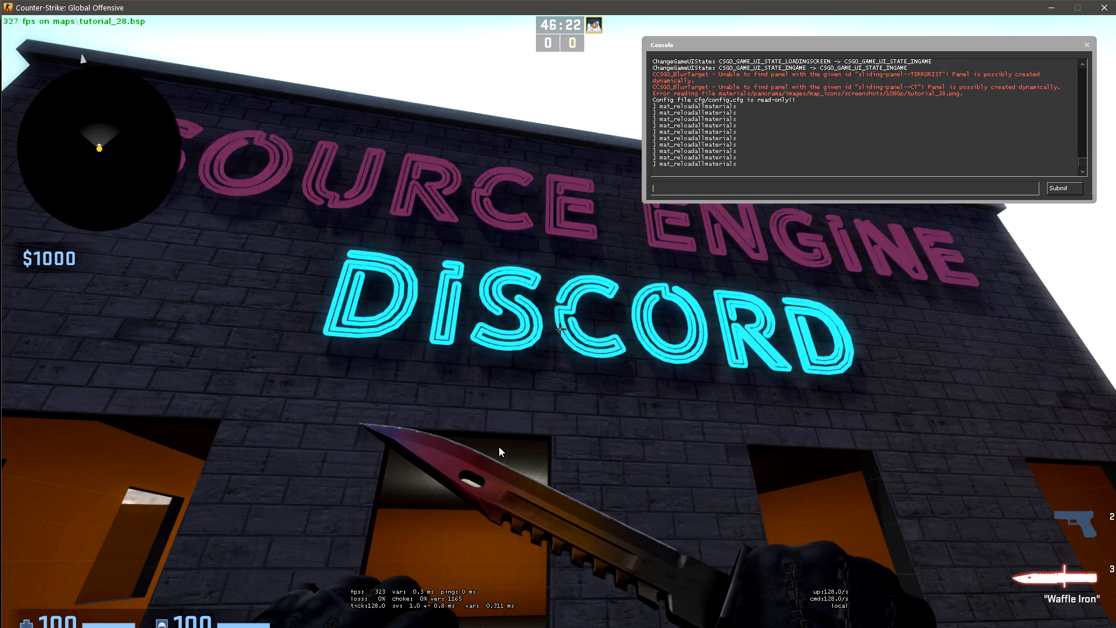
key("alt+tab")
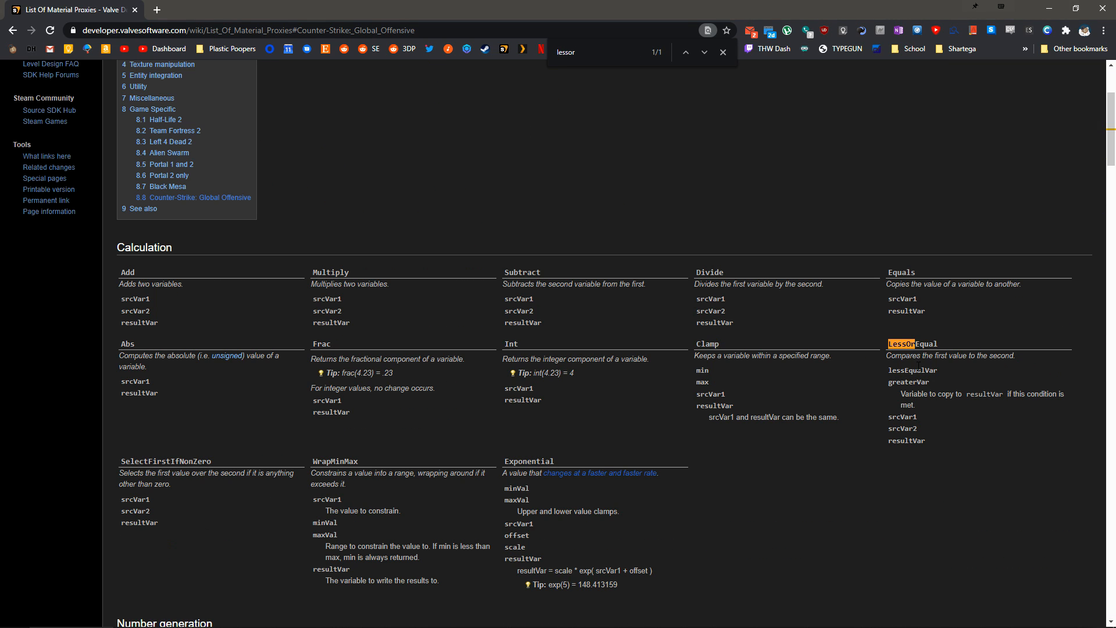
mouse_move(976, 375)
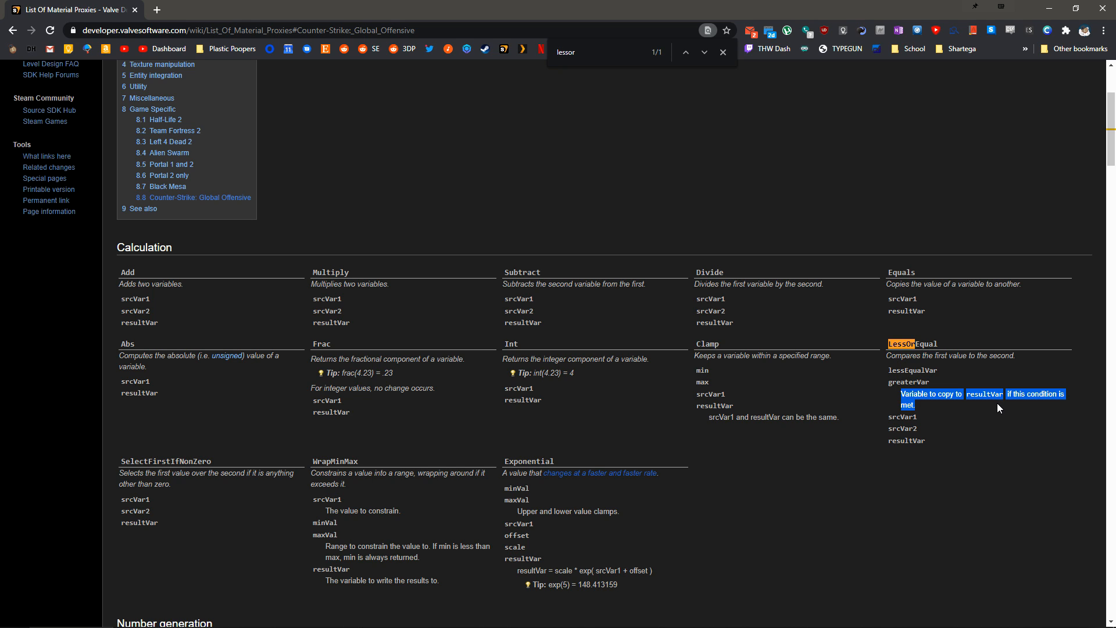
Review the LessOrEqual entry's lessEqualVar and greaterVar parameters on the wiki, then return to VMT Editor
left_click(980, 434)
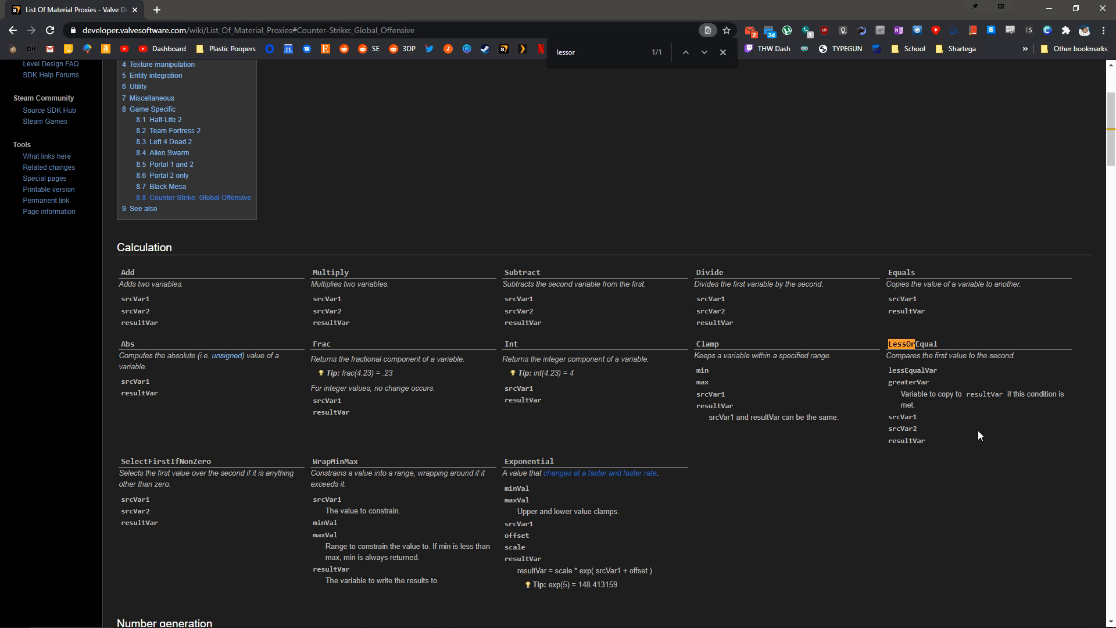
mouse_move(973, 344)
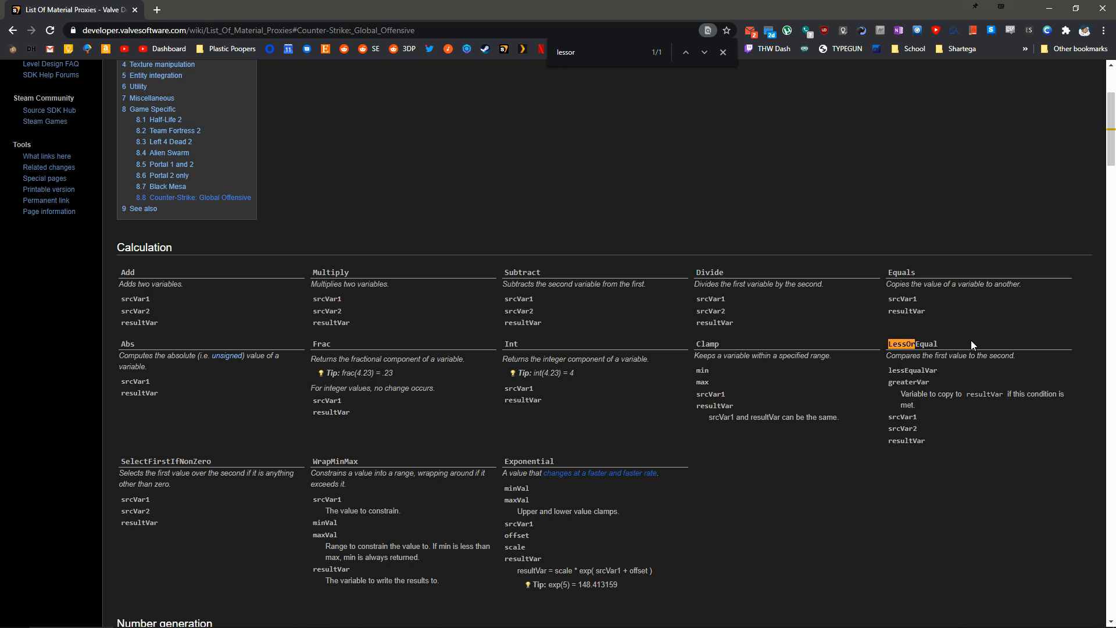
left_click(629, 616)
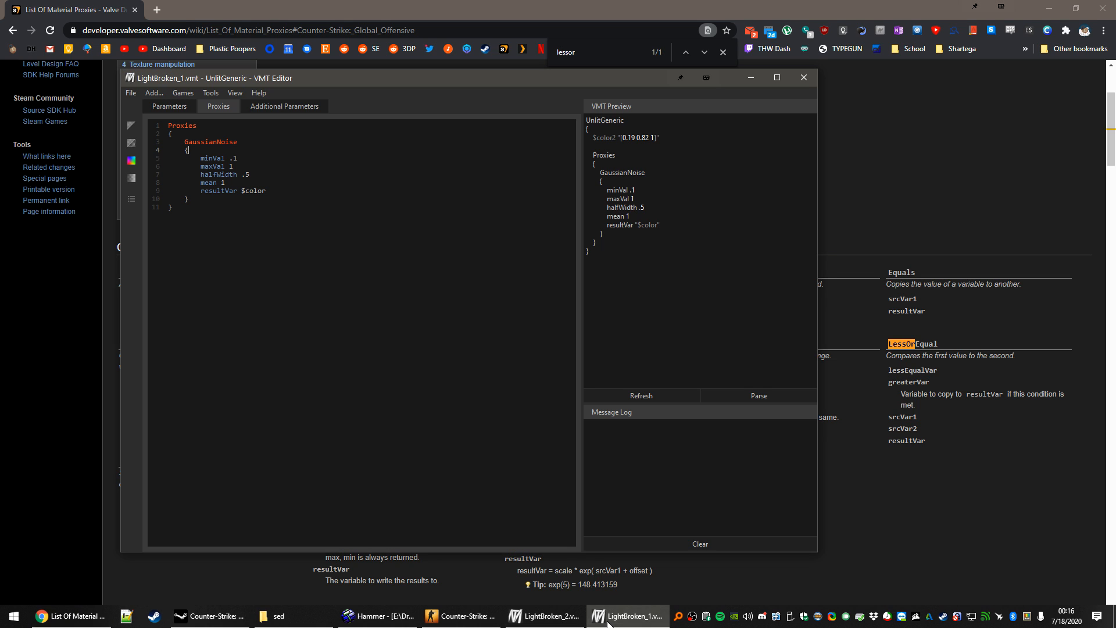
Insert a '//Base noise signal' comment and a LessOrEqual block with lessEqualVar and greaterVar above GaussianNoise
key("Enter")
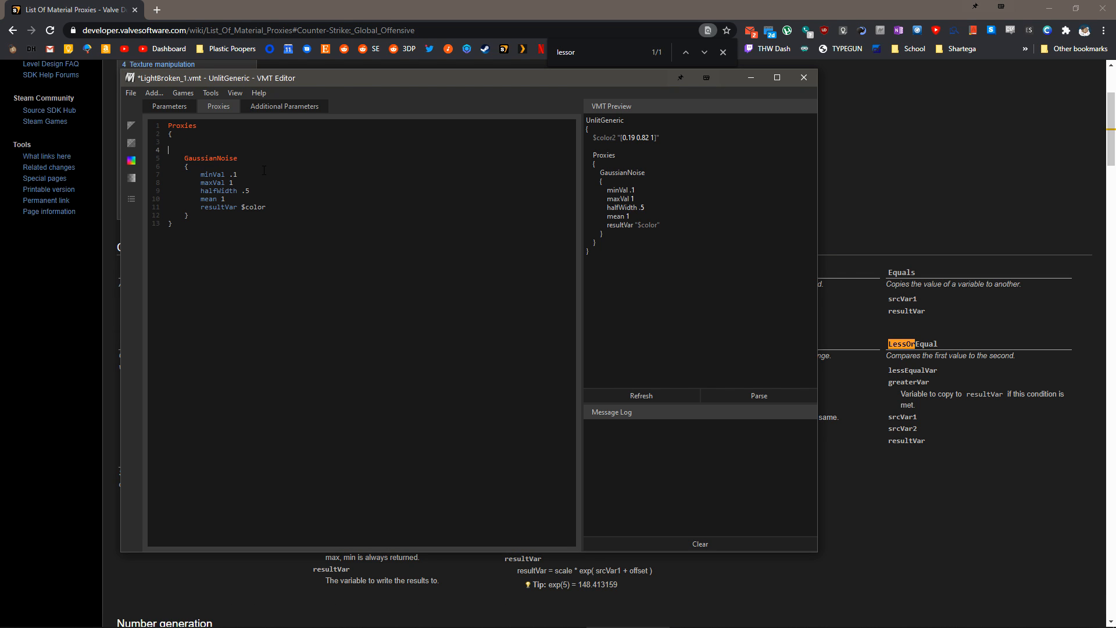
type("//")
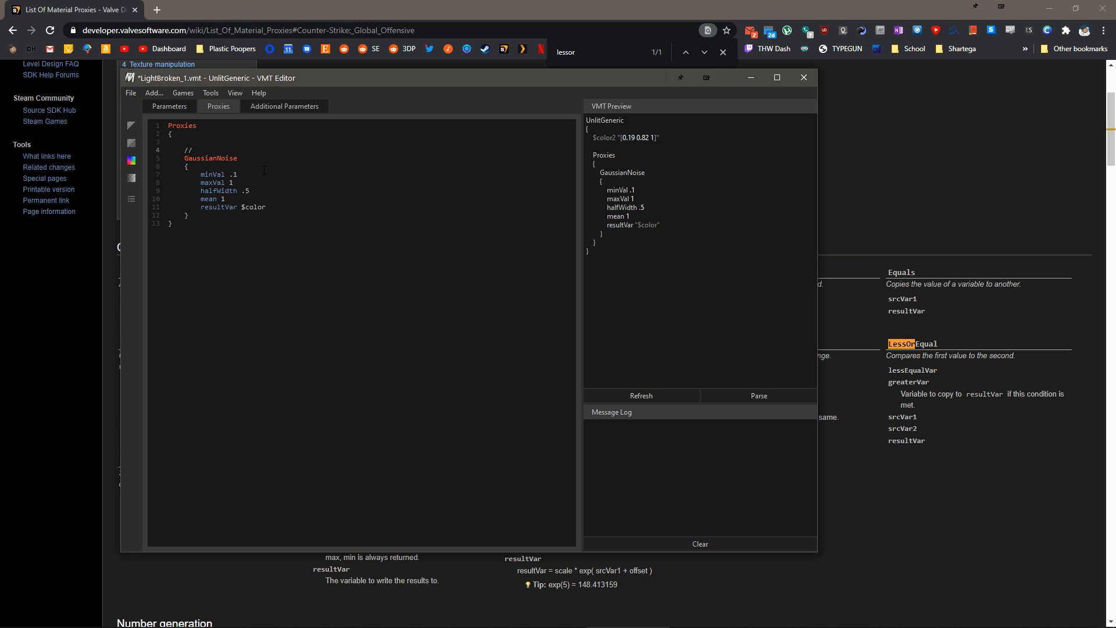
type("Base noise signal")
type("LessOrEqua")
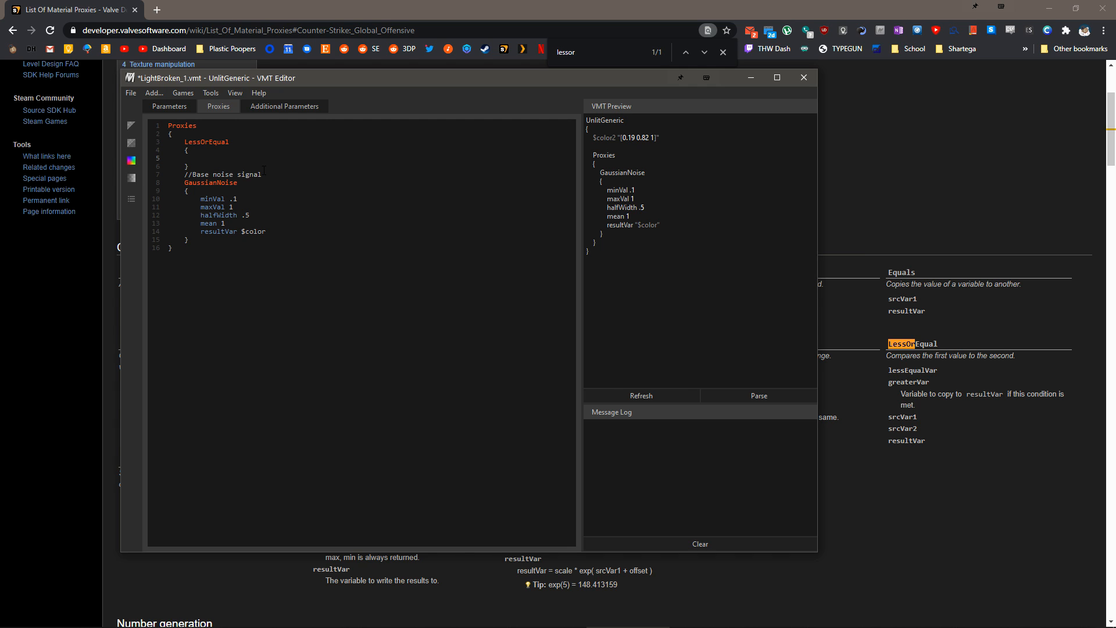
type("lessEqualVar")
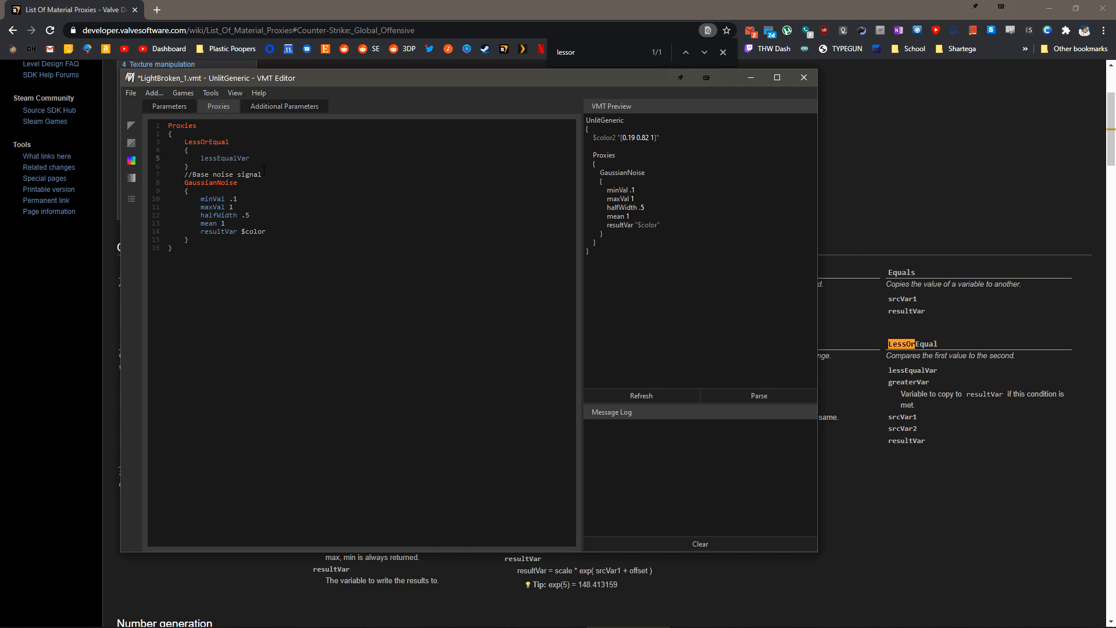
type("greaterVar")
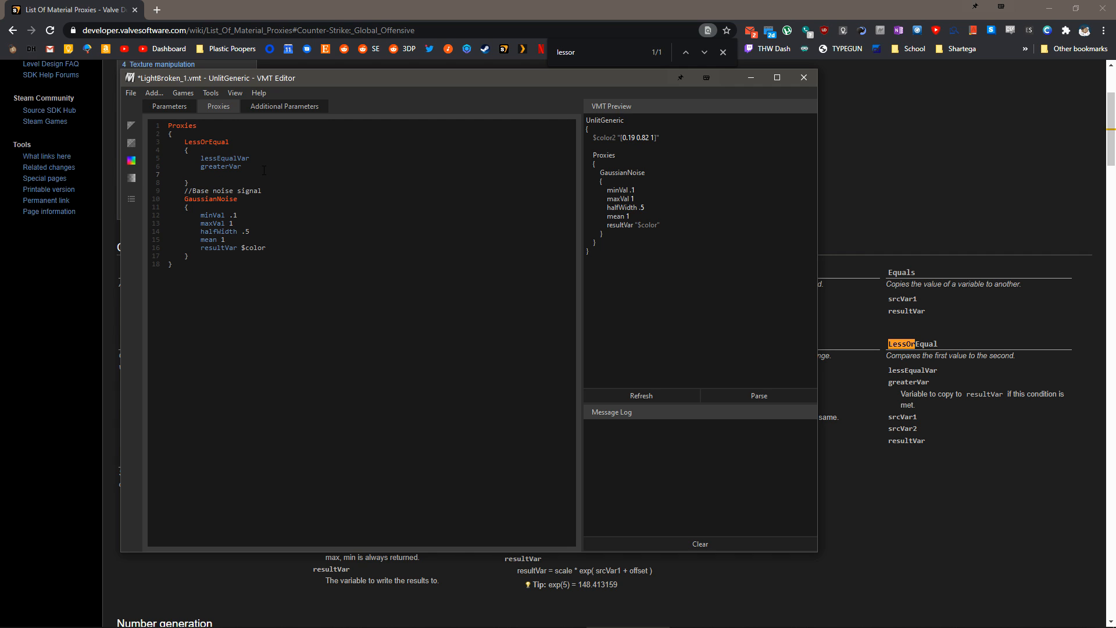
type("s")
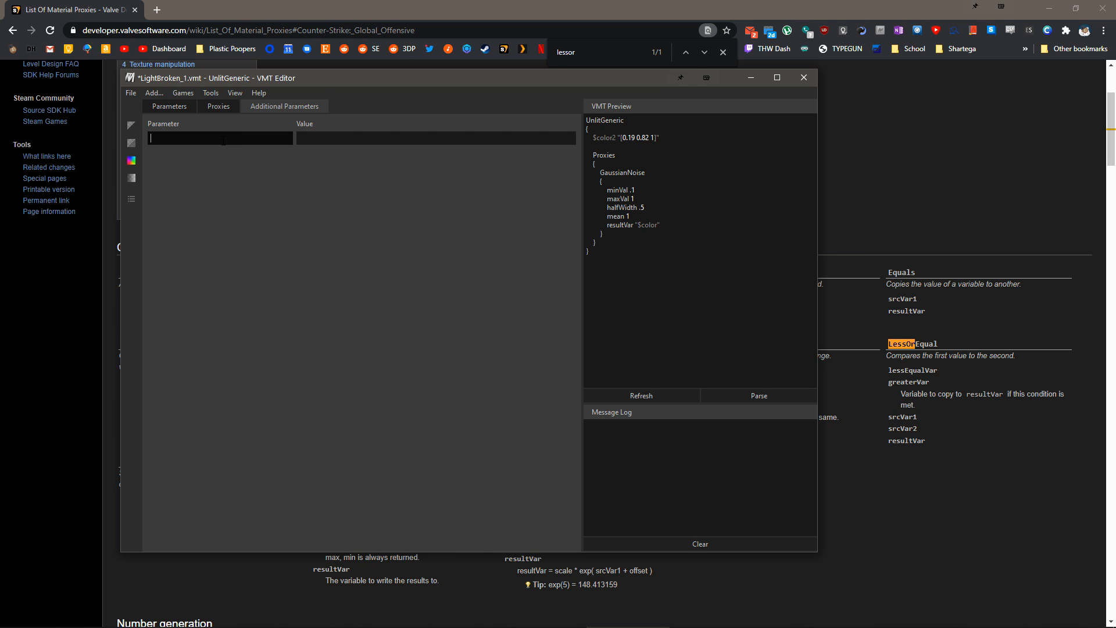
Create a $noiseSignal parameter at 0 and enter $noiseSignal in the proxy code
type("$noiseSig")
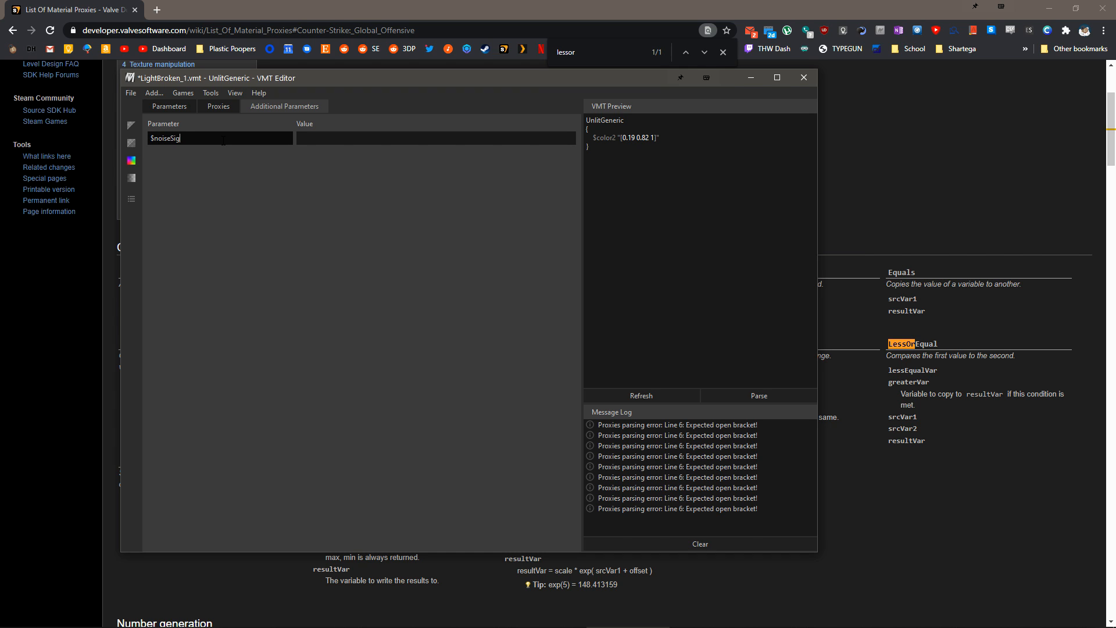
type("0")
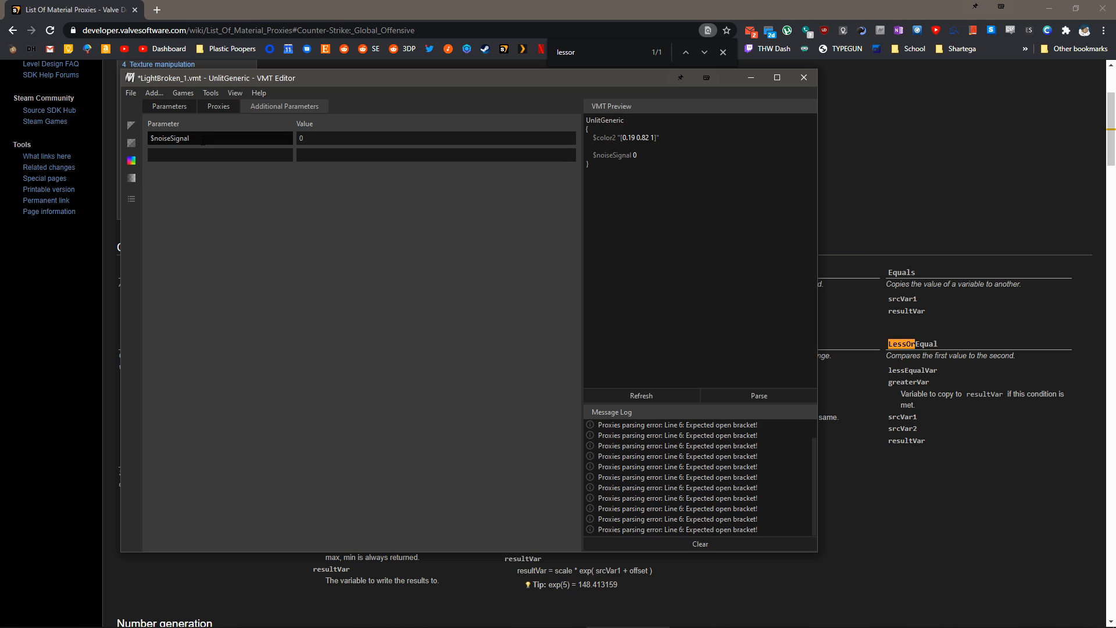
left_click(218, 106)
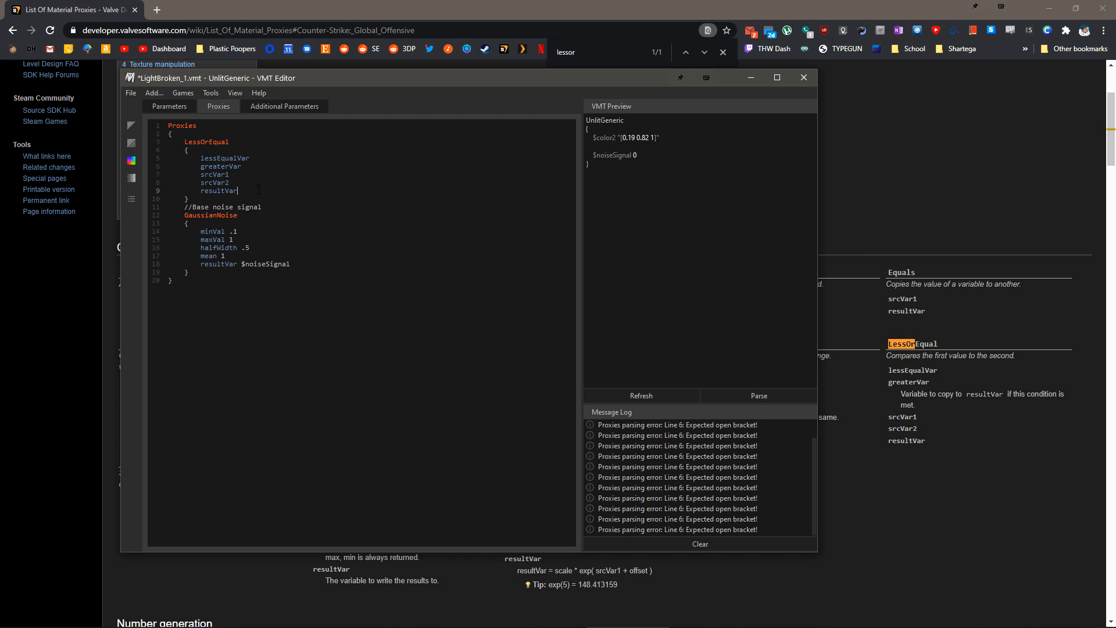
type("$color")
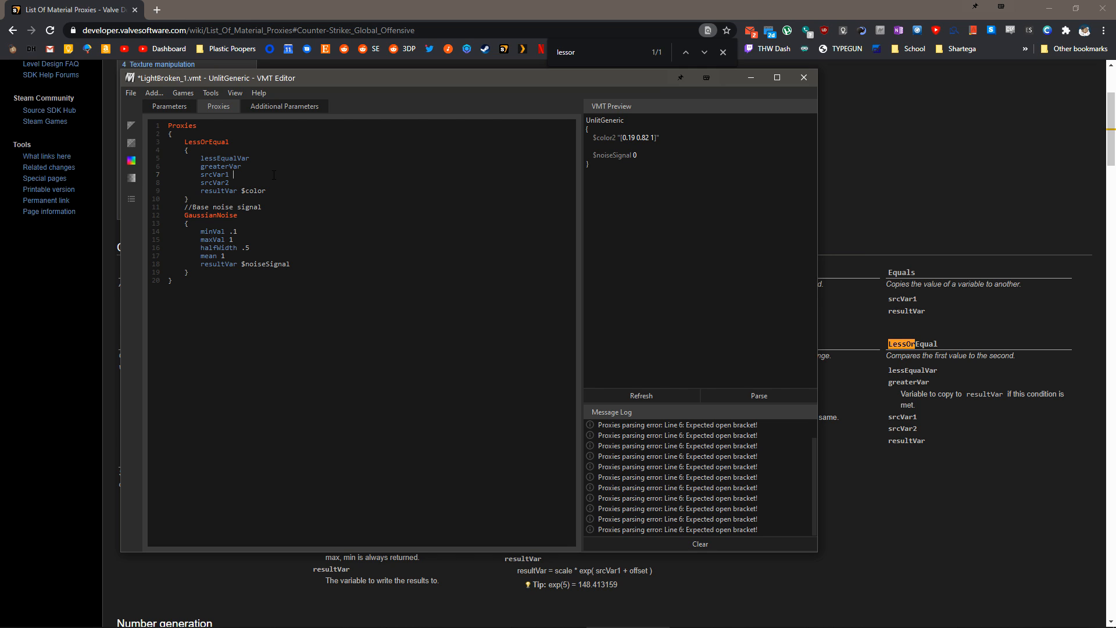
type("$noiseSignal")
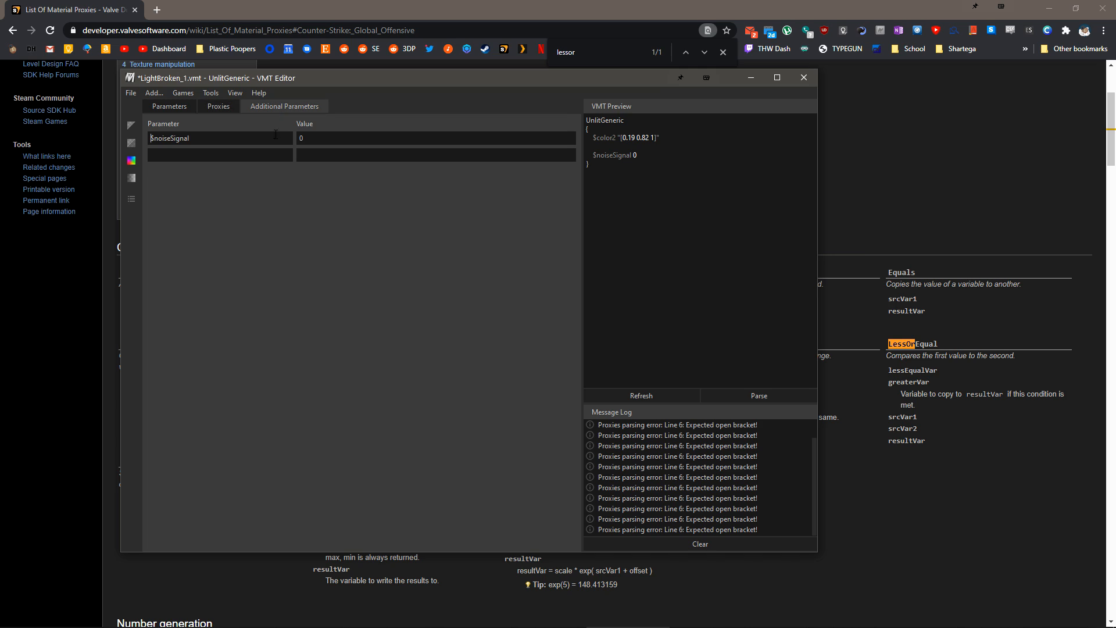
Add a $noiseGate parameter of 0.6 and use $noiseGate as LessOrEqual's srcVar2
left_click(219, 154)
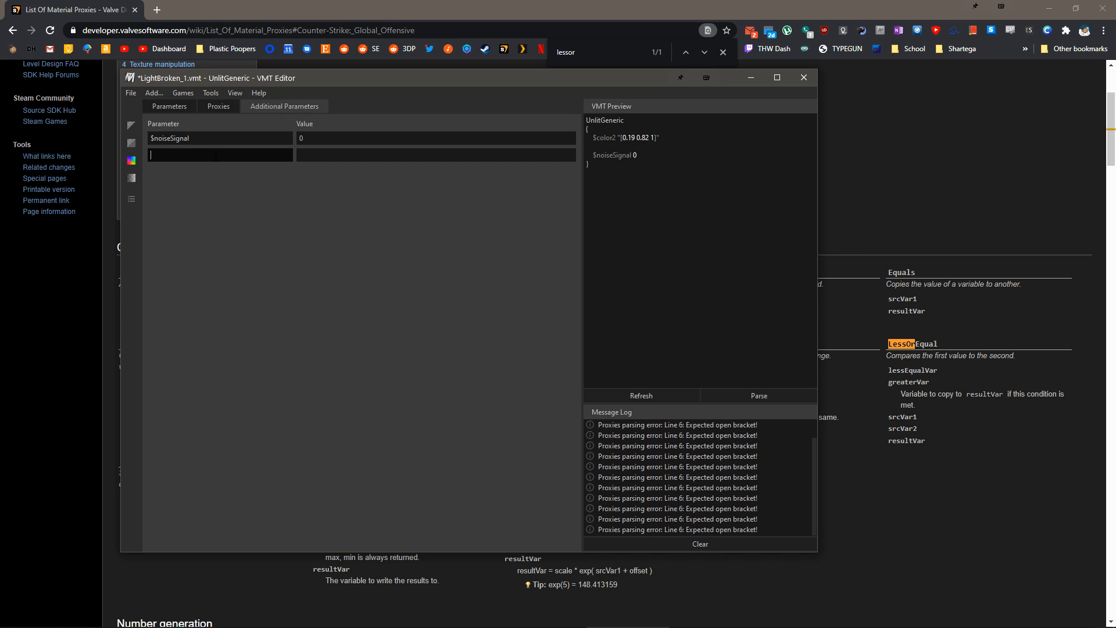
type("$")
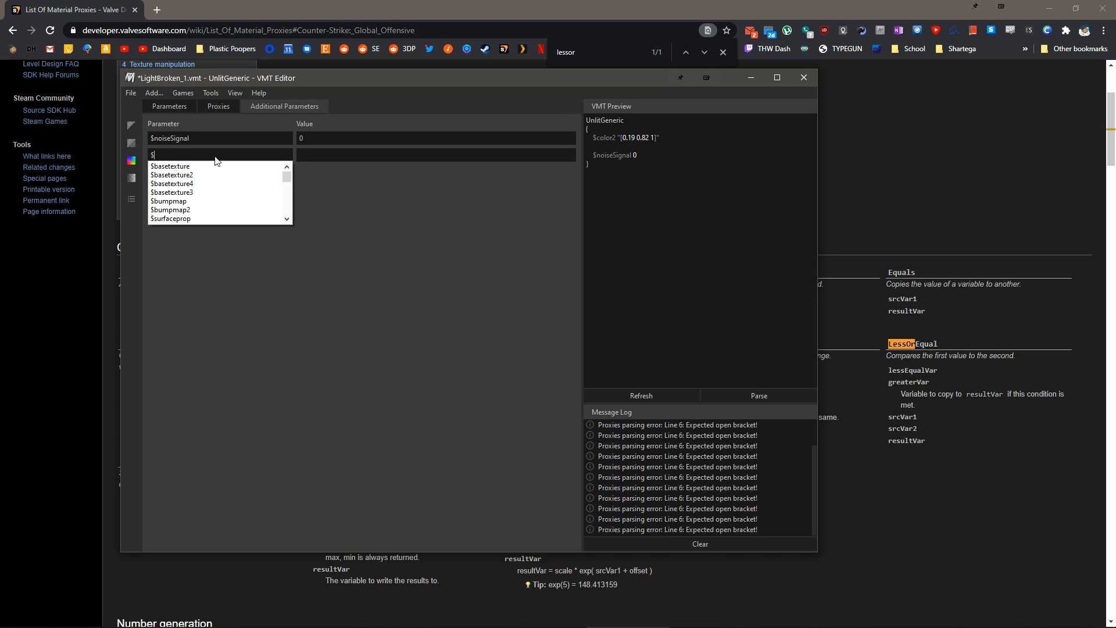
type("noiseGate")
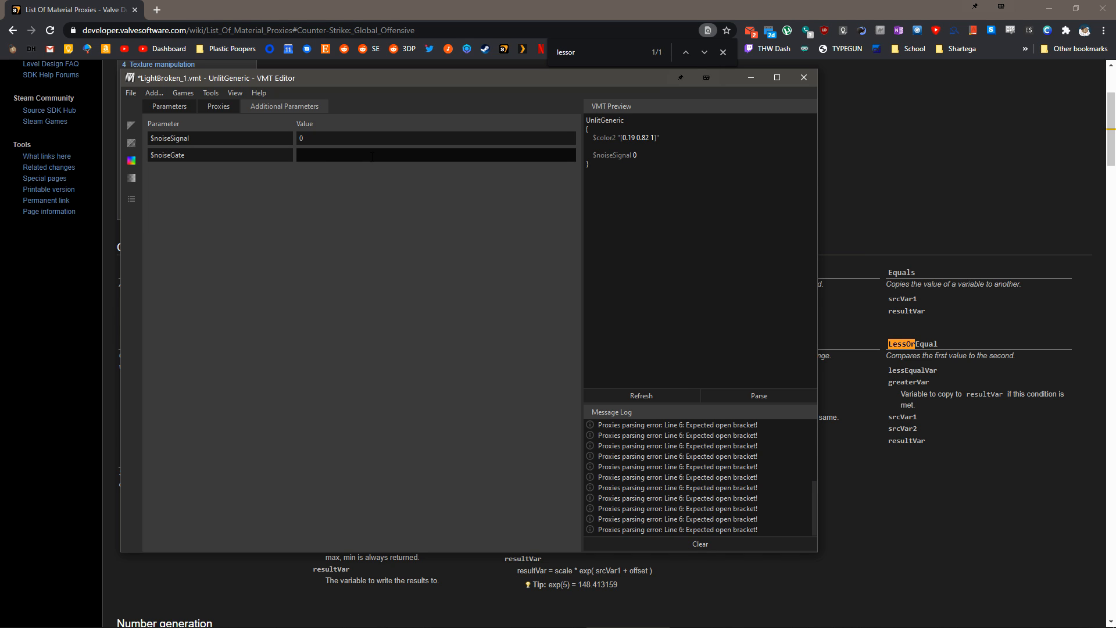
type("0.6")
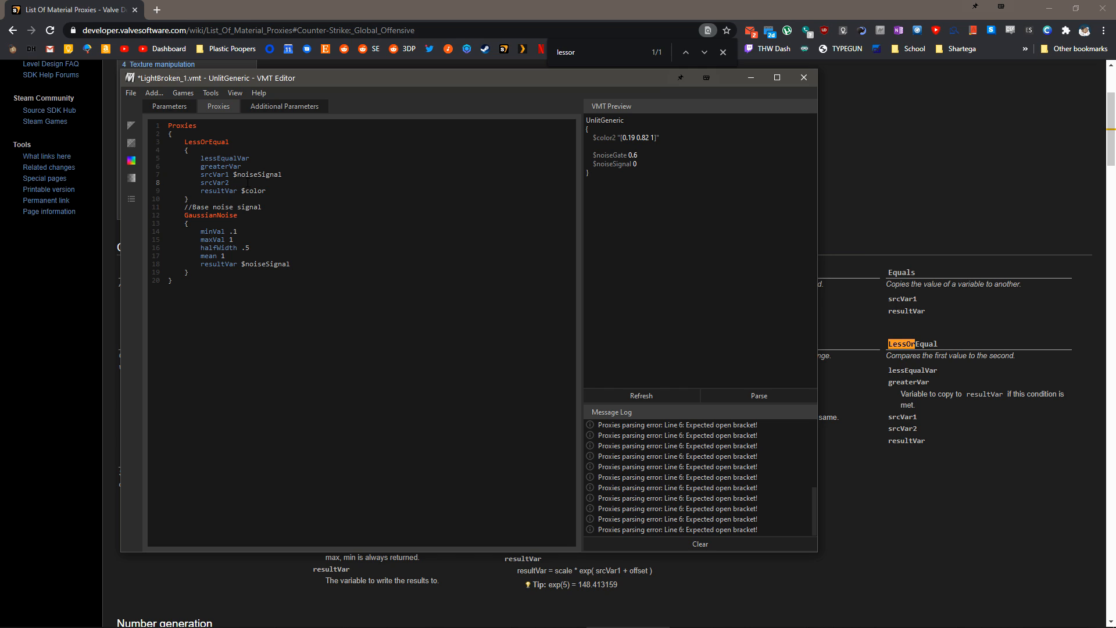
type("$noiseGate")
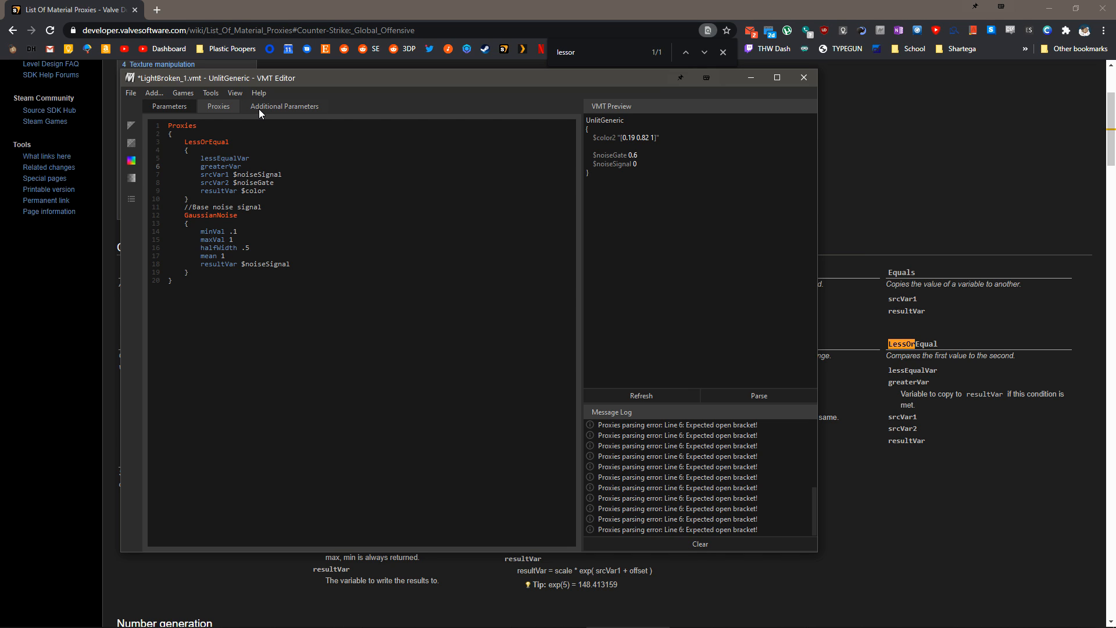
Add the $one parameter at 1 and the $zero parameter at 0
left_click(244, 166)
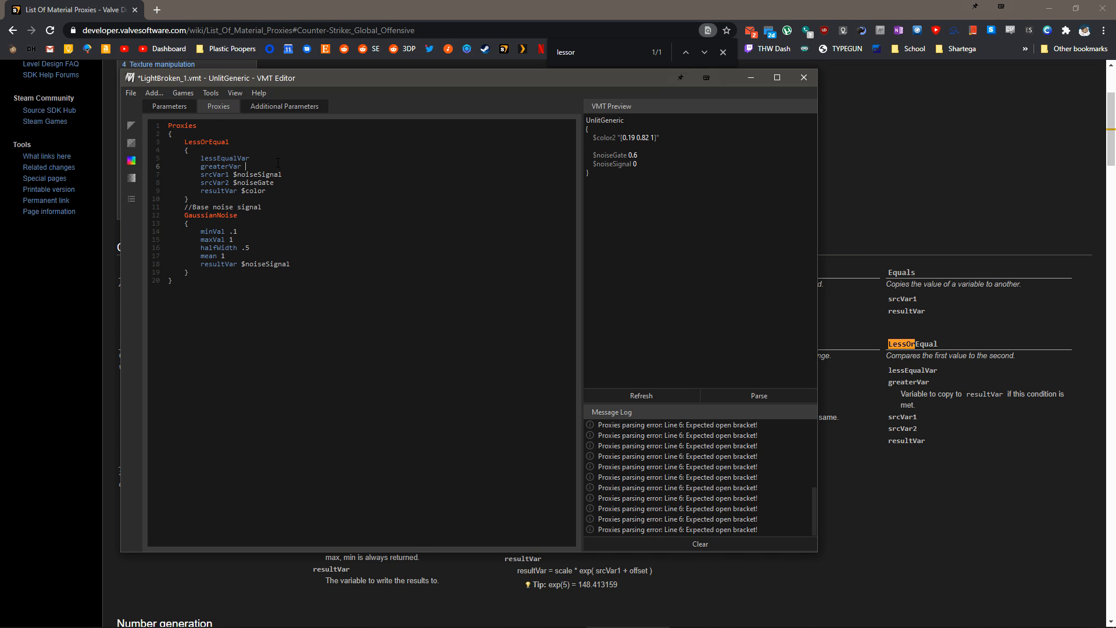
type("1")
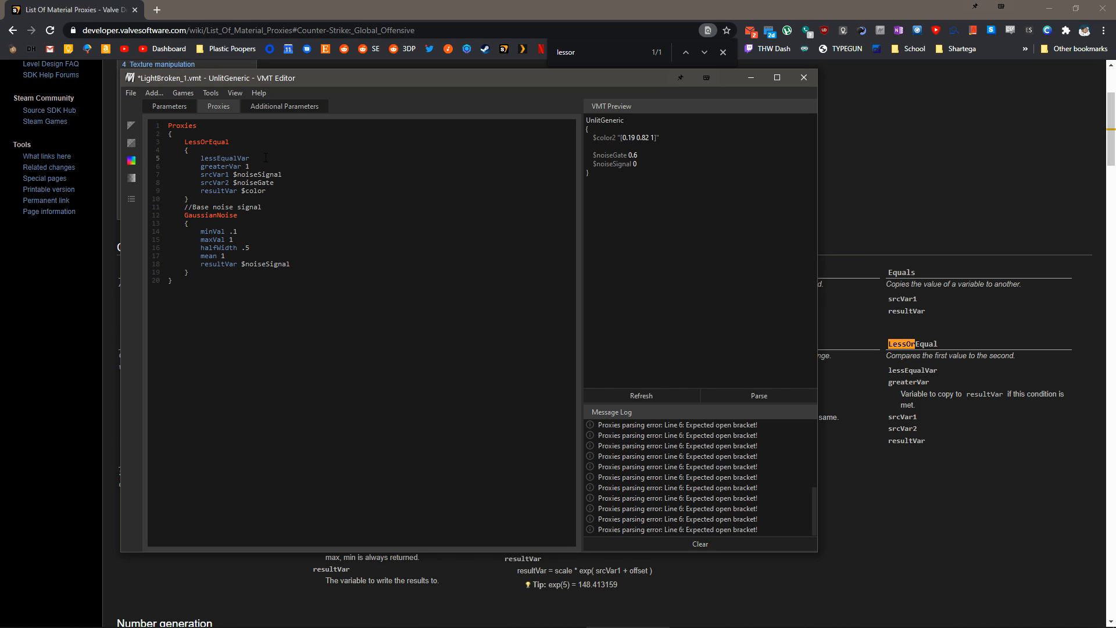
type("0")
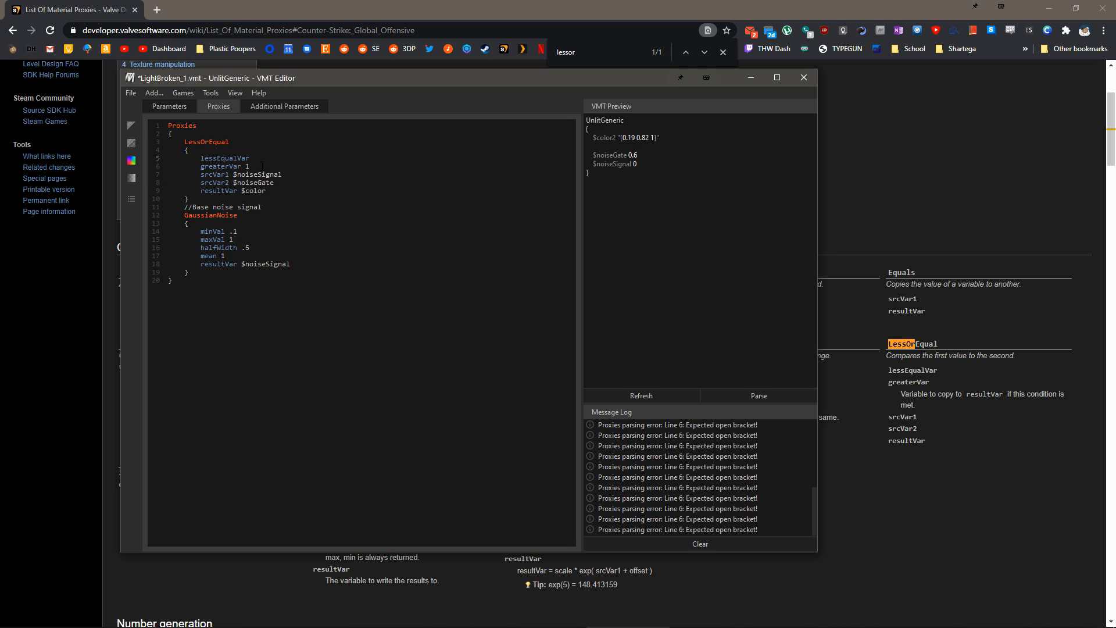
left_click(169, 106)
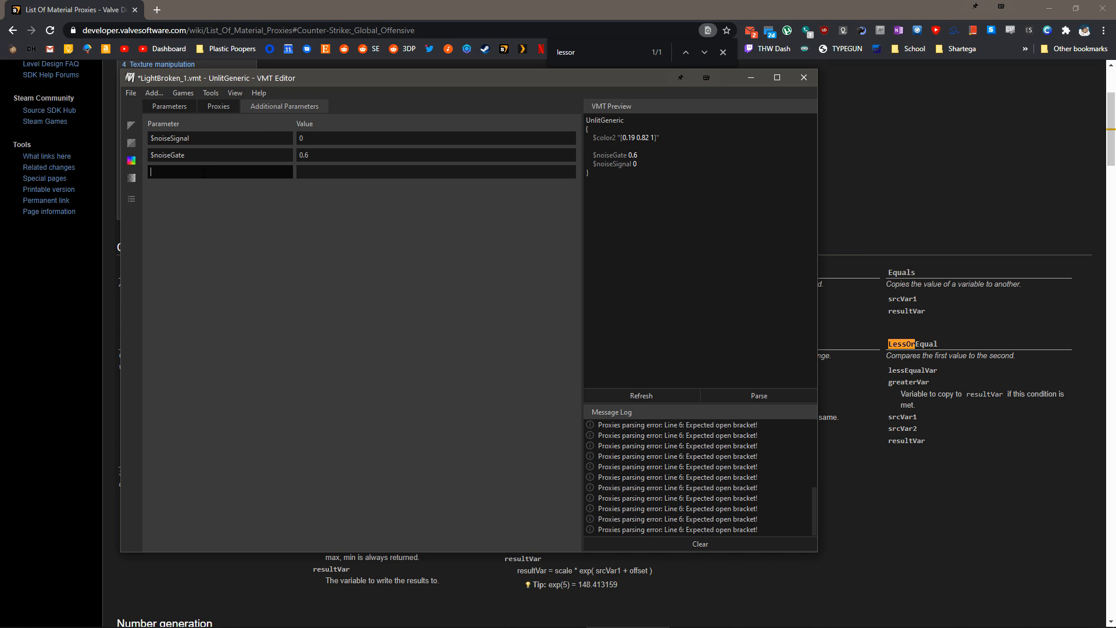
type("$")
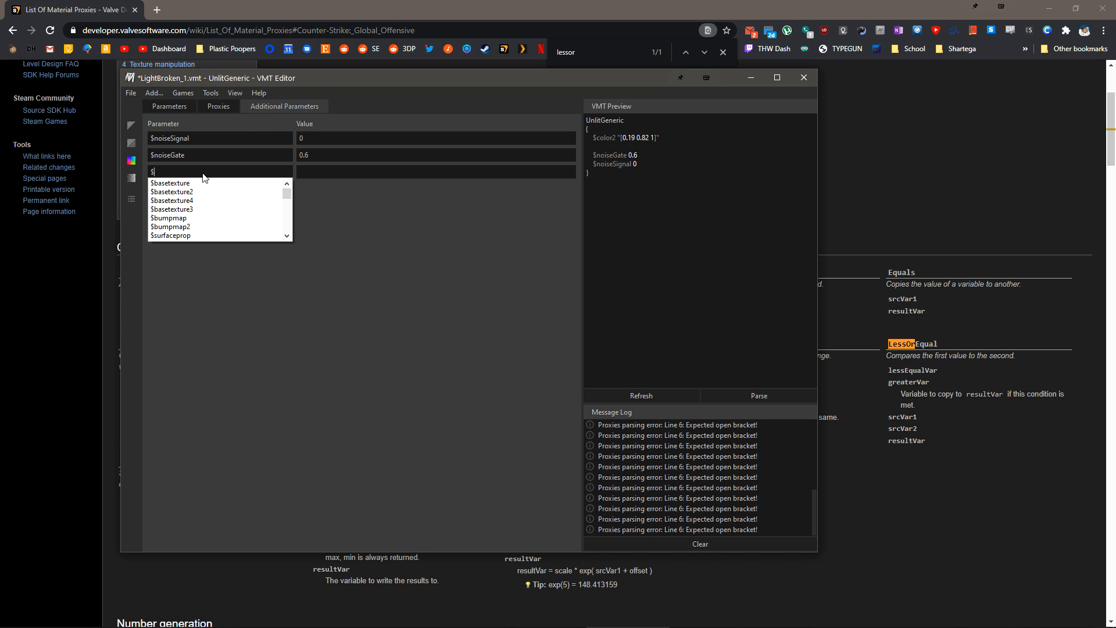
type("one")
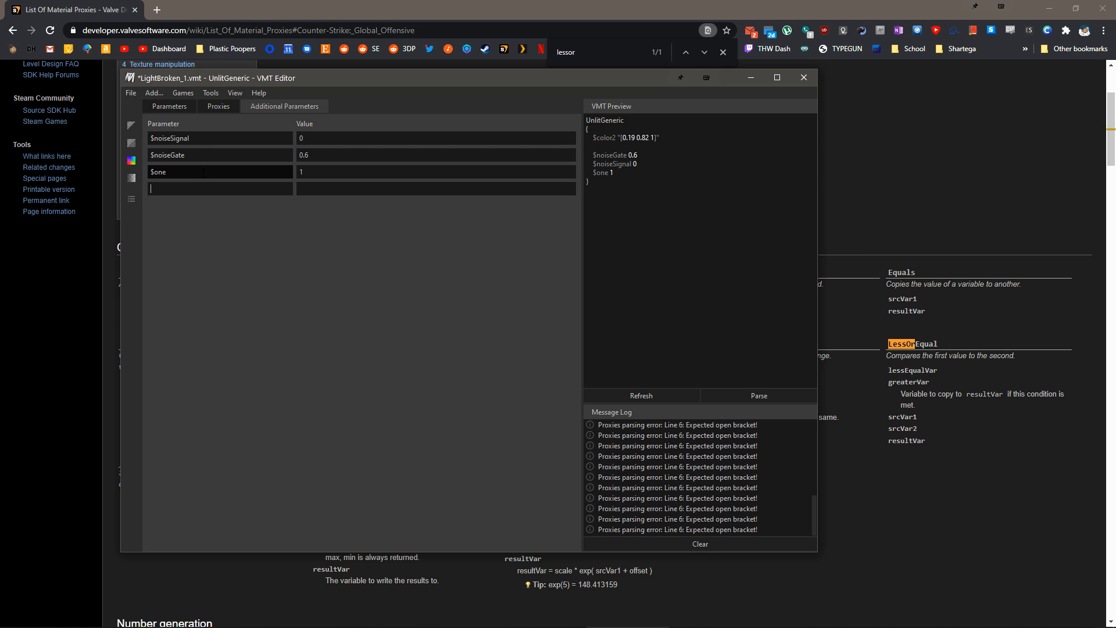
type("$zero")
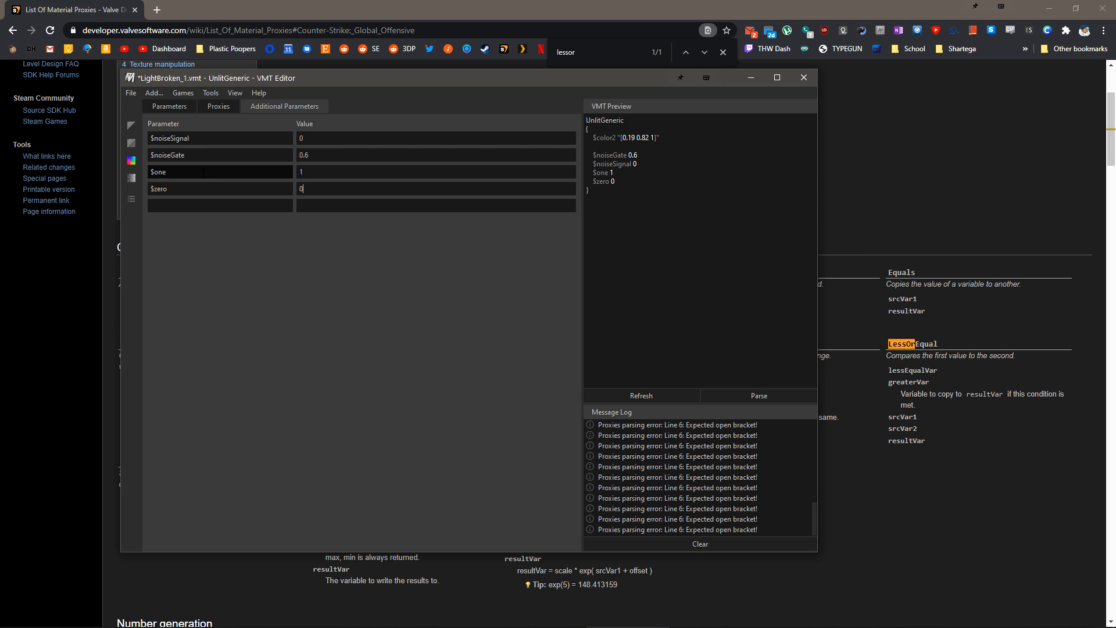
left_click(217, 105)
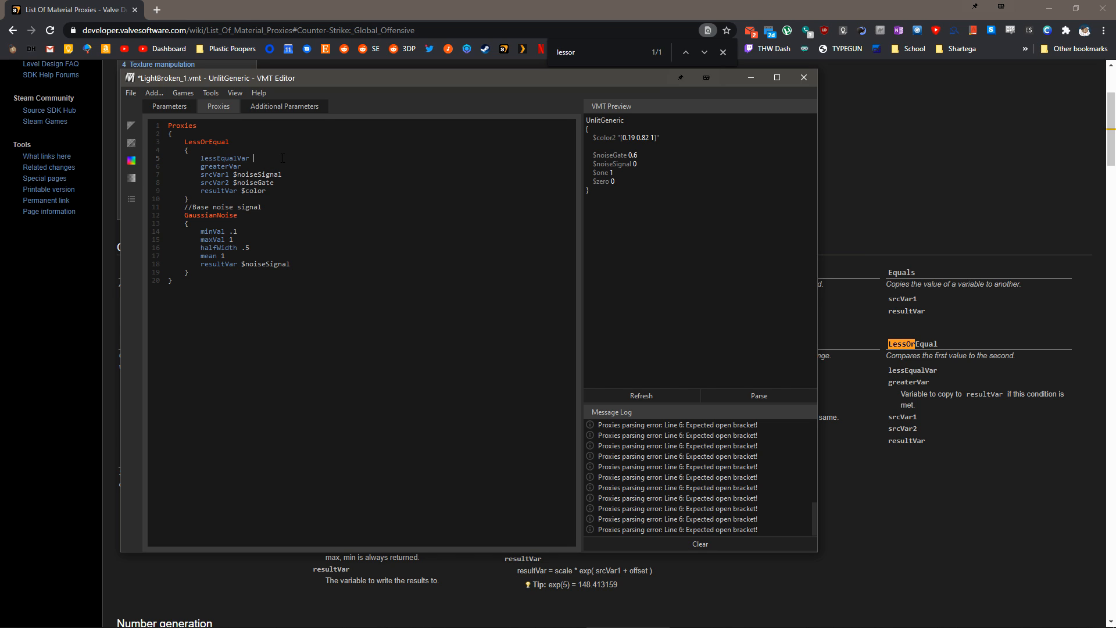
Set LessOrEqual's lessEqualVar to $zero and greaterVar to $one
type("$zer")
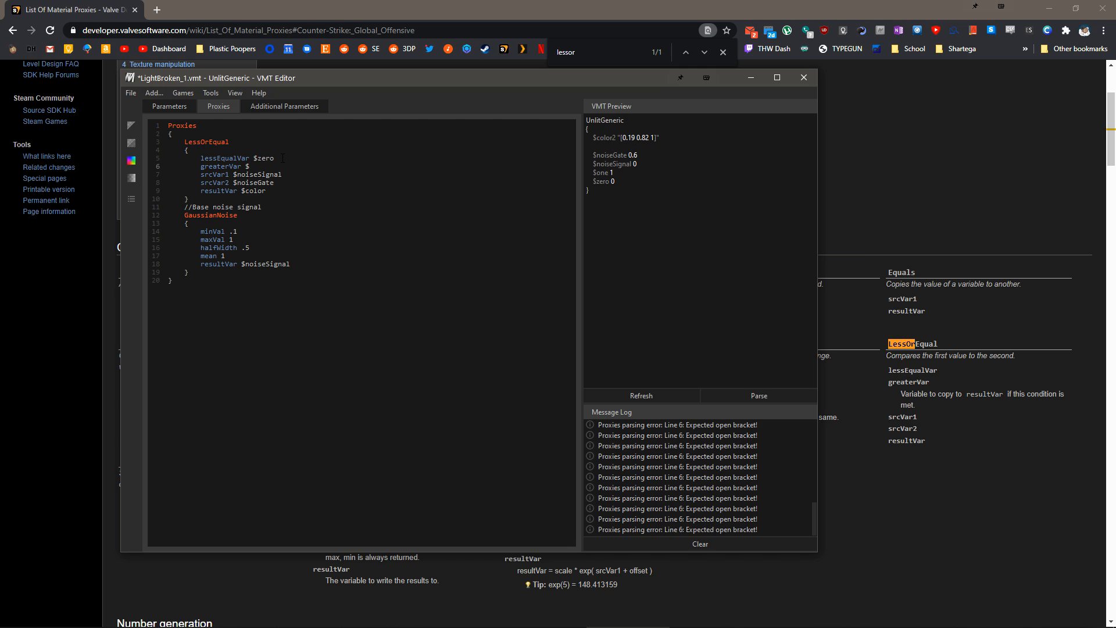
type("one")
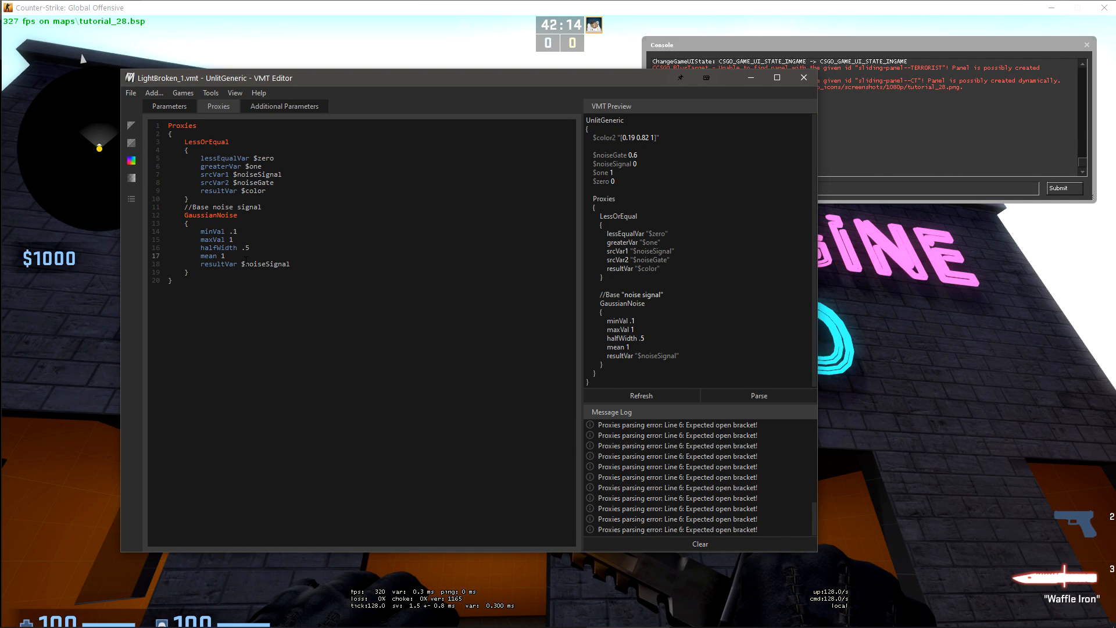
Preview the flicker with mat_reloadallmaterials in CS:GO, then edit the GaussianNoise mean
type(".2")
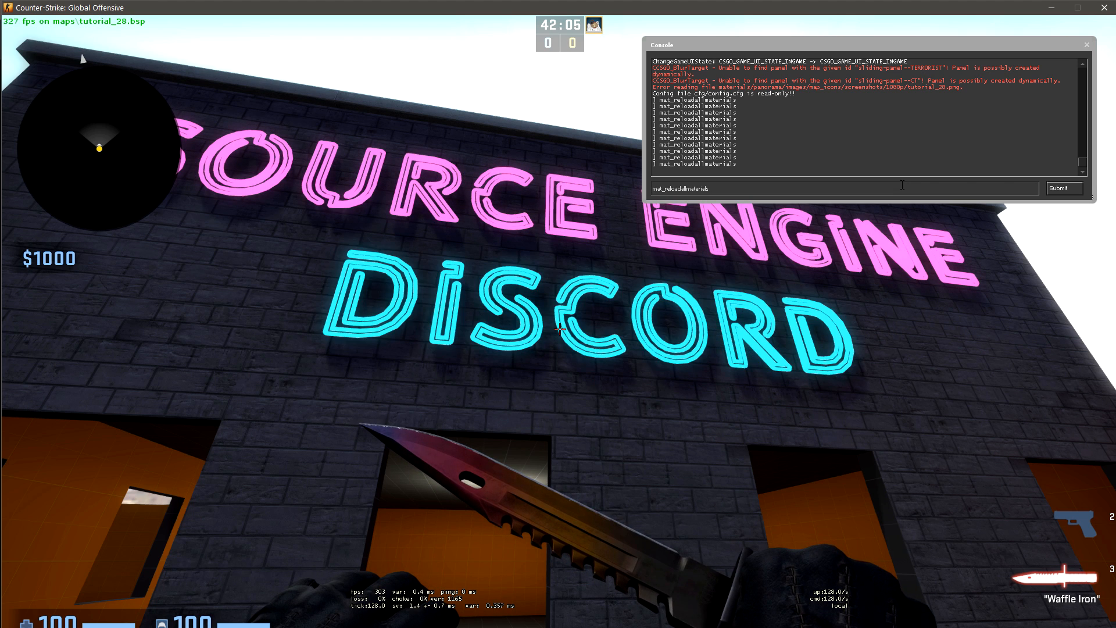
key("enter")
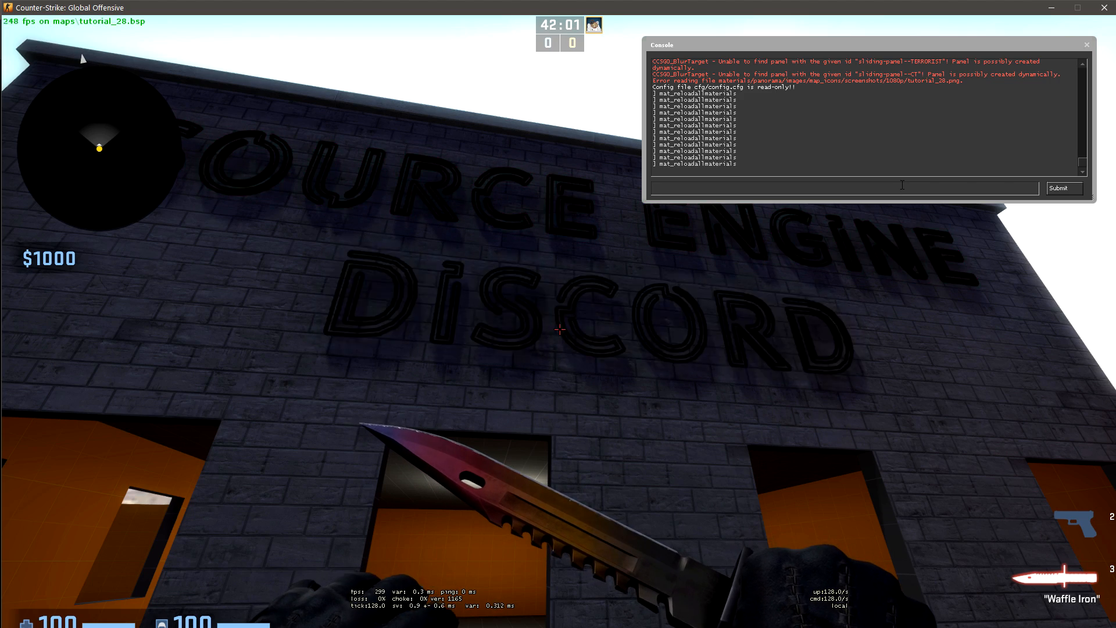
key("alt+tab")
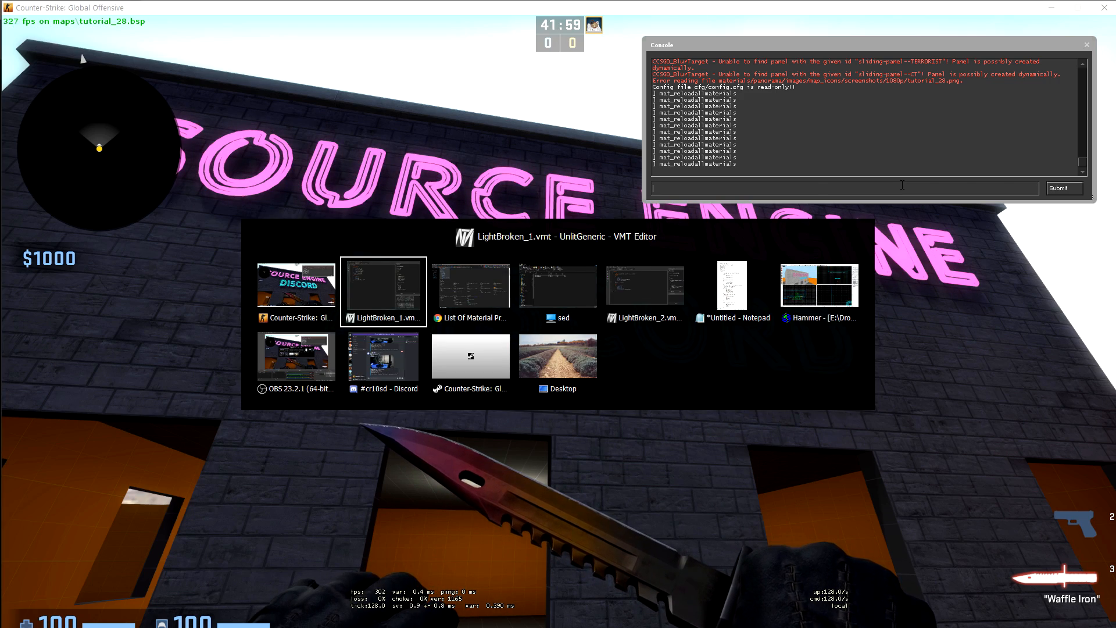
left_click(383, 292)
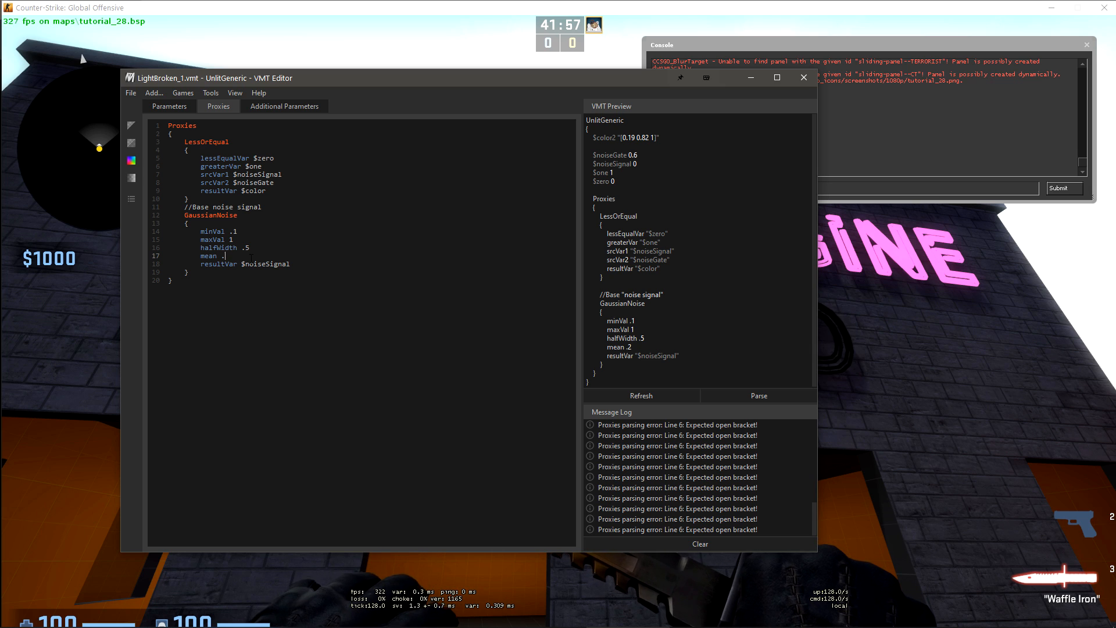
type("1")
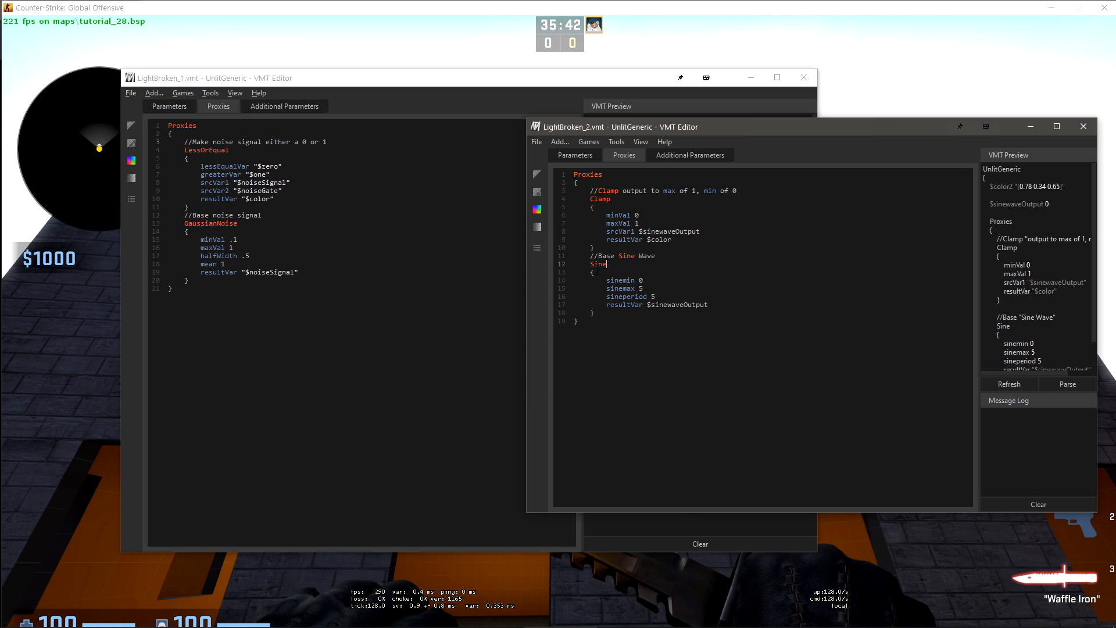
Move LightBroken_2's window aside and add a $sinewaveOutput parameter of 0 to LightBroken_1
left_click_drag(587, 255, 709, 305)
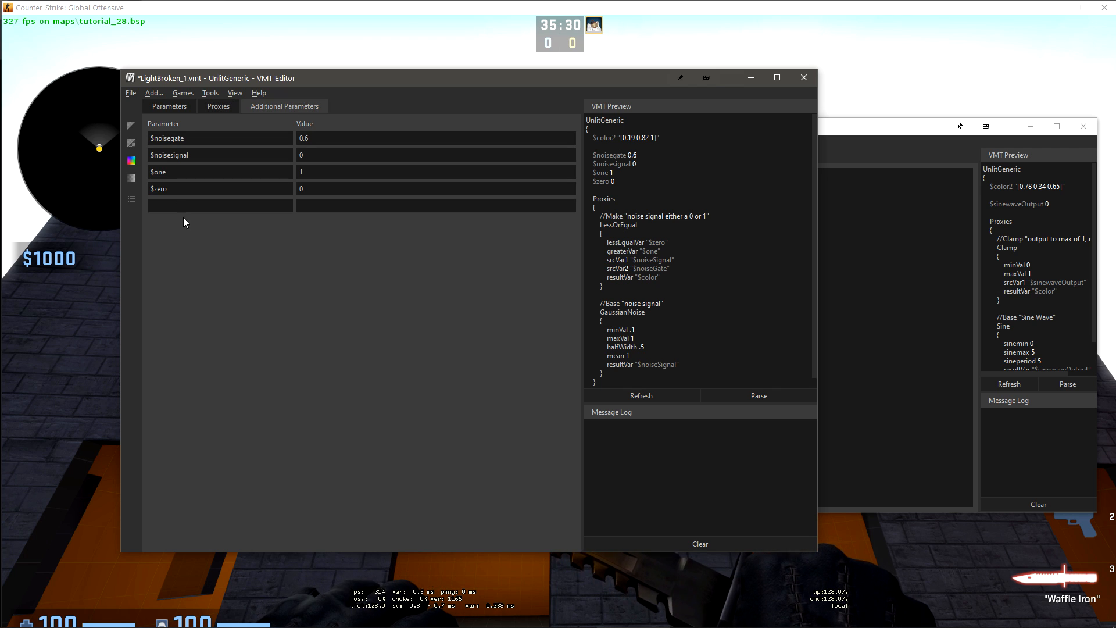
type("$sinewaveOutput")
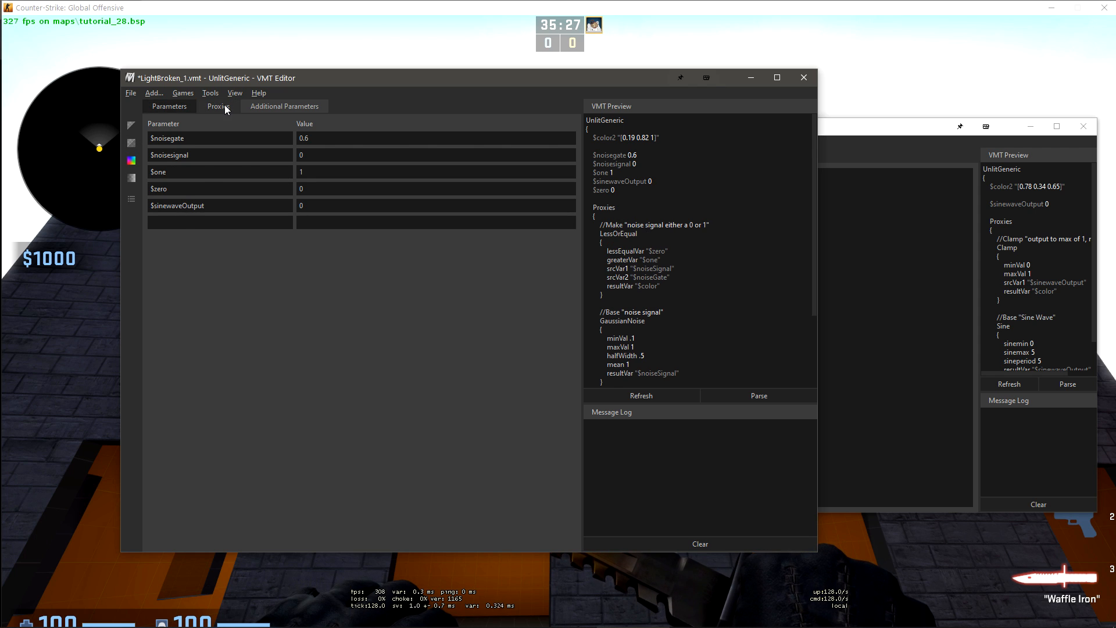
left_click(219, 105)
type("Add")
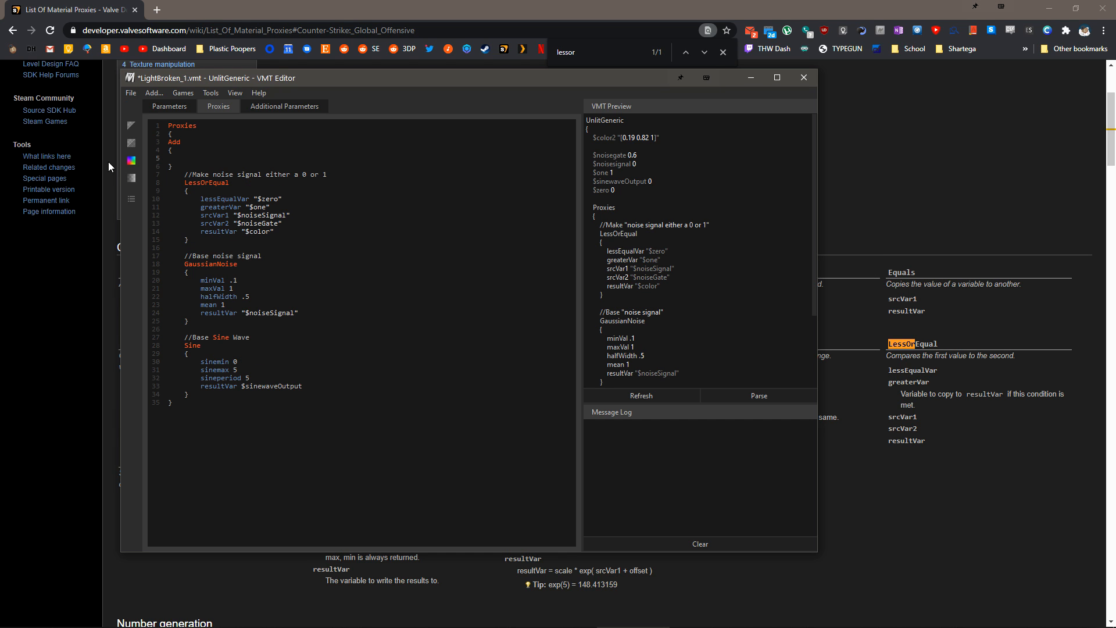
Create $loeOutput and change LessOrEqual's resultVar from $color to $loeOutput
type("srcVar1")
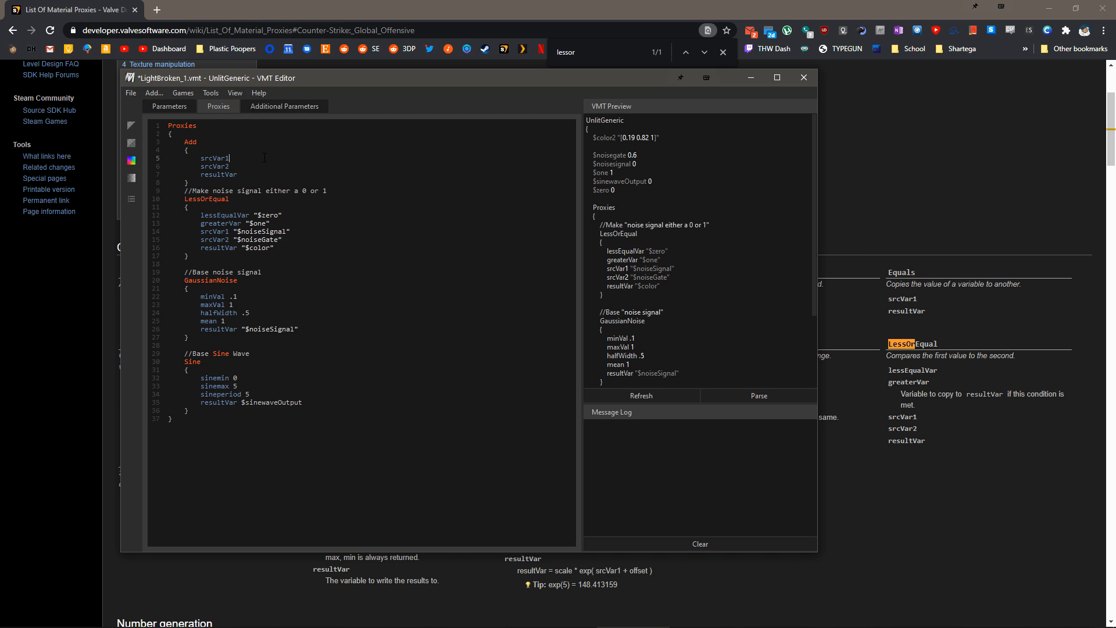
type("$sinewaveOutput")
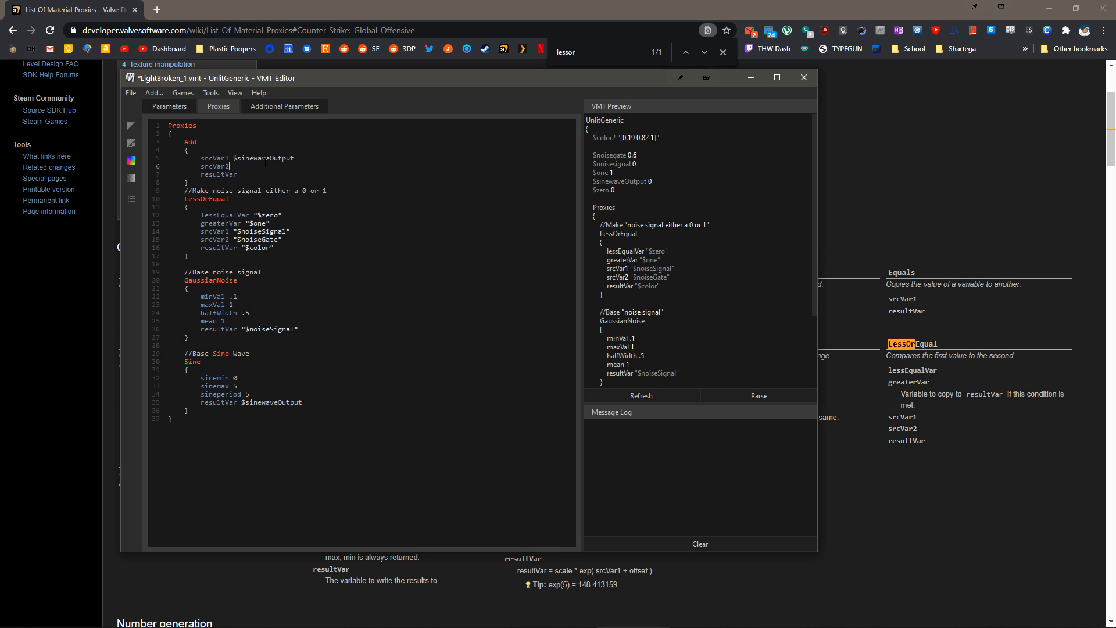
double_click(201, 199)
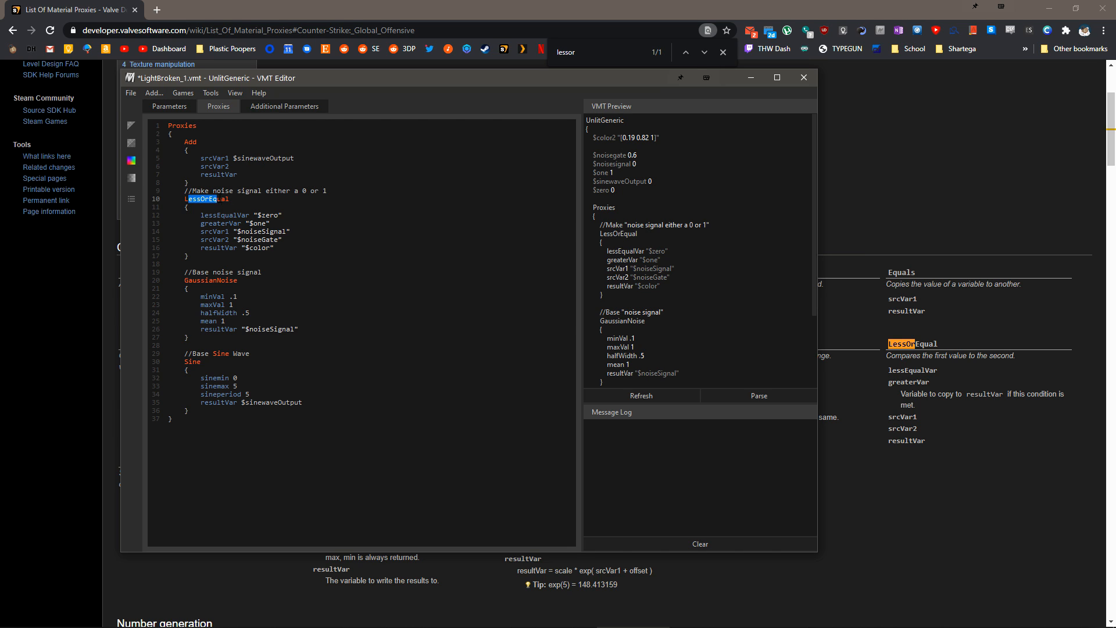
left_click(168, 106)
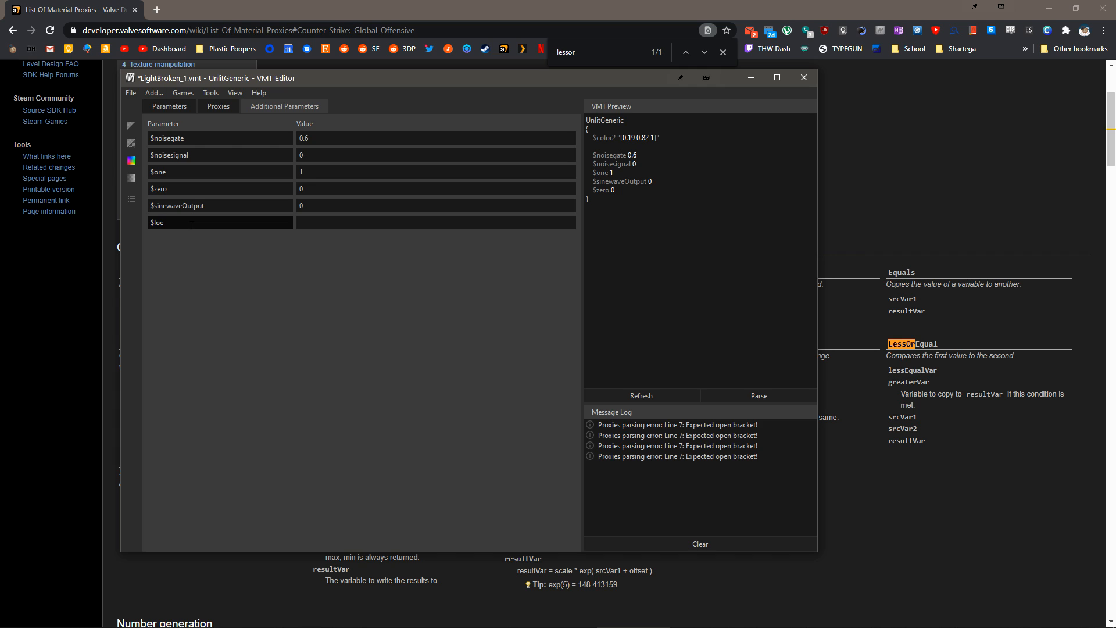
type("Output")
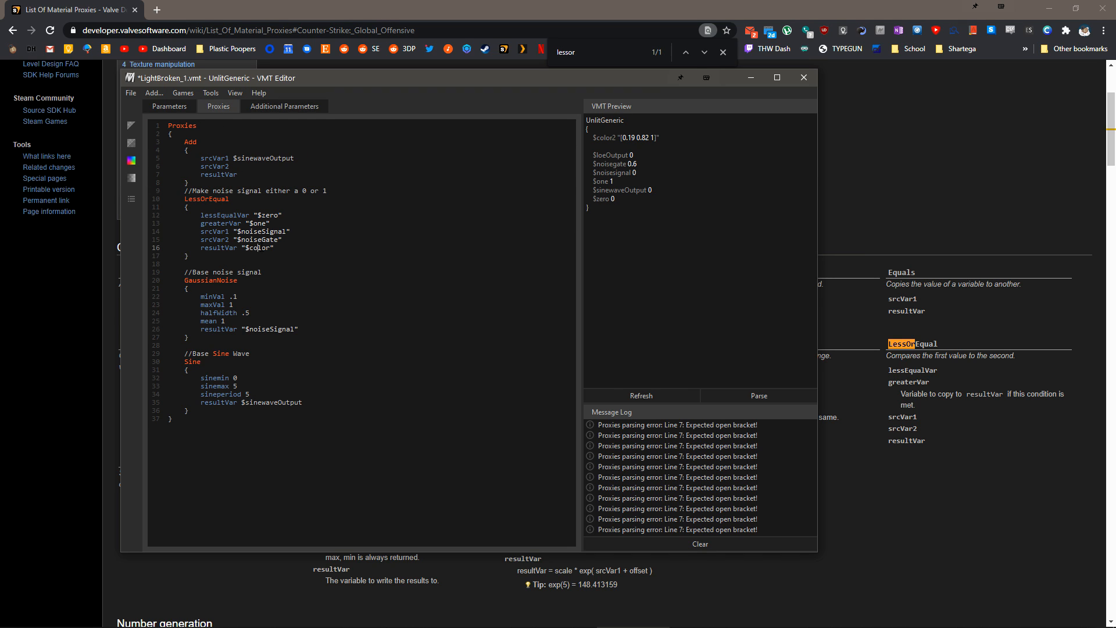
double_click(258, 247)
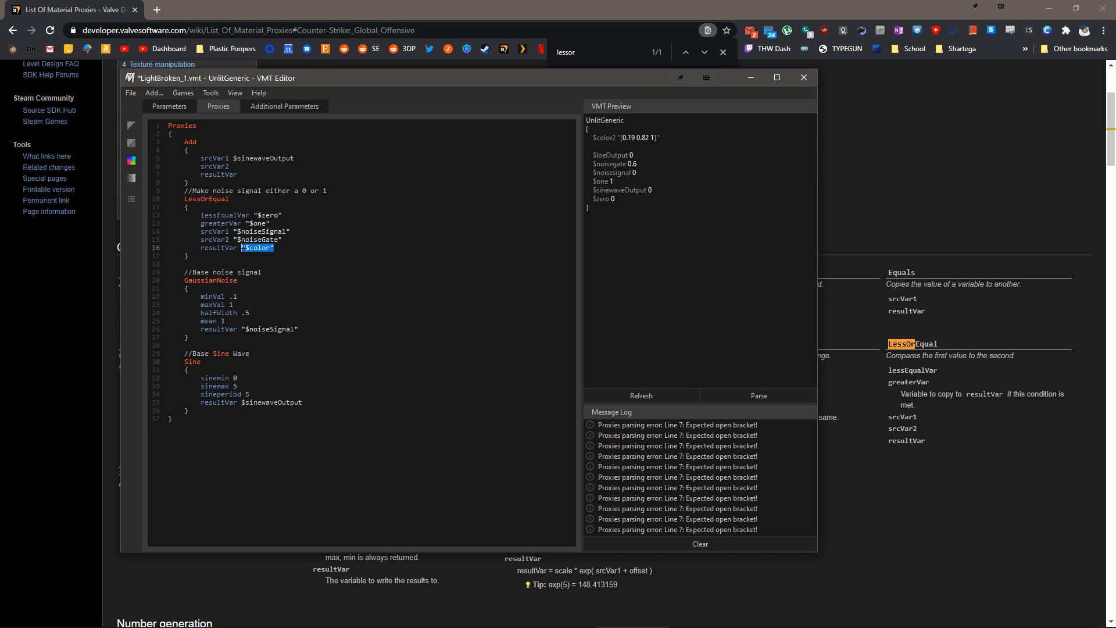
type("$loeOutput")
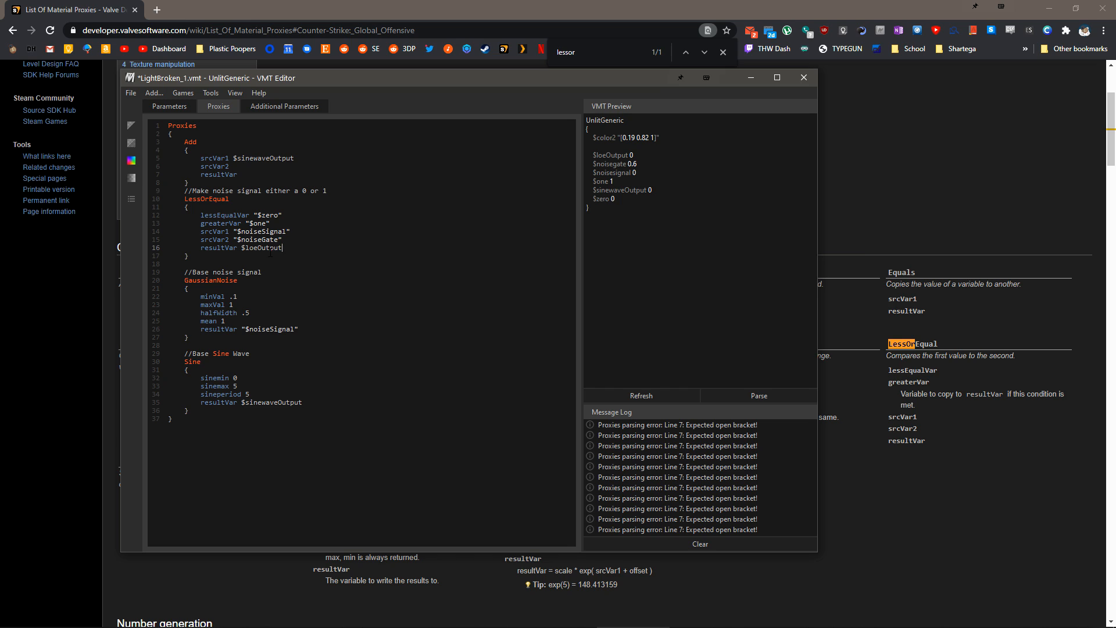
double_click(262, 248)
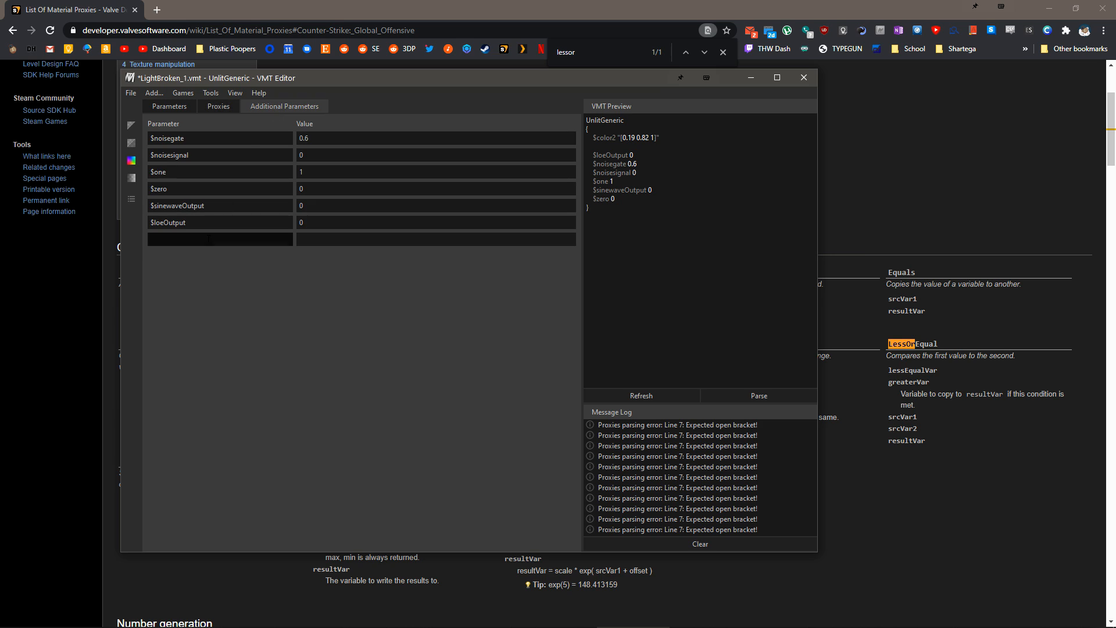
left_click(218, 105)
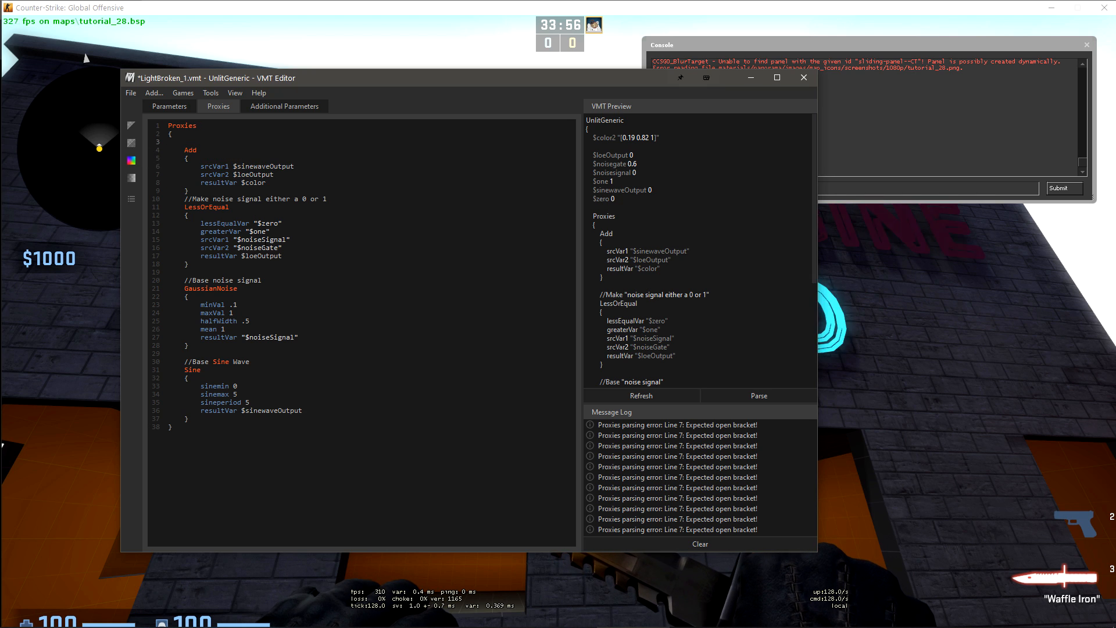
Insert a commented Clamp proxy with minVal .1 and maxVal 1
type("//Add vars together")
type("Clamp")
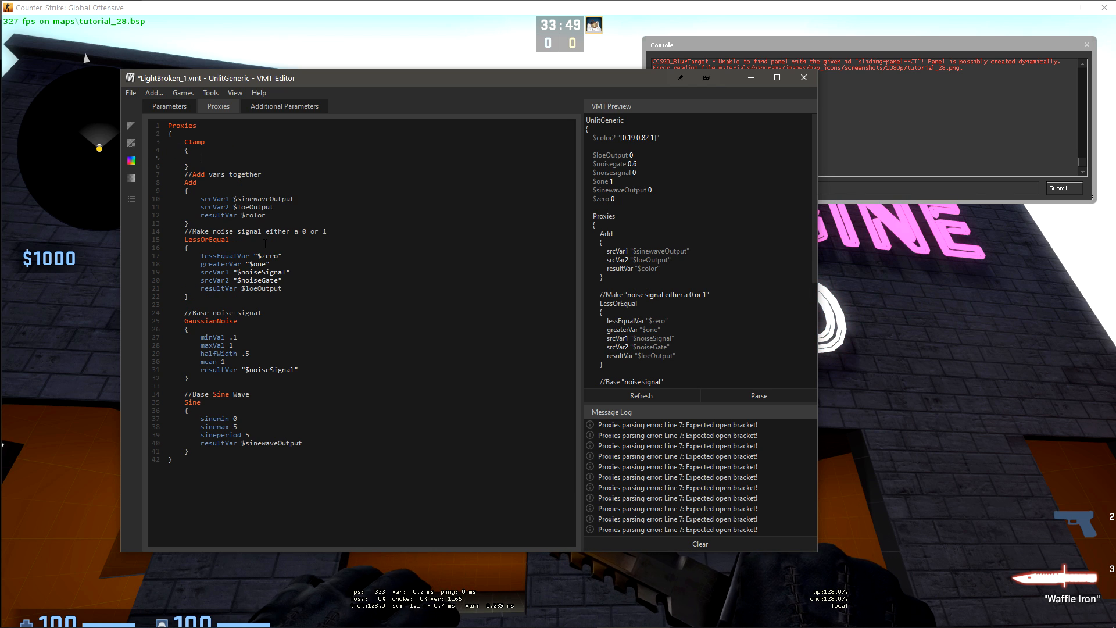
type("min")
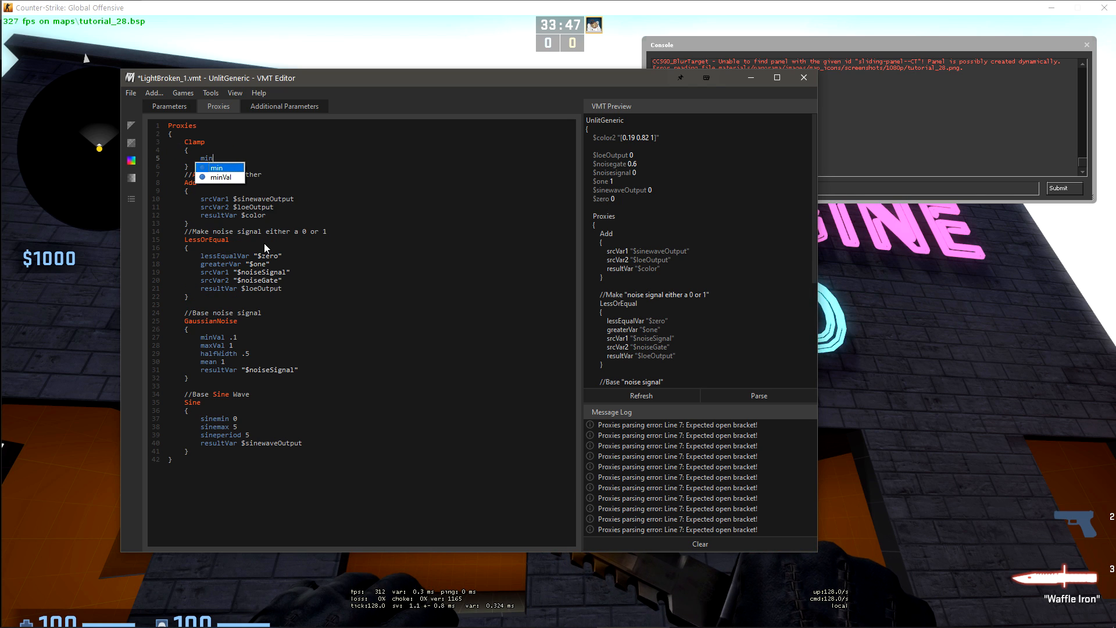
left_click(221, 176)
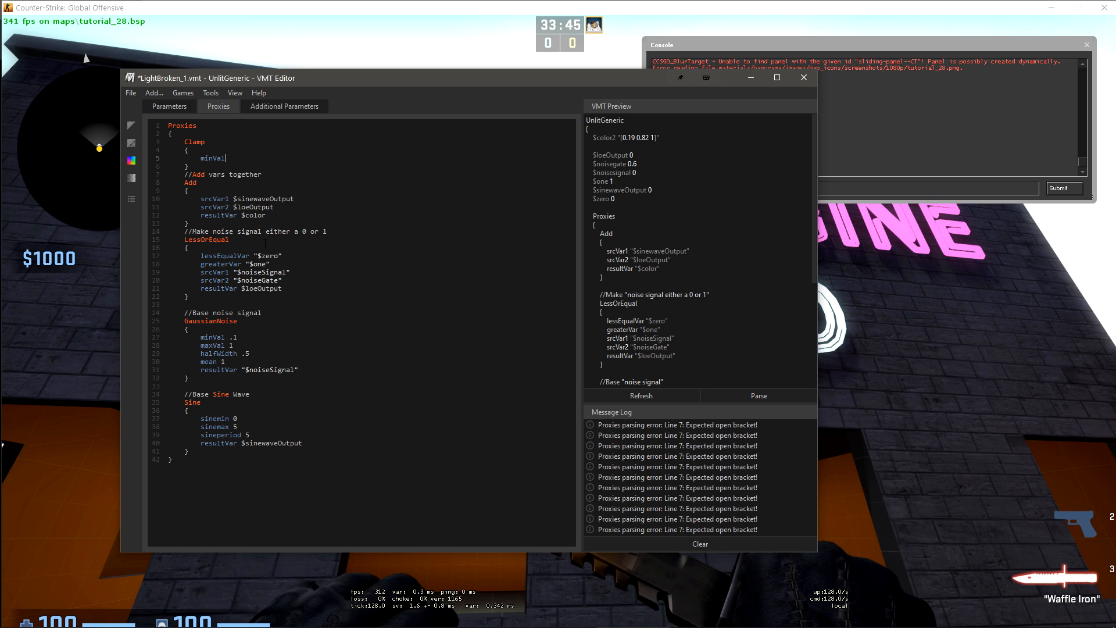
type("maxVal")
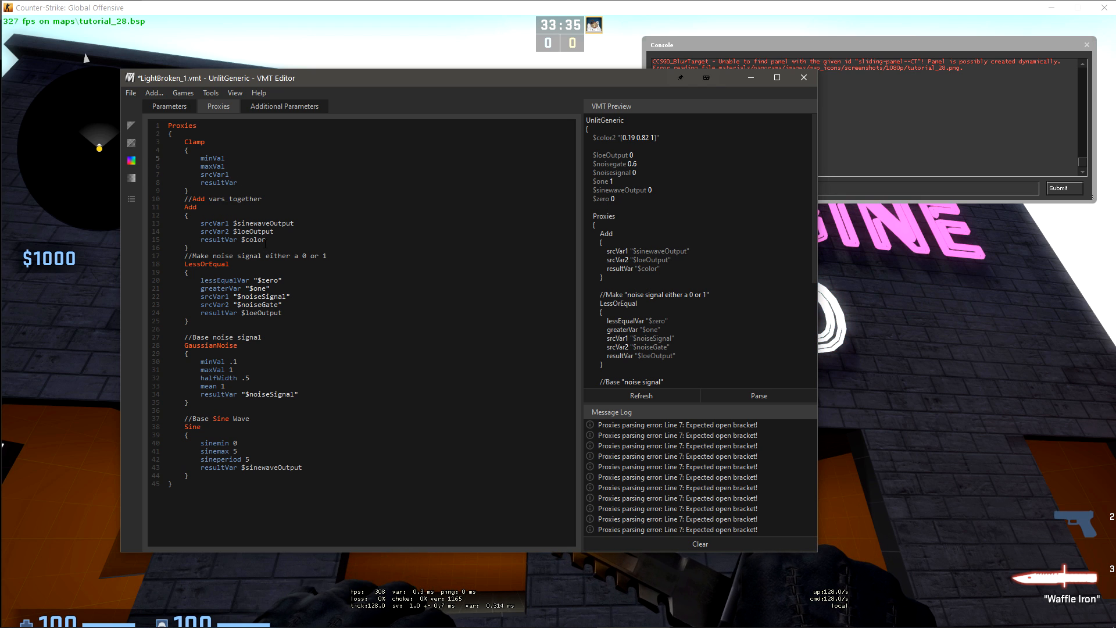
left_click(229, 158)
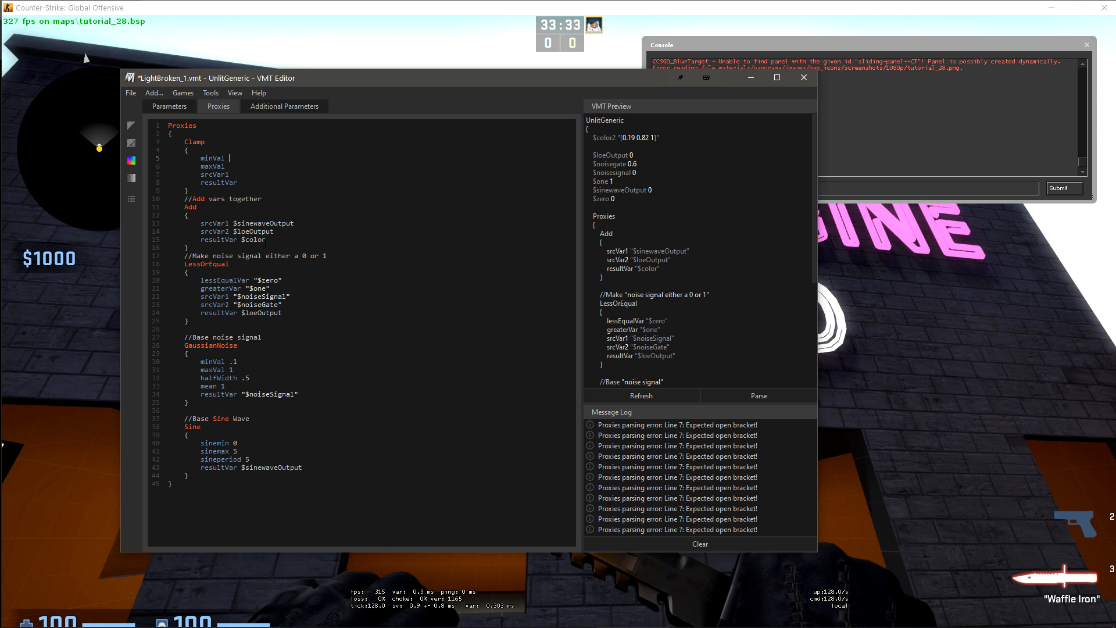
type(".1")
left_click(371, 166)
type(" 1")
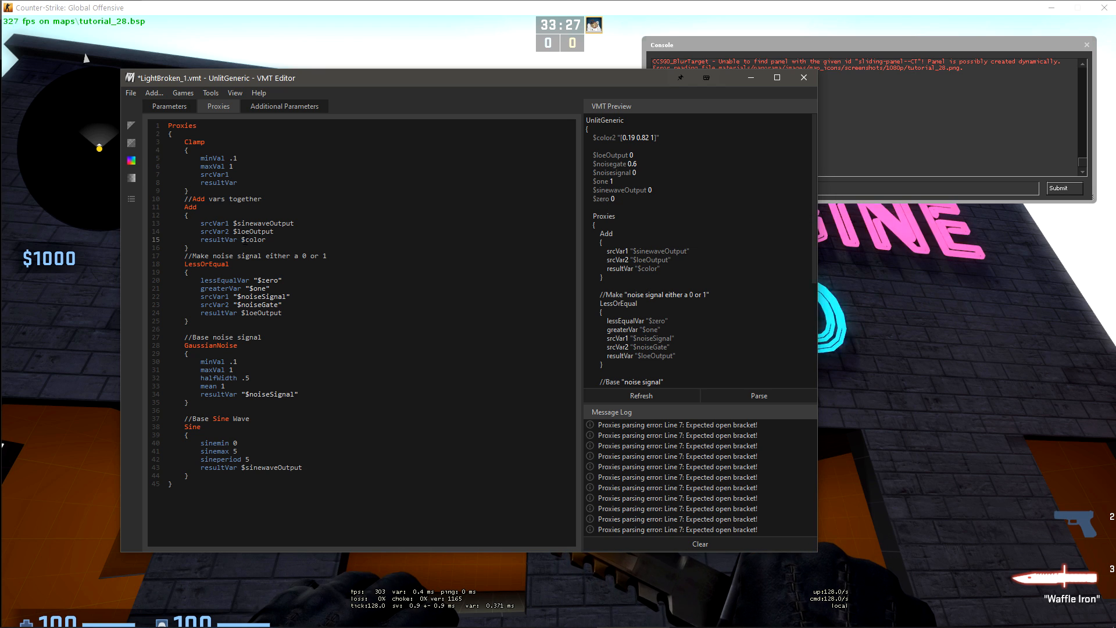
Add the $addOutput parameter and route the Add proxy's result into $addOutput
left_click(170, 106)
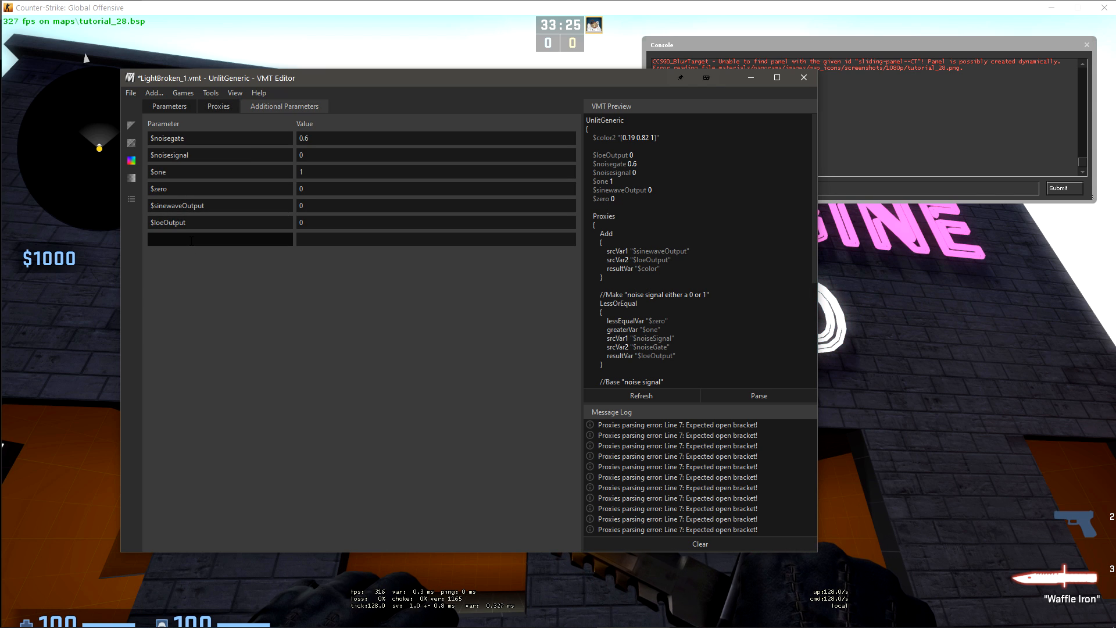
type("$addOutput")
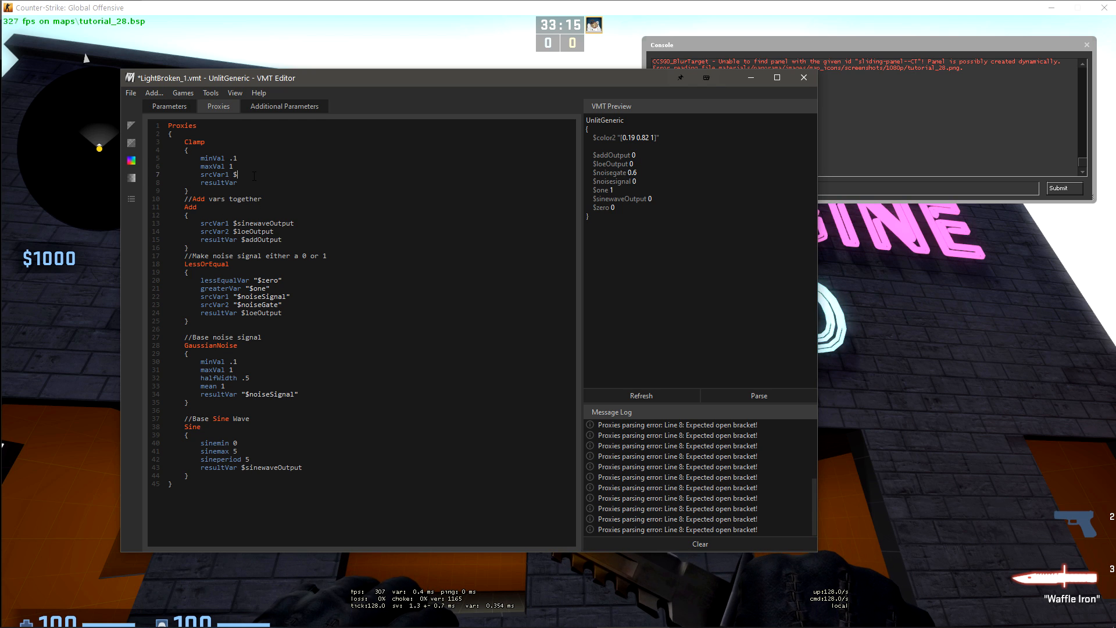
type("addOutput")
left_click(221, 182)
type(" $color")
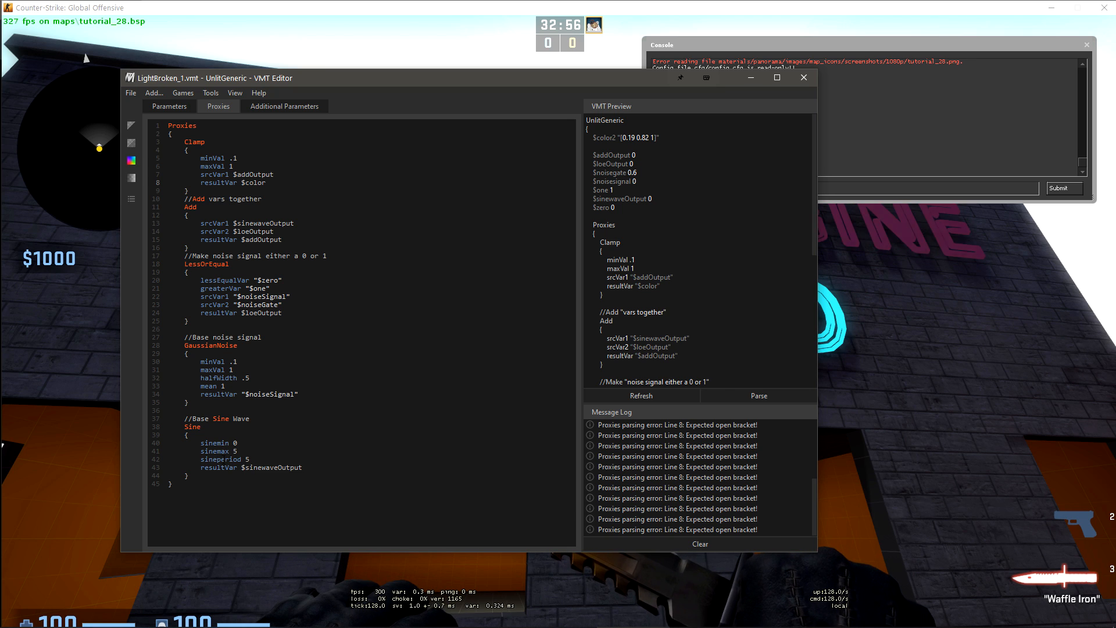
Run mat_reloadallmaterials in the CS:GO console to view the updated sign flicker
double_click(234, 450)
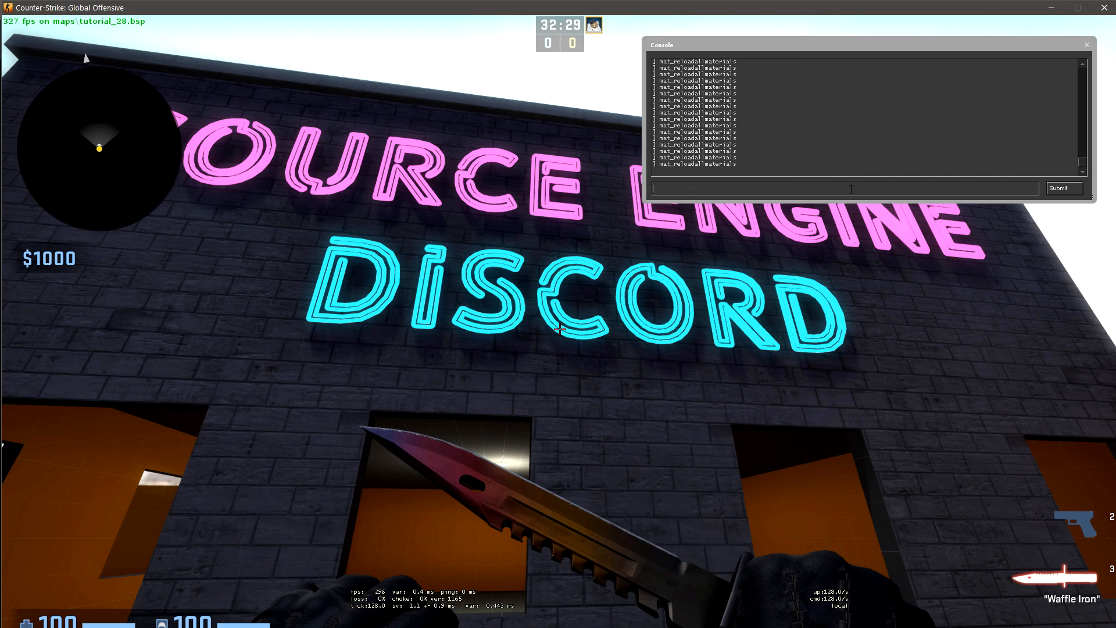
mouse_move(773, 357)
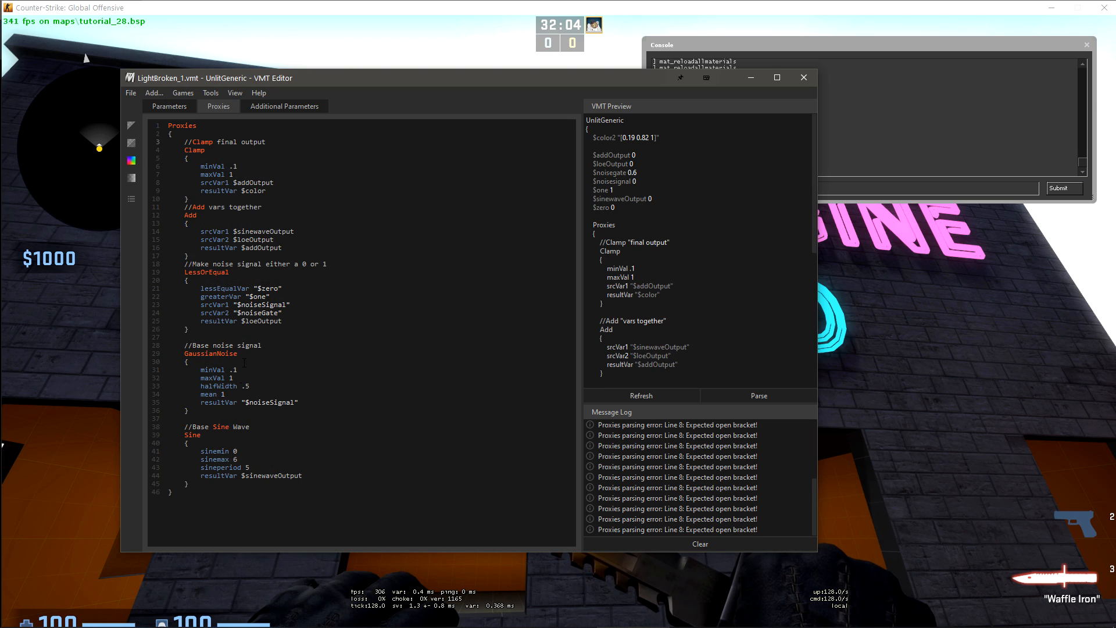
Paste LightBroken_1's proxy chain with sinemax 6 into LightBroken_2.vmt and parse it
key("ctrl+a")
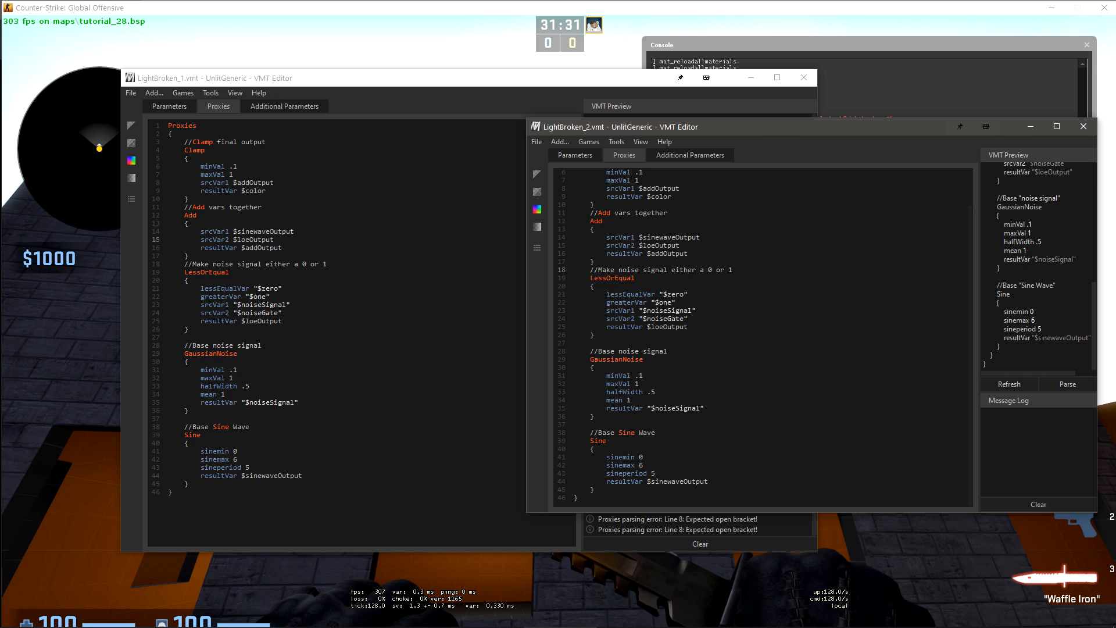
left_click(1066, 384)
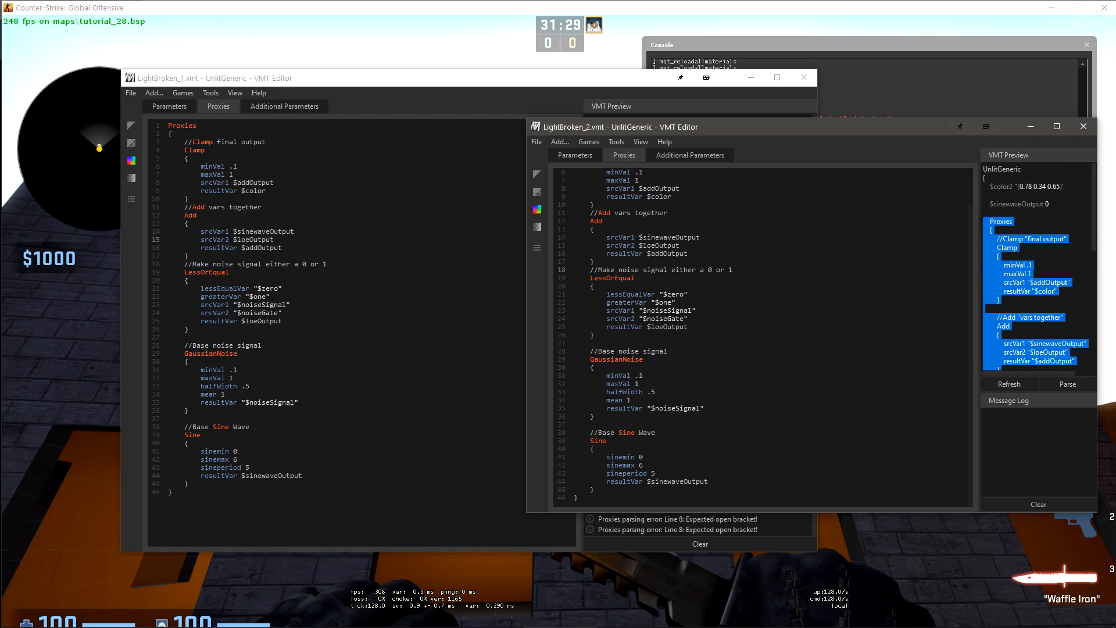
left_click(574, 155)
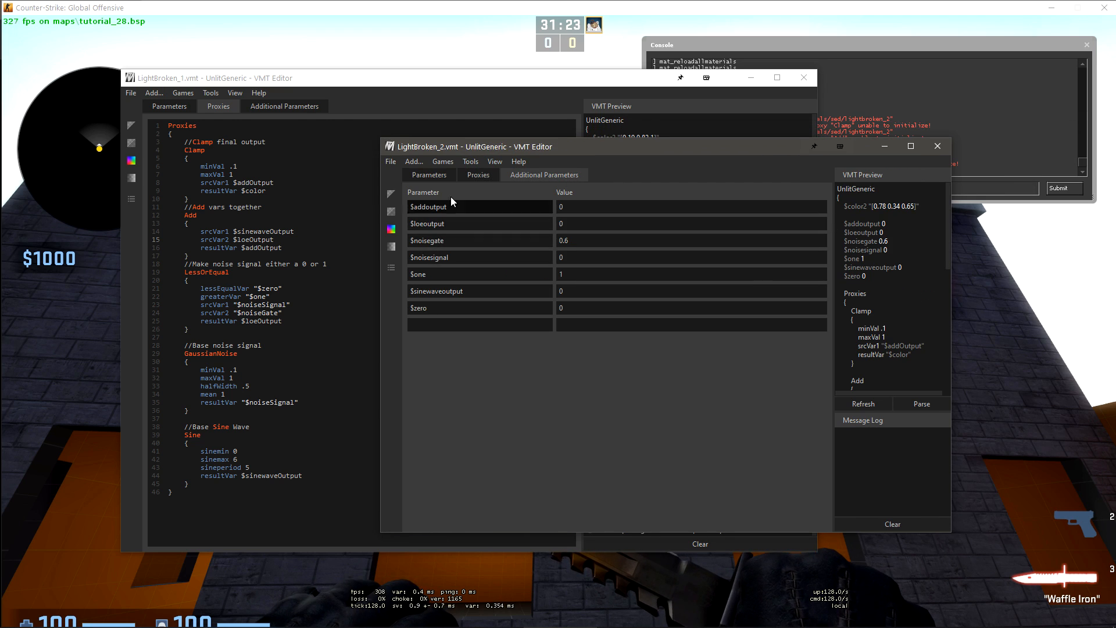
Reload all materials in CS:GO, view the sign, and reopen the console to see lightbroken_2 errors
left_click(478, 174)
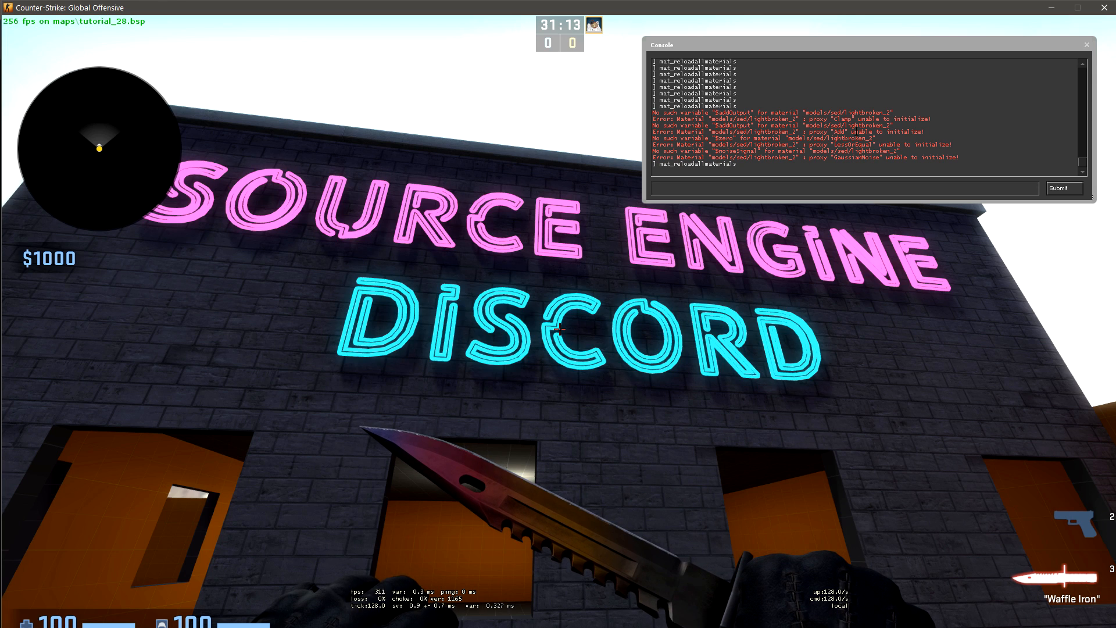
left_click(1086, 44)
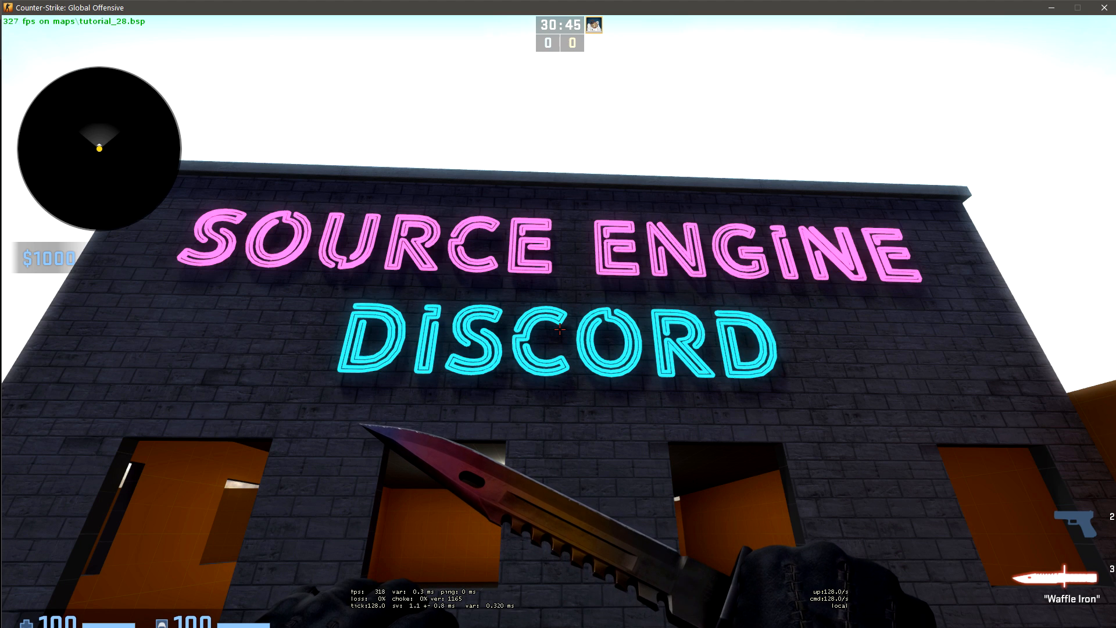
key("`")
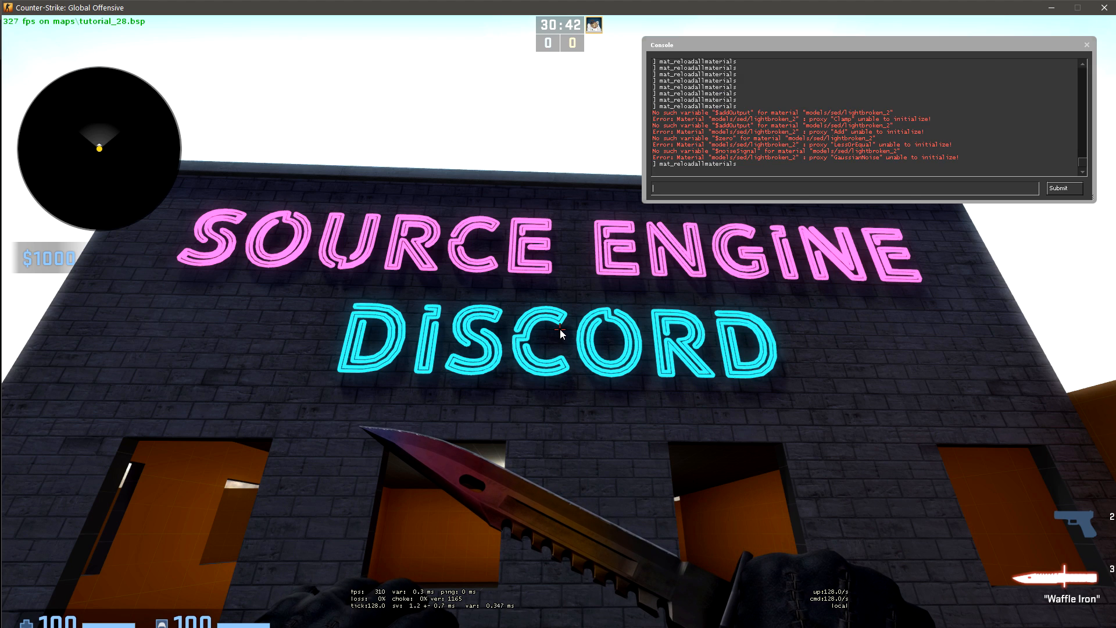
Switch to LightBroken_1.vmt and start typing a new key inside its Sine proxy
key("alt+tab")
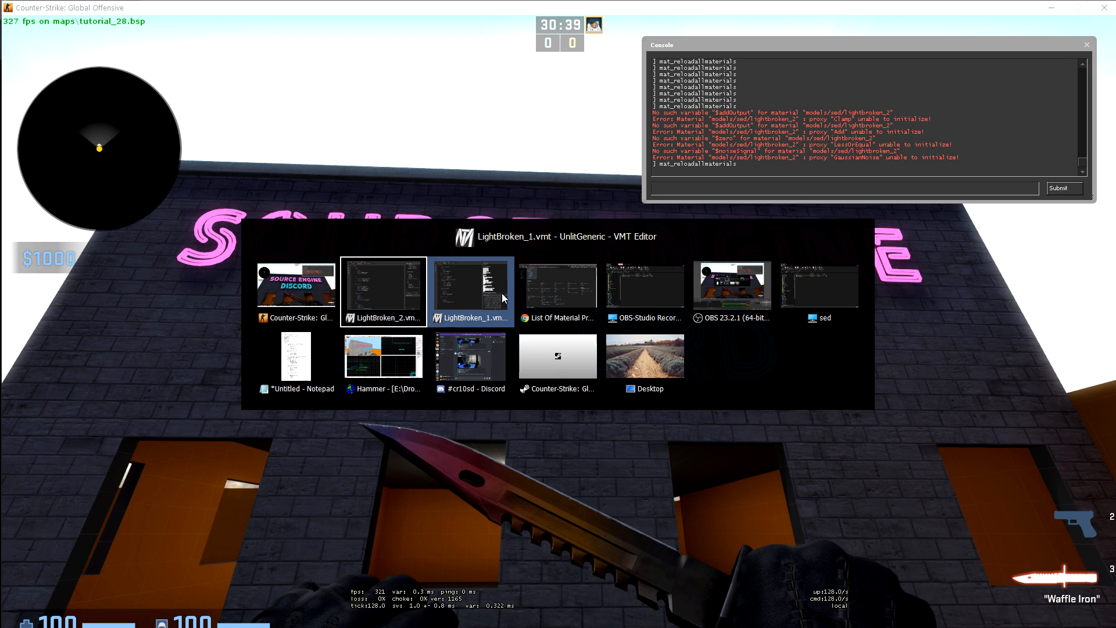
left_click(472, 291)
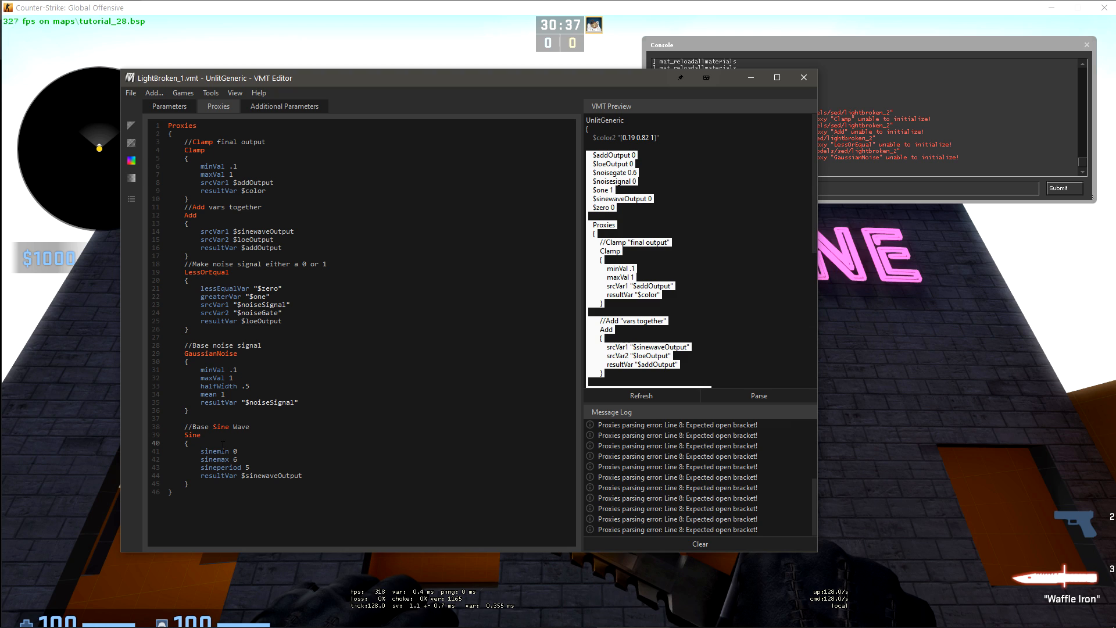
type("t")
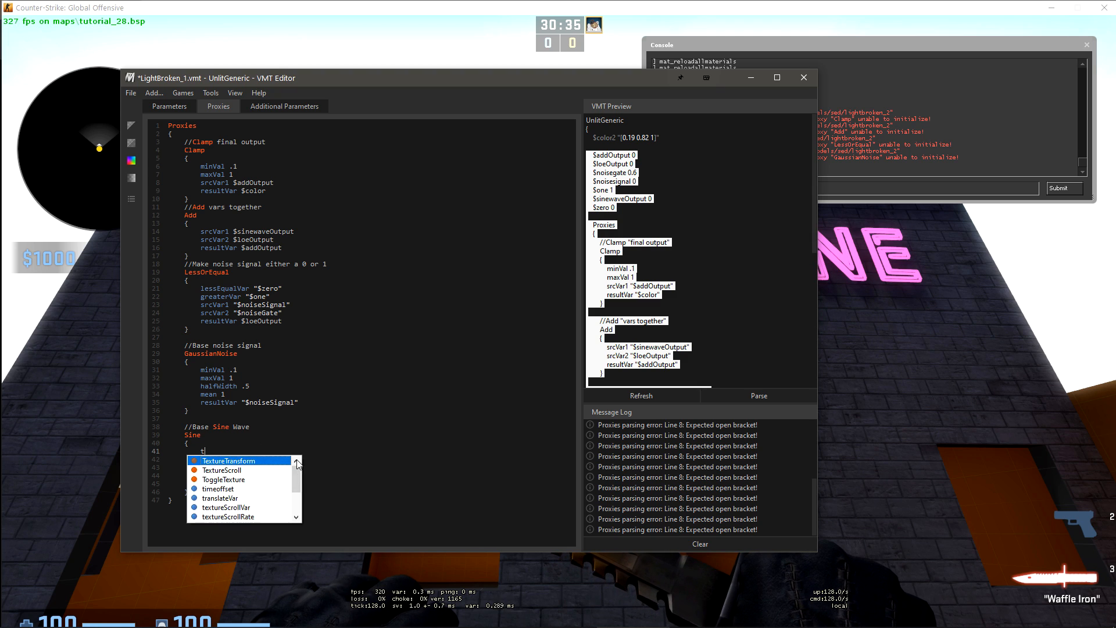